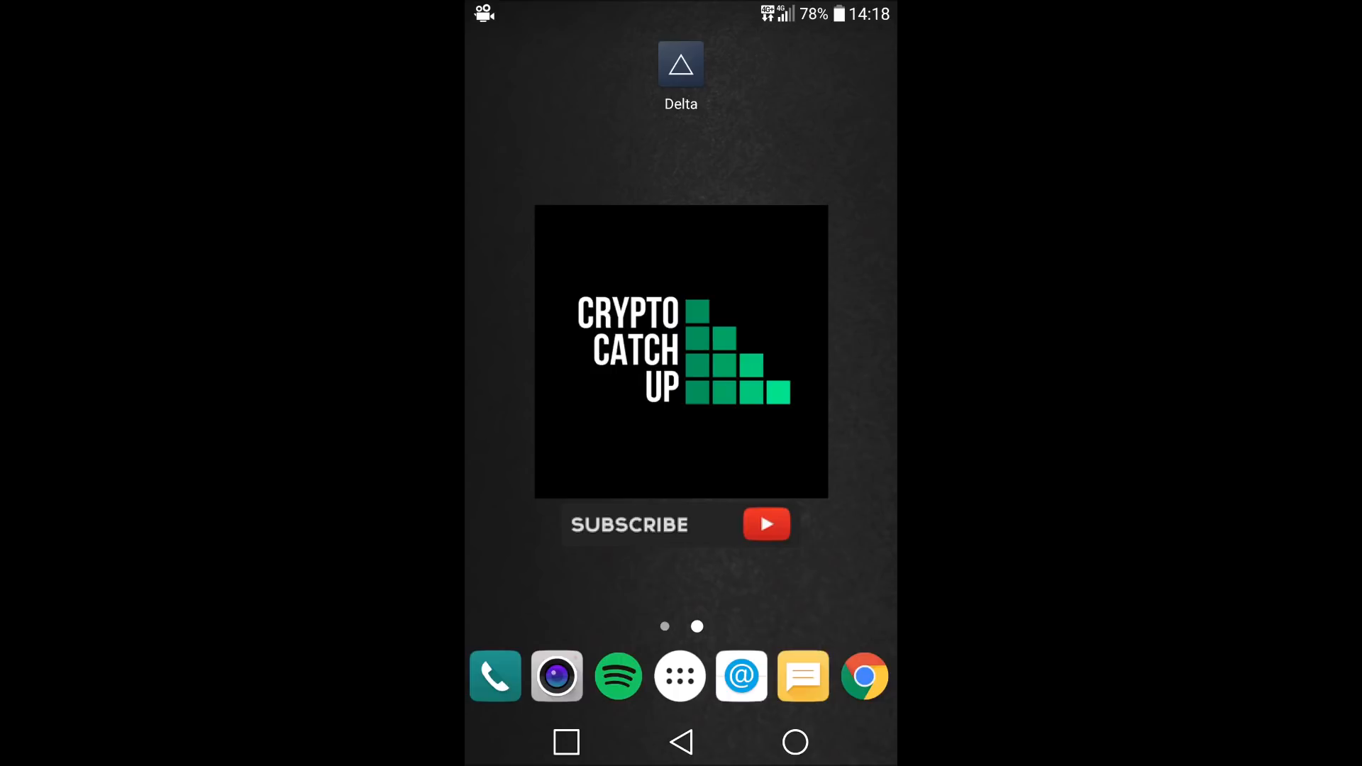
Return to the Delta app's Play Store listing via Recent Apps.
click(565, 742)
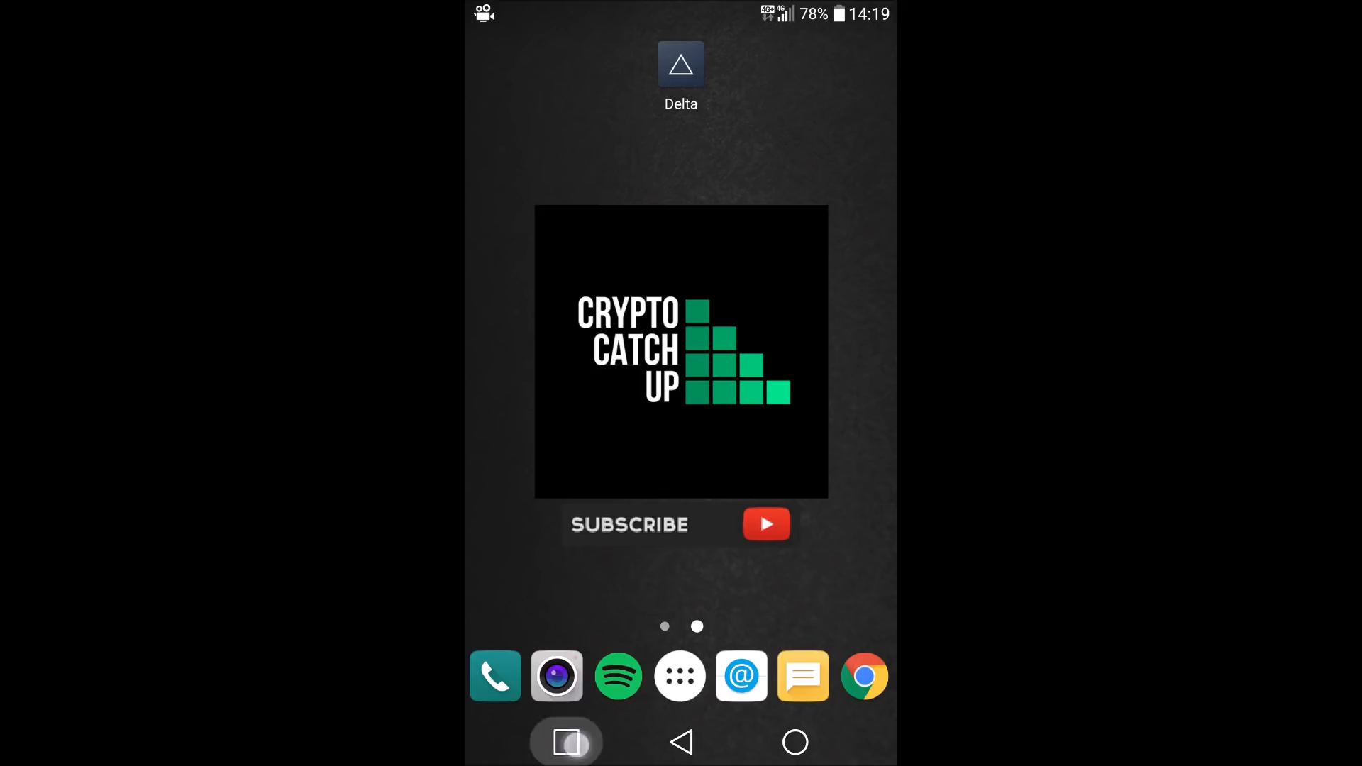
click(679, 64)
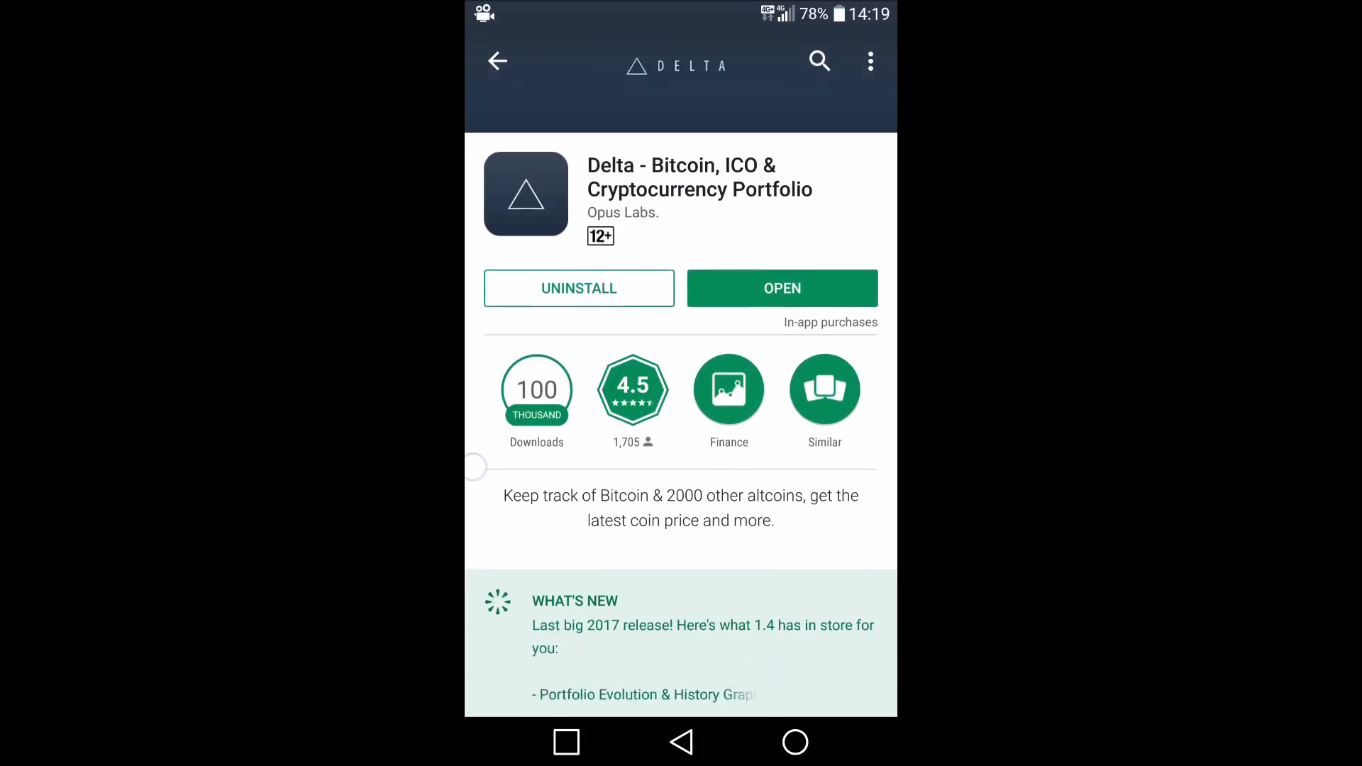
Browse down the Delta store listing before launching the app.
scroll(down, 3)
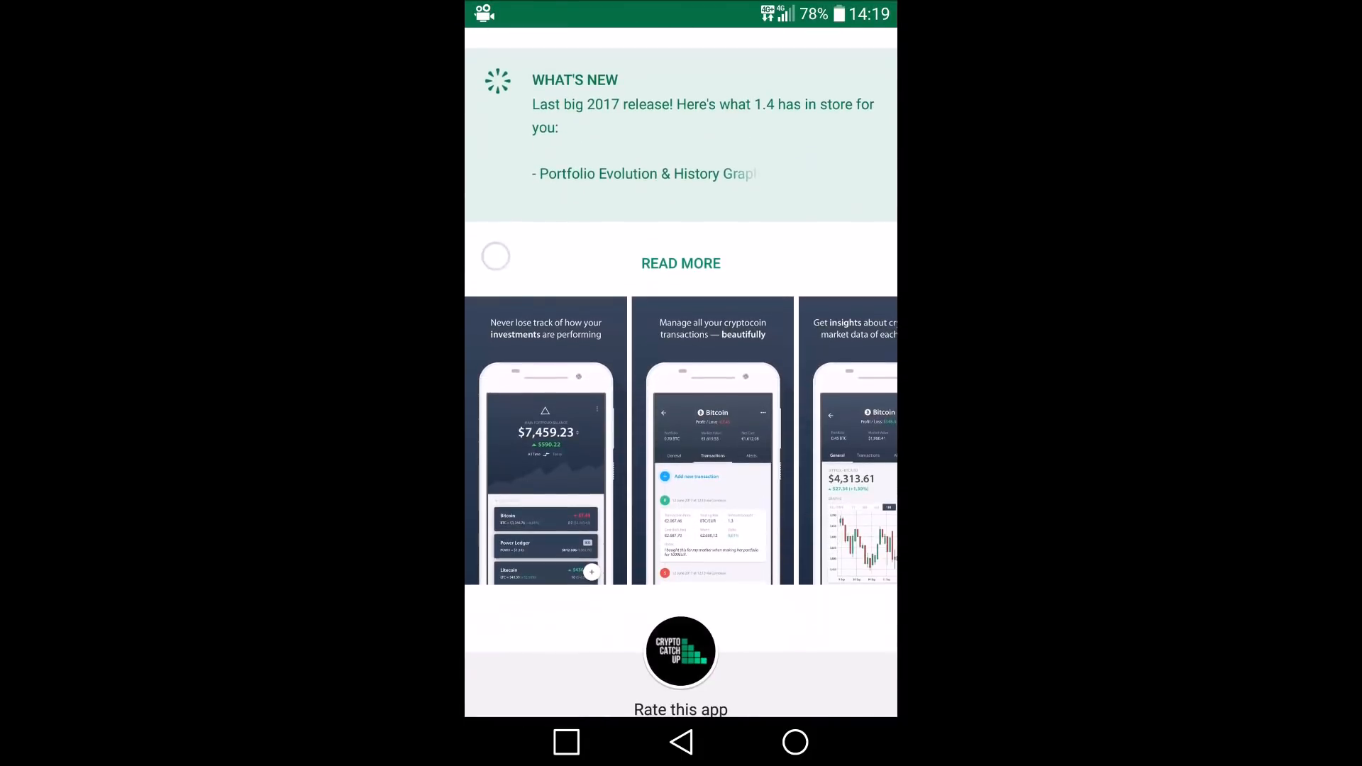
scroll(down, 3)
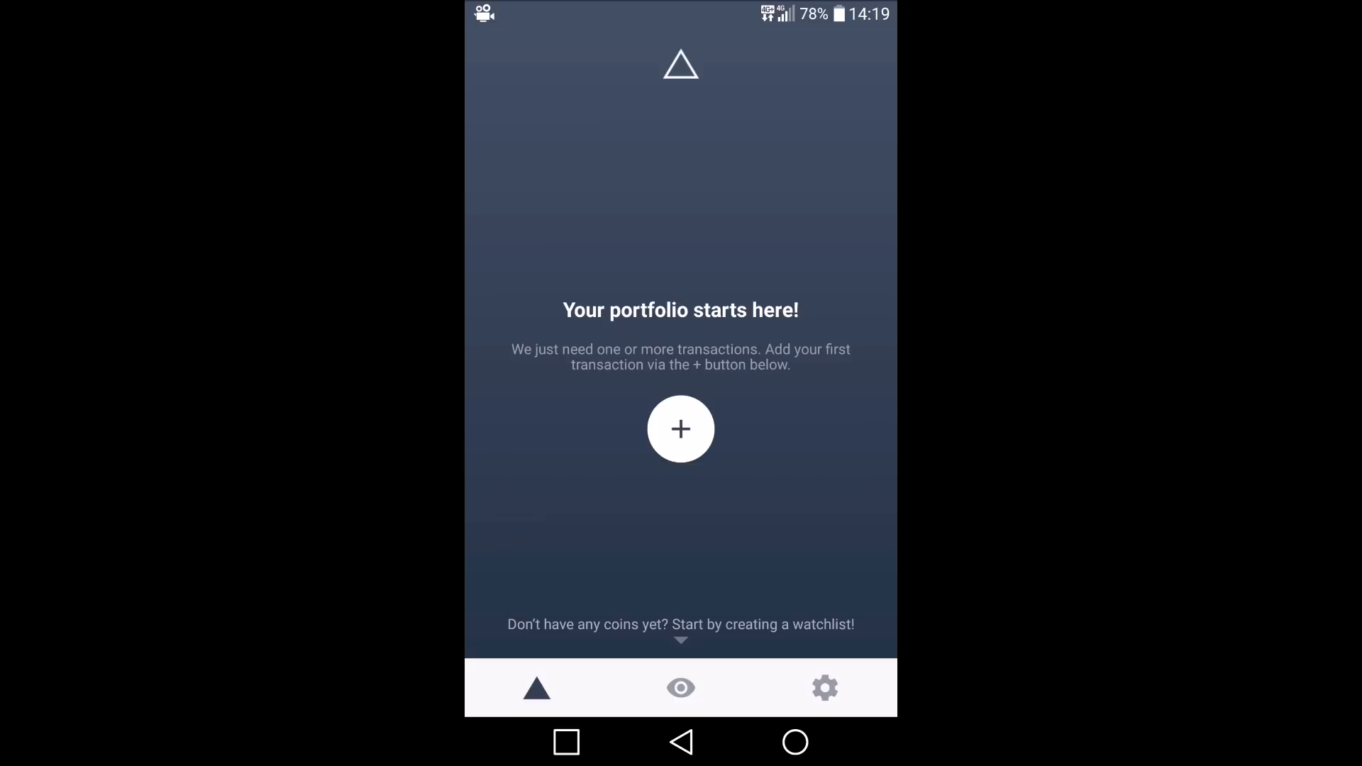
Open Delta's settings from the bottom navigation gear icon.
click(823, 688)
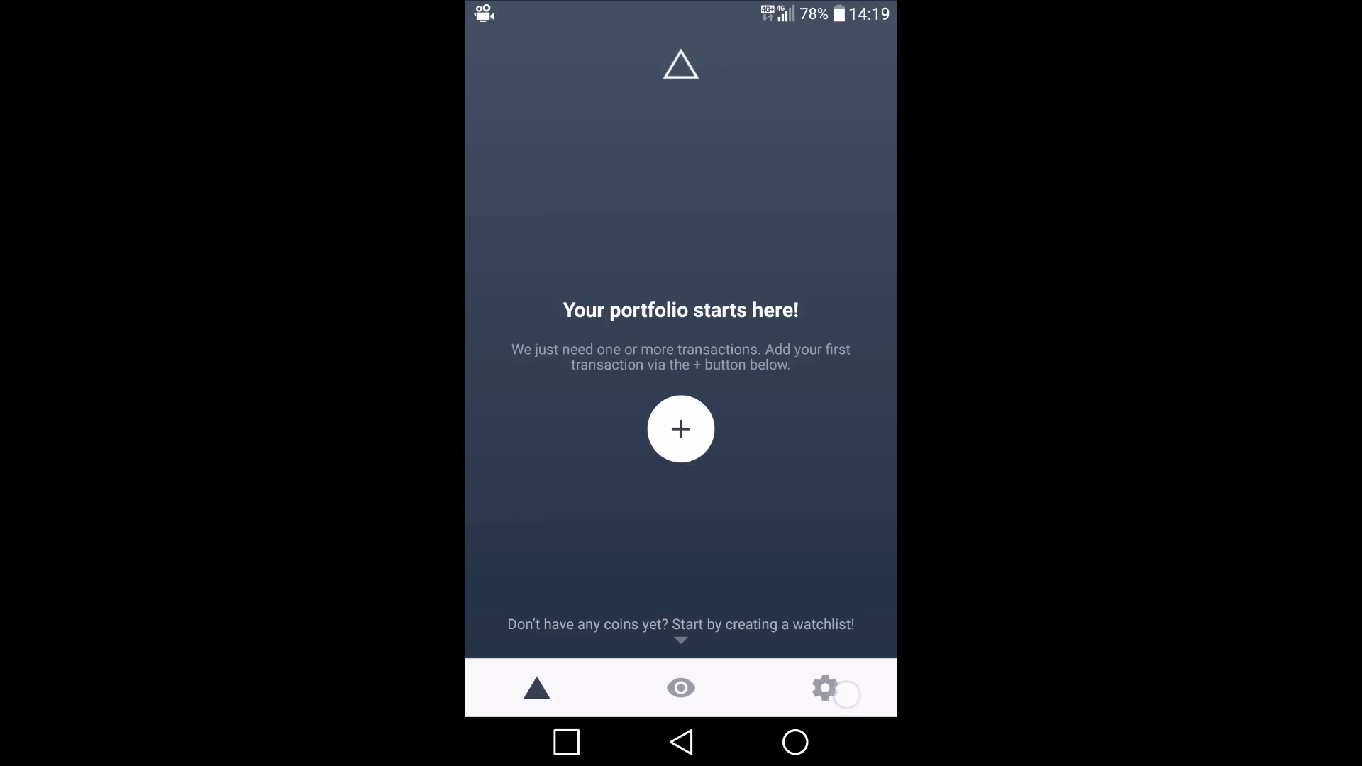
click(824, 688)
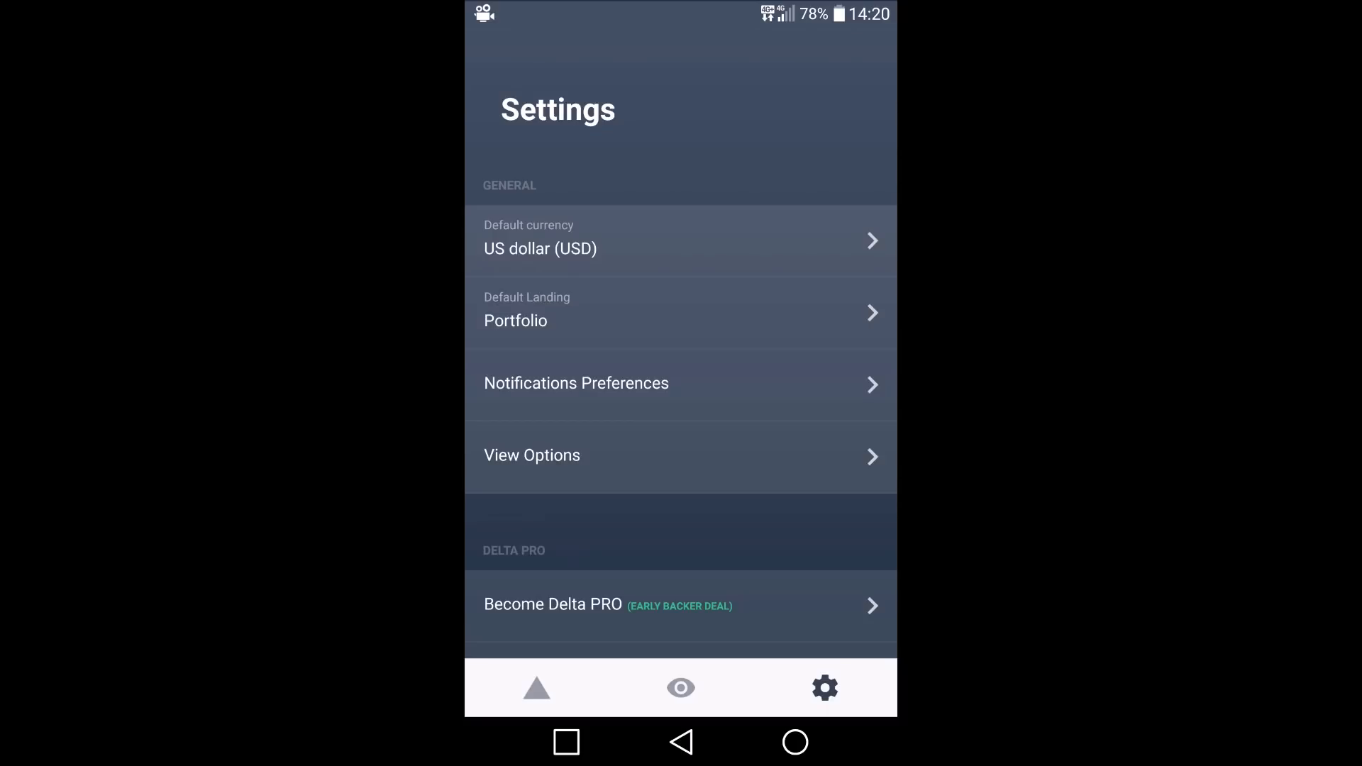
Change the default currency from US dollar to Australian dollar (AUD).
click(681, 242)
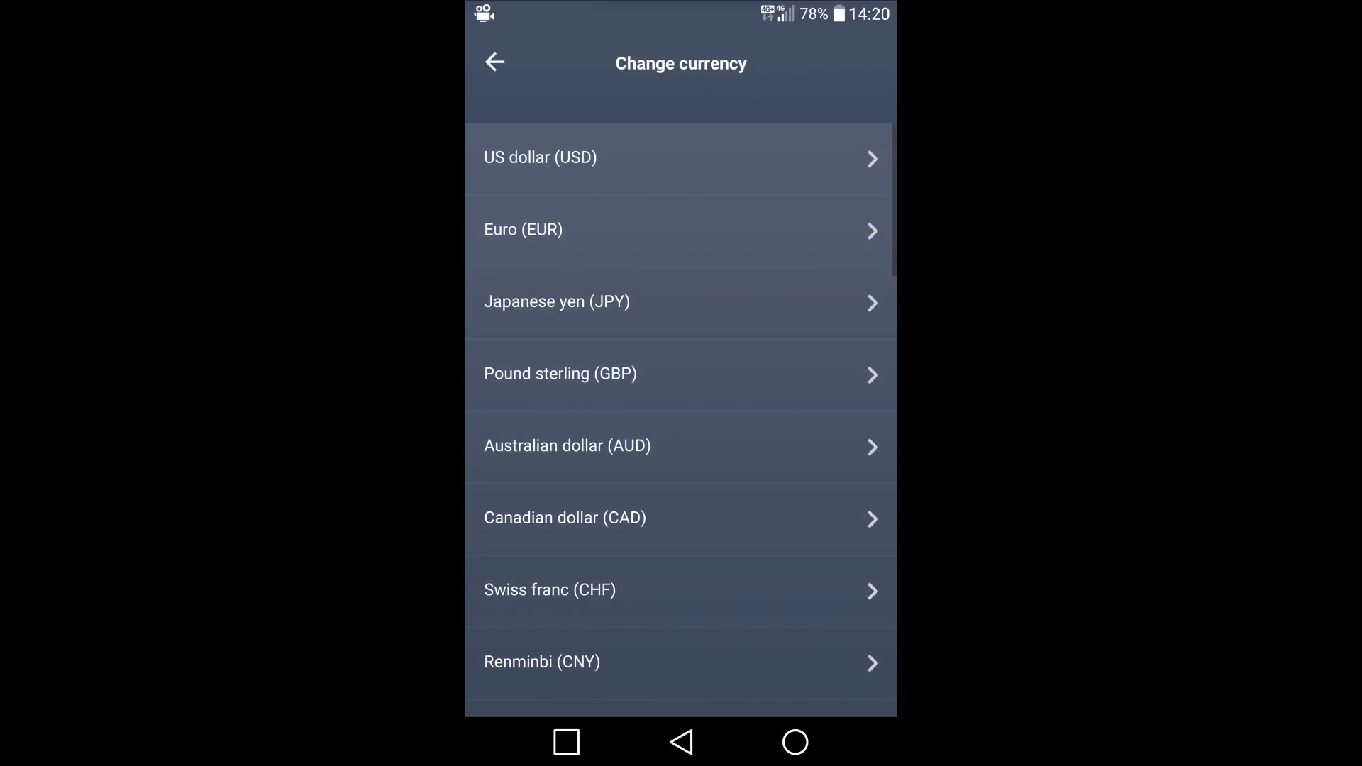
click(742, 452)
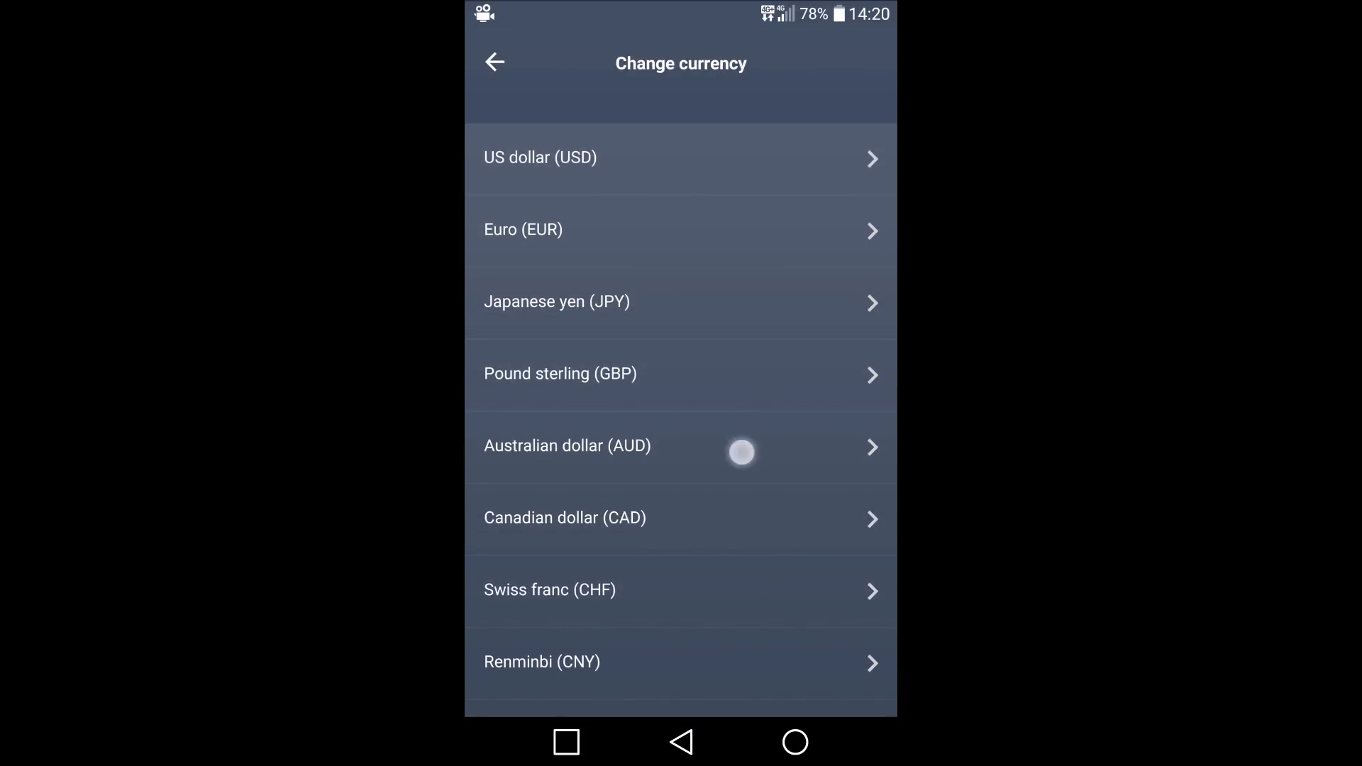
click(568, 446)
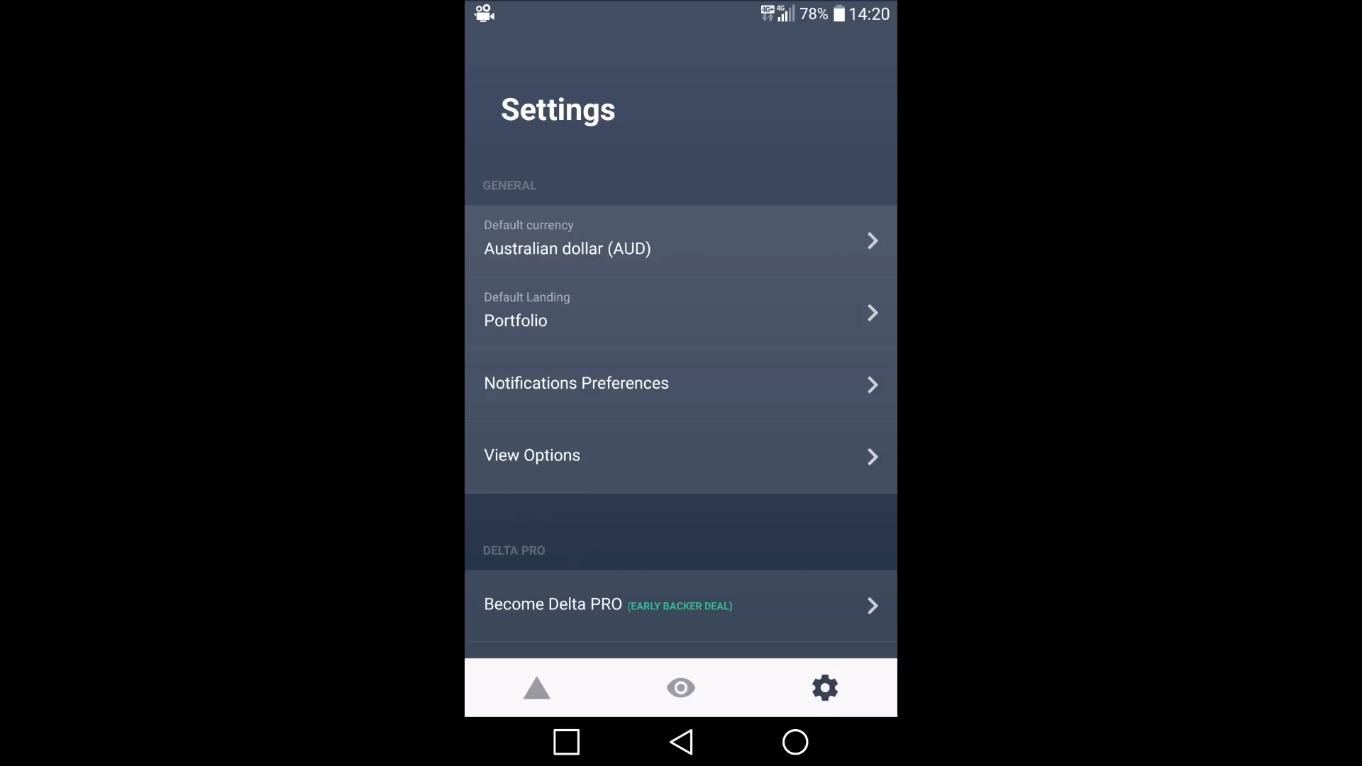
Bring up the Become Delta PRO offer with its AUD monthly and annual prices.
click(679, 312)
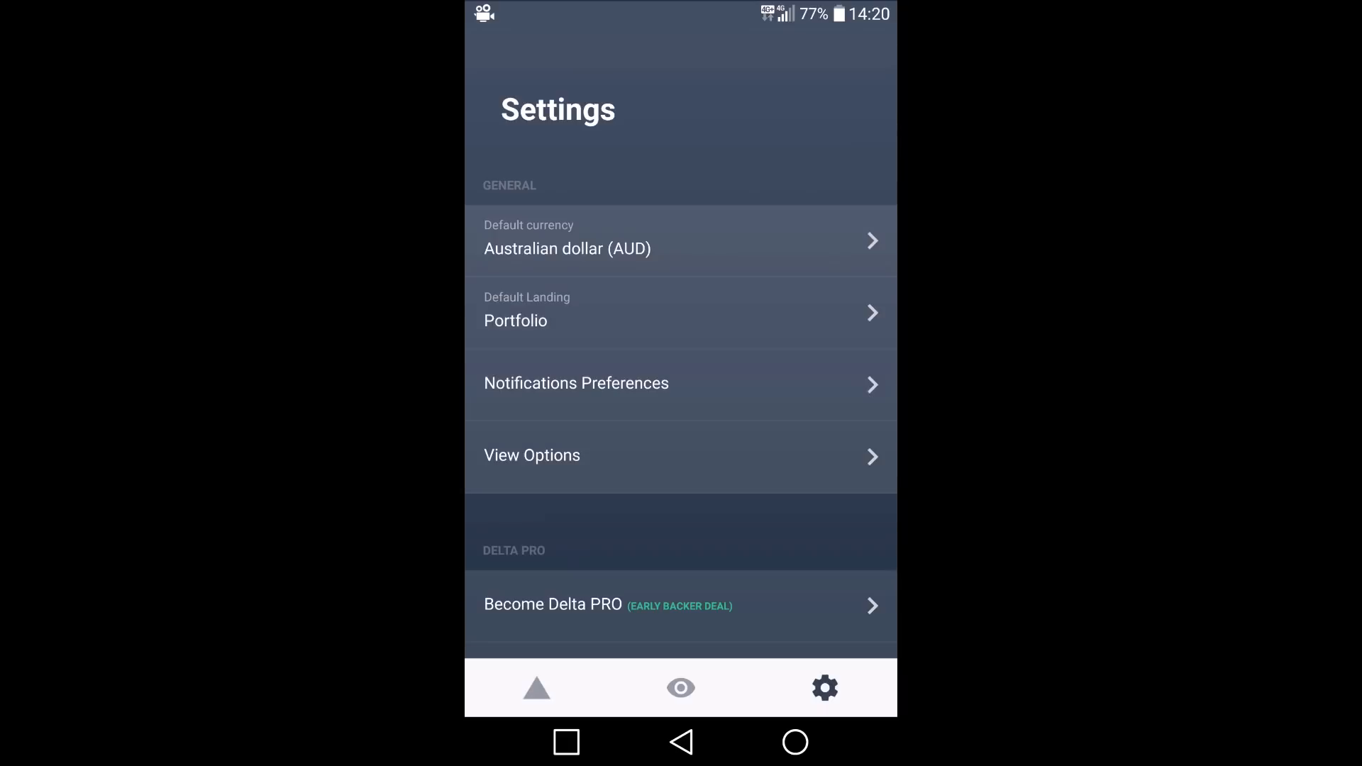
scroll(down, 3)
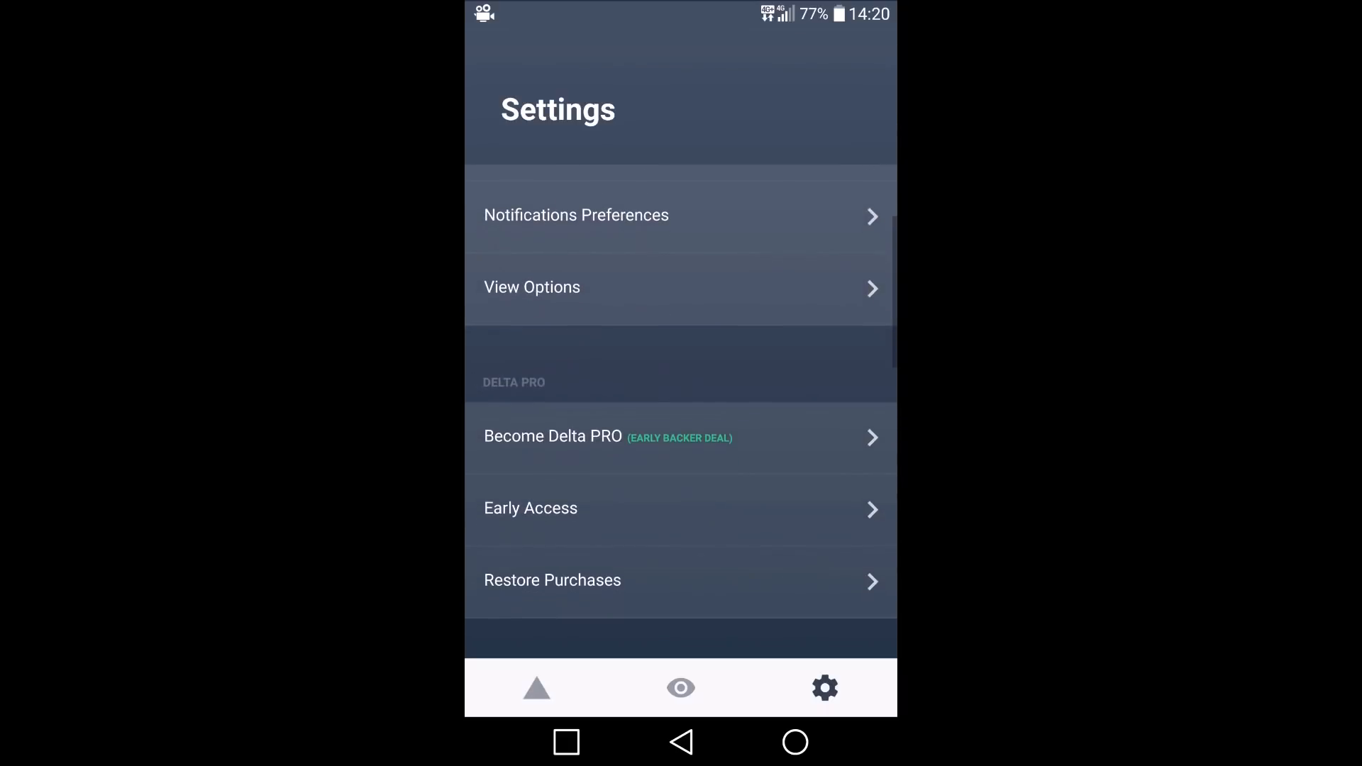
scroll(down, 3)
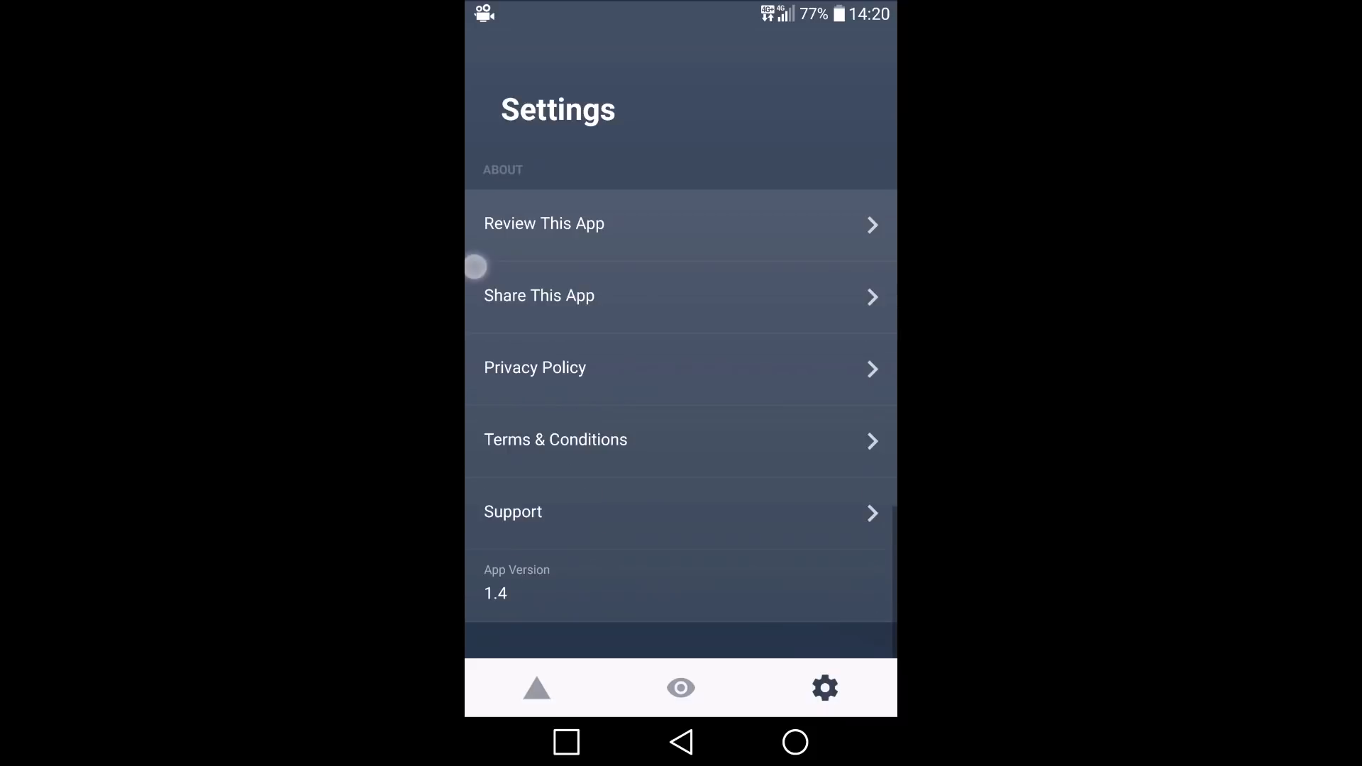
scroll(down, 3)
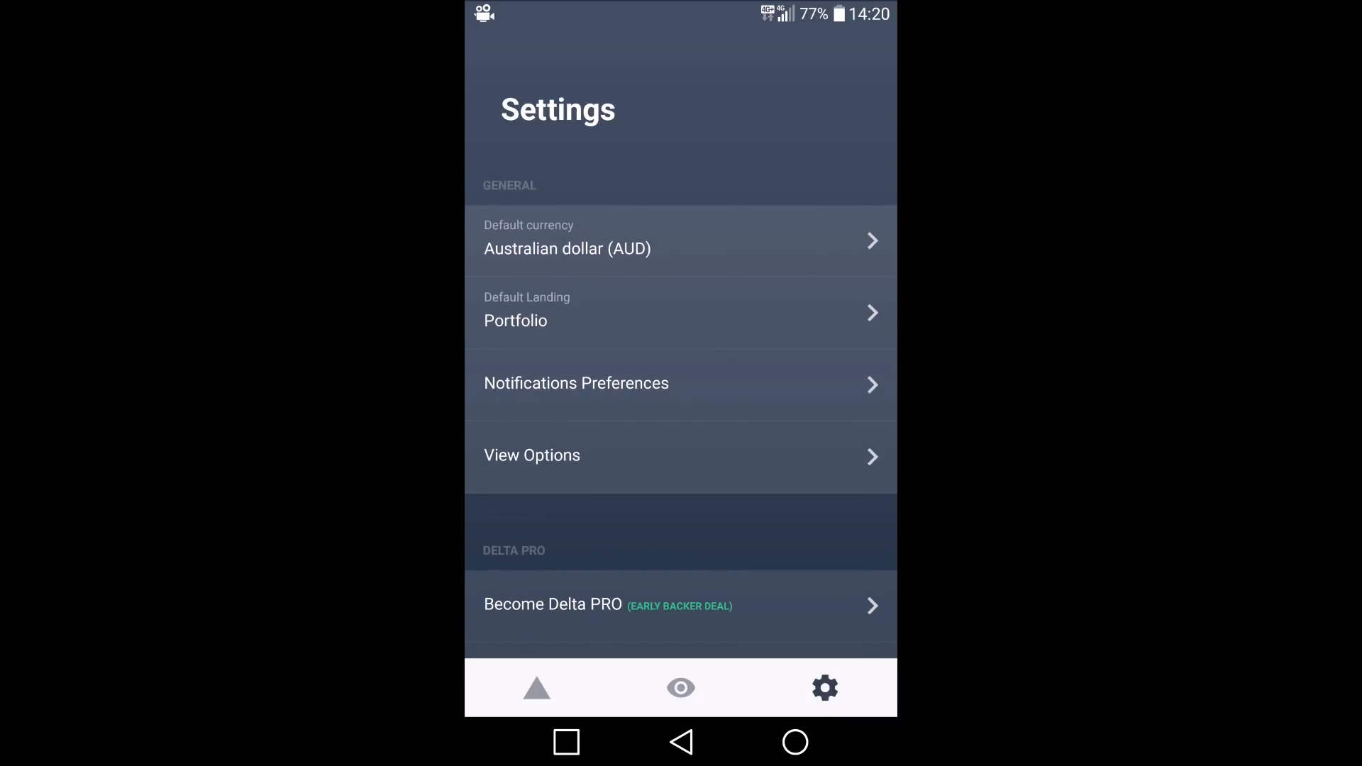
scroll(down, 3)
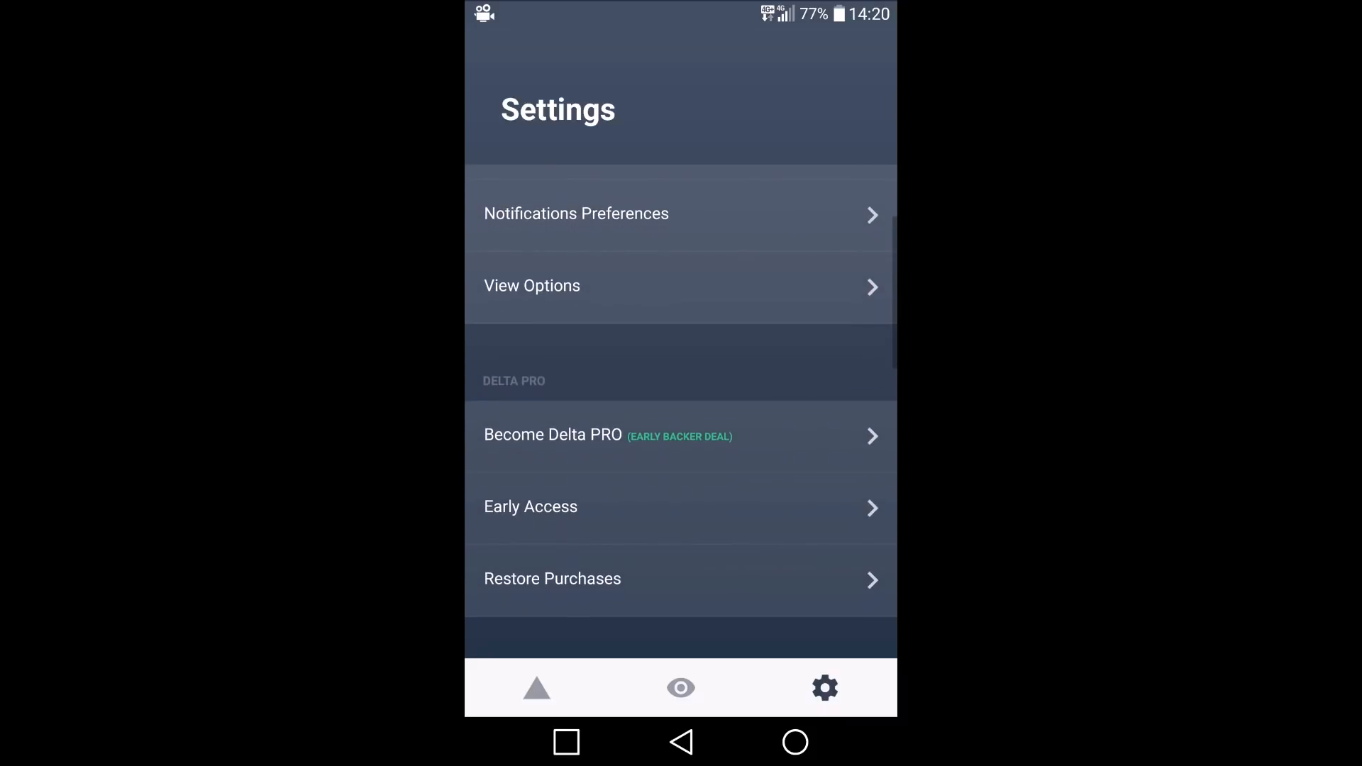
scroll(down, 3)
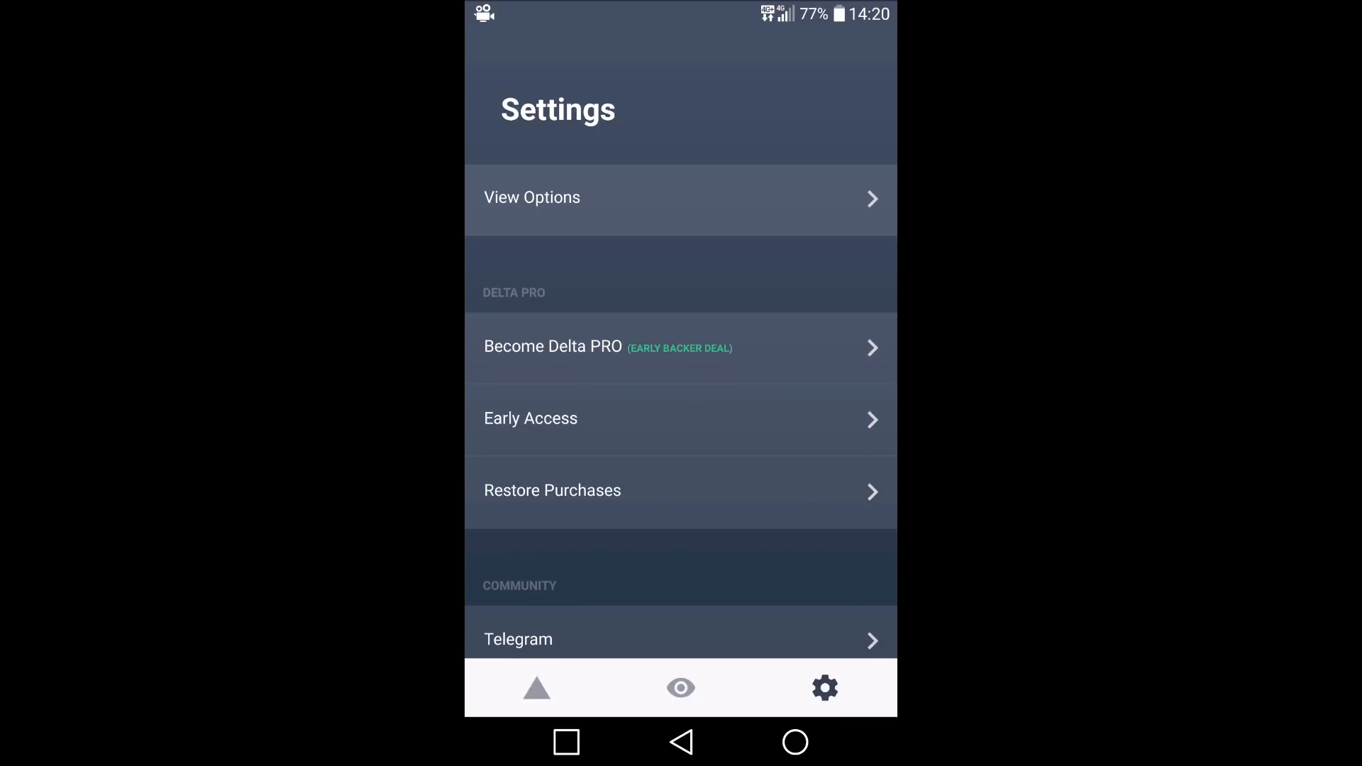
click(552, 346)
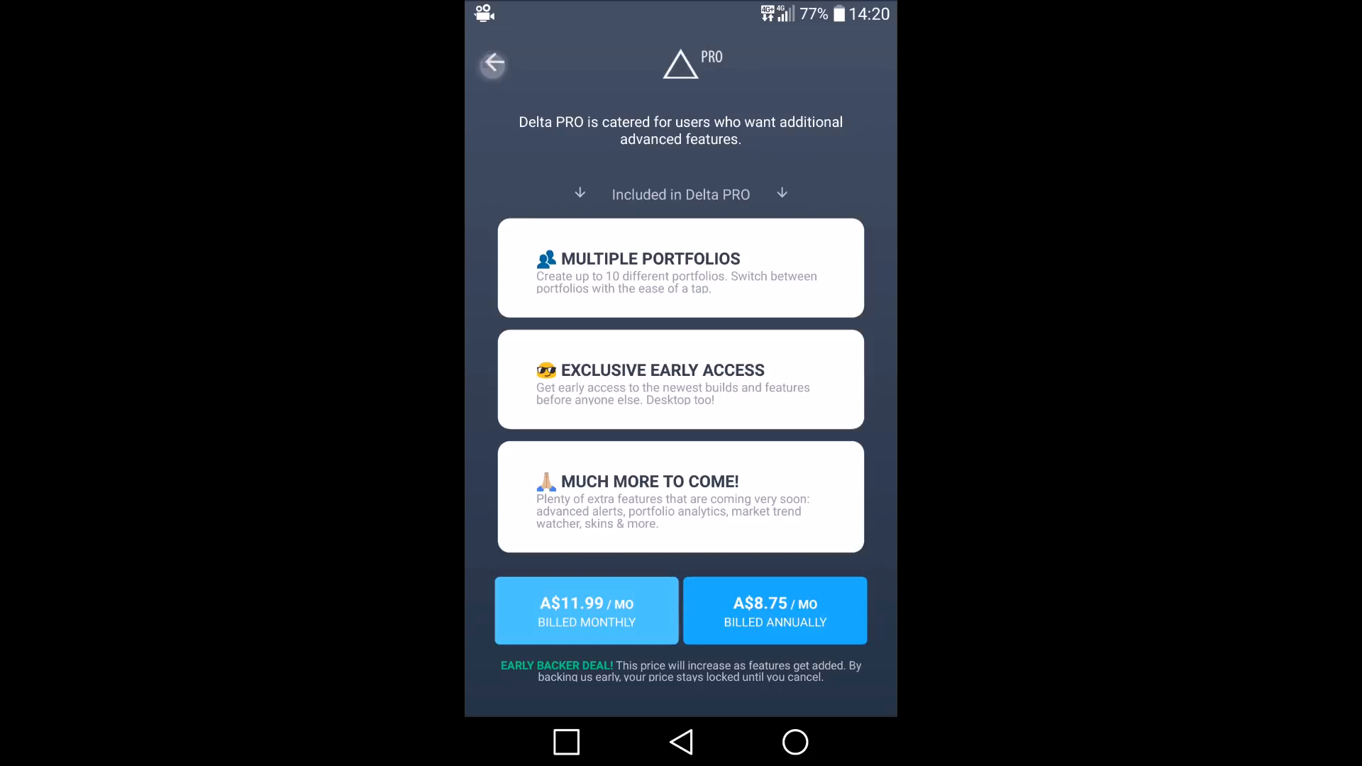
Leave the PRO offer and show the Bitcoin, Ethereum and Litecoin watchlist.
click(492, 64)
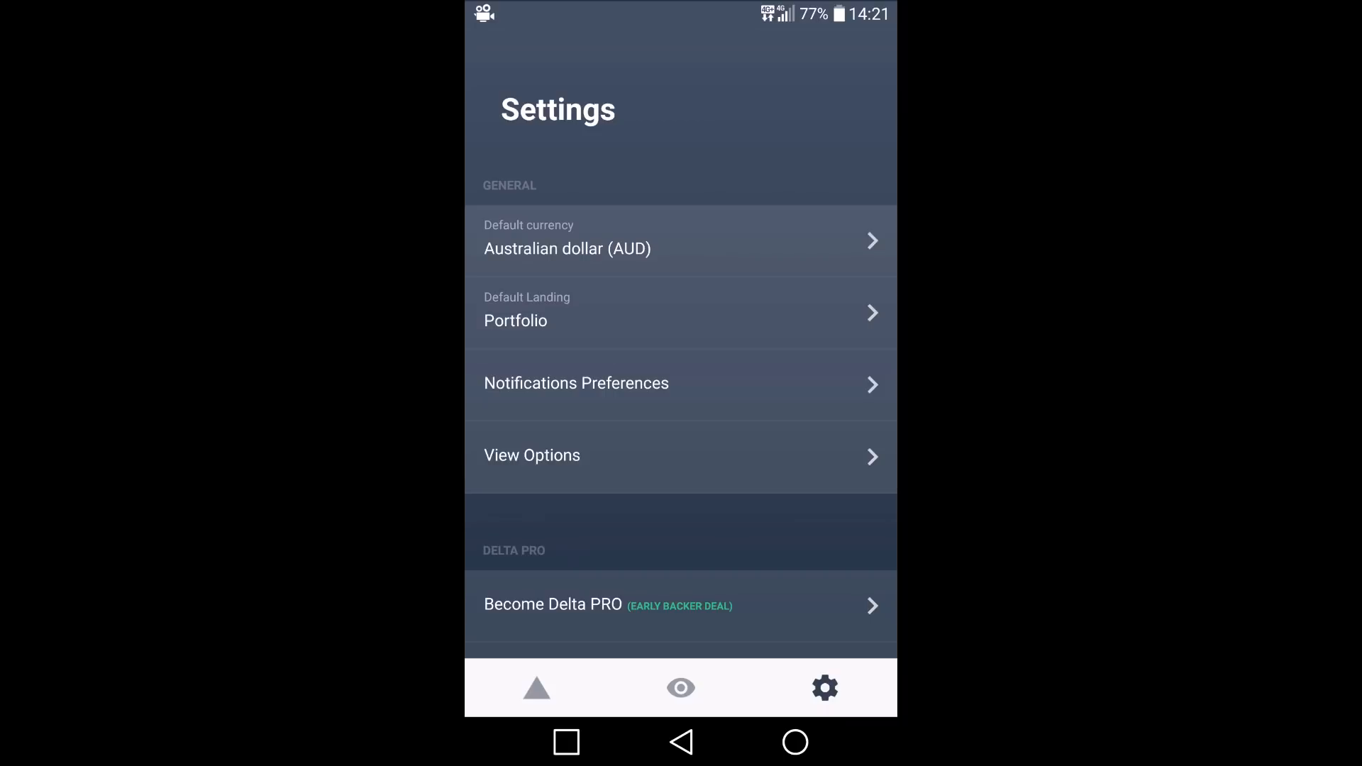
click(681, 688)
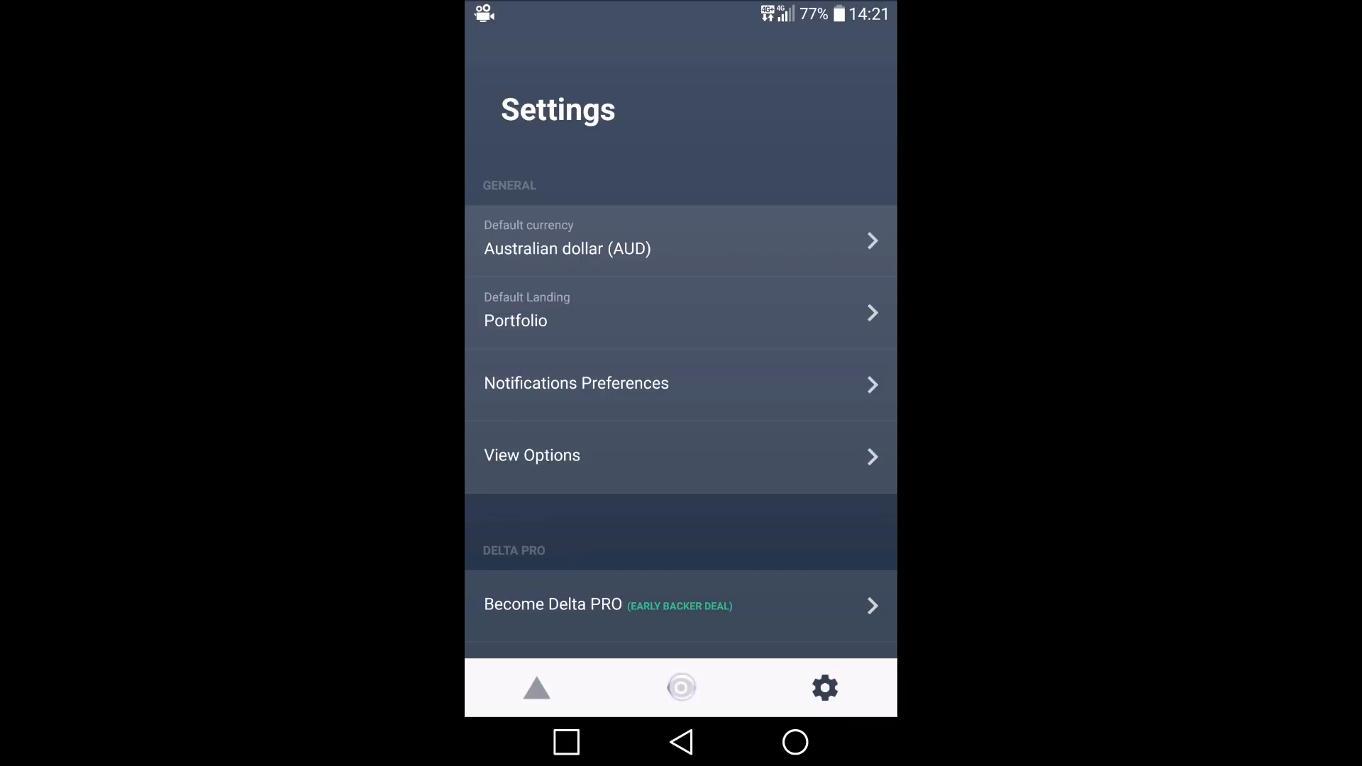
click(681, 688)
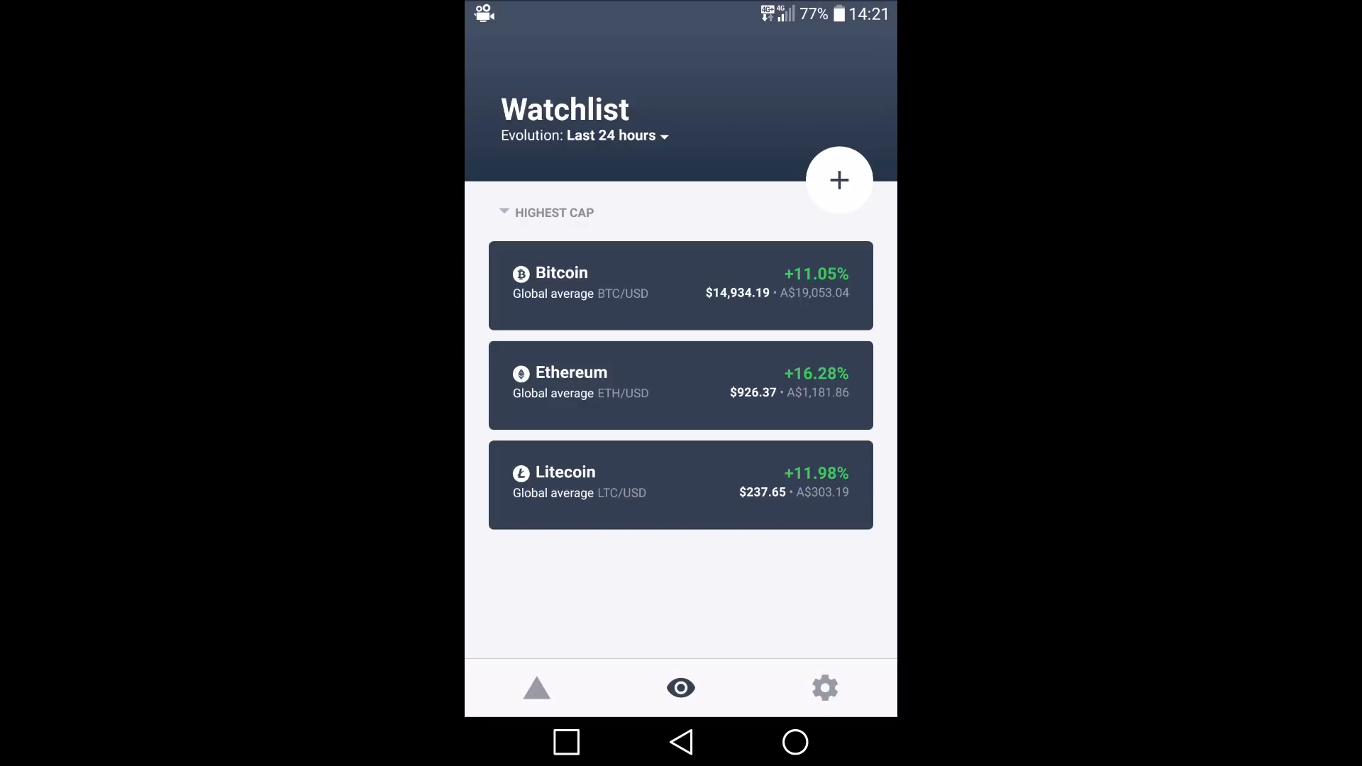
click(612, 136)
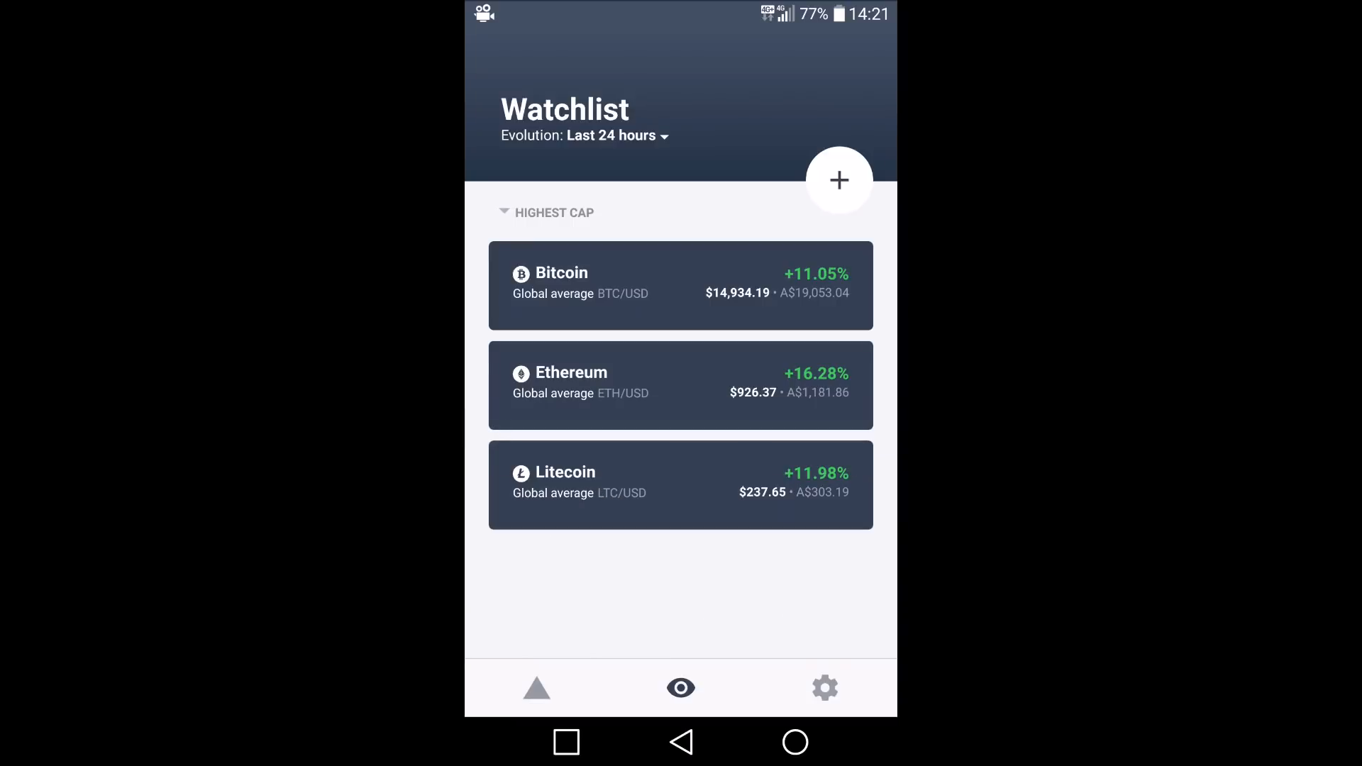
click(547, 212)
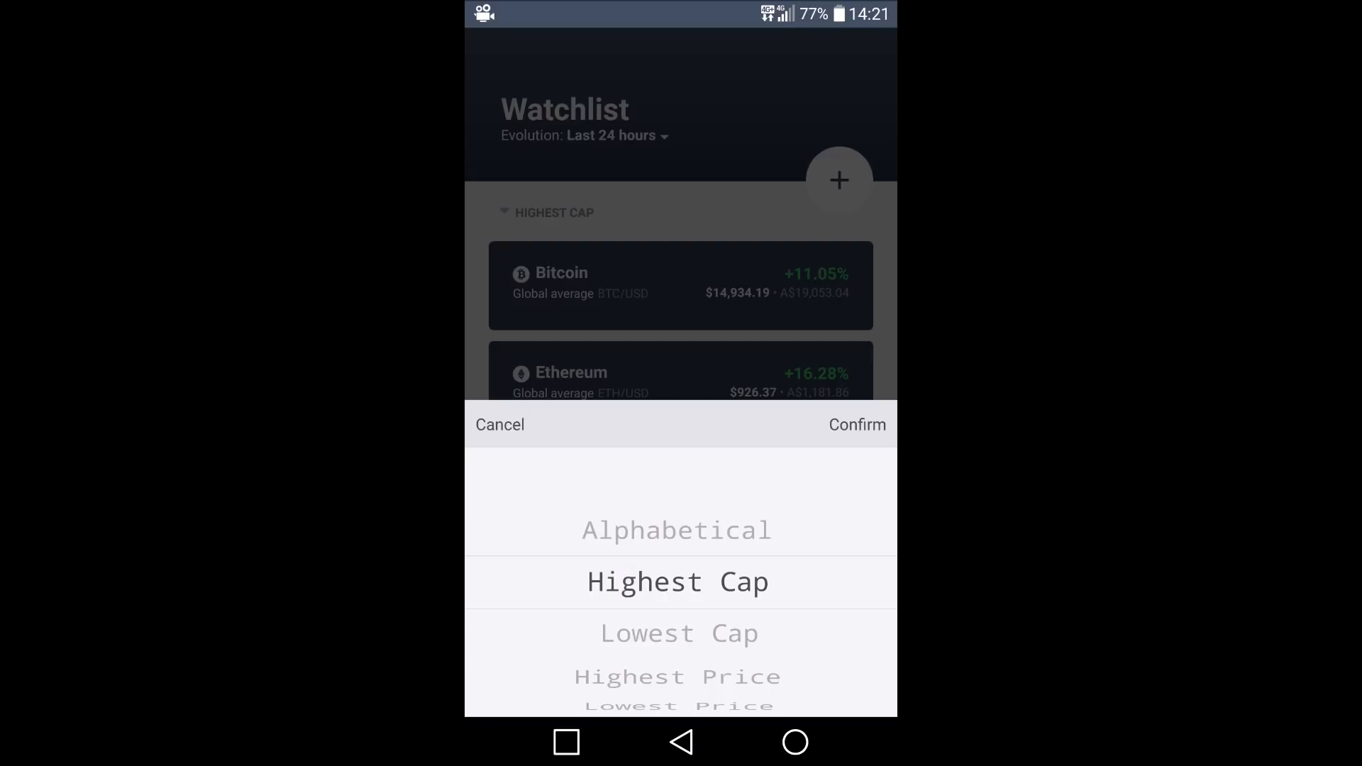
click(855, 425)
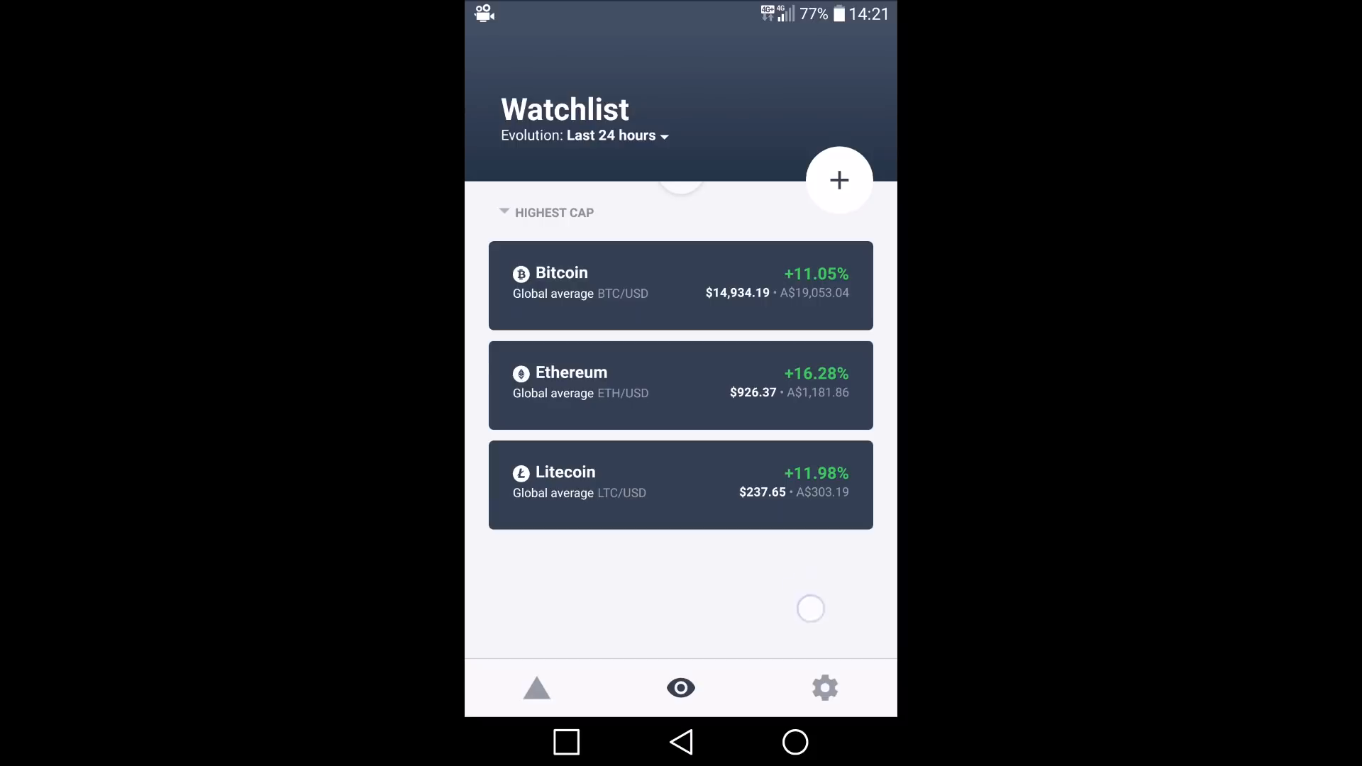
Add Ripple to the watchlist and view its XRP/AUD price on a three-day chart.
click(838, 180)
text(Ripp)
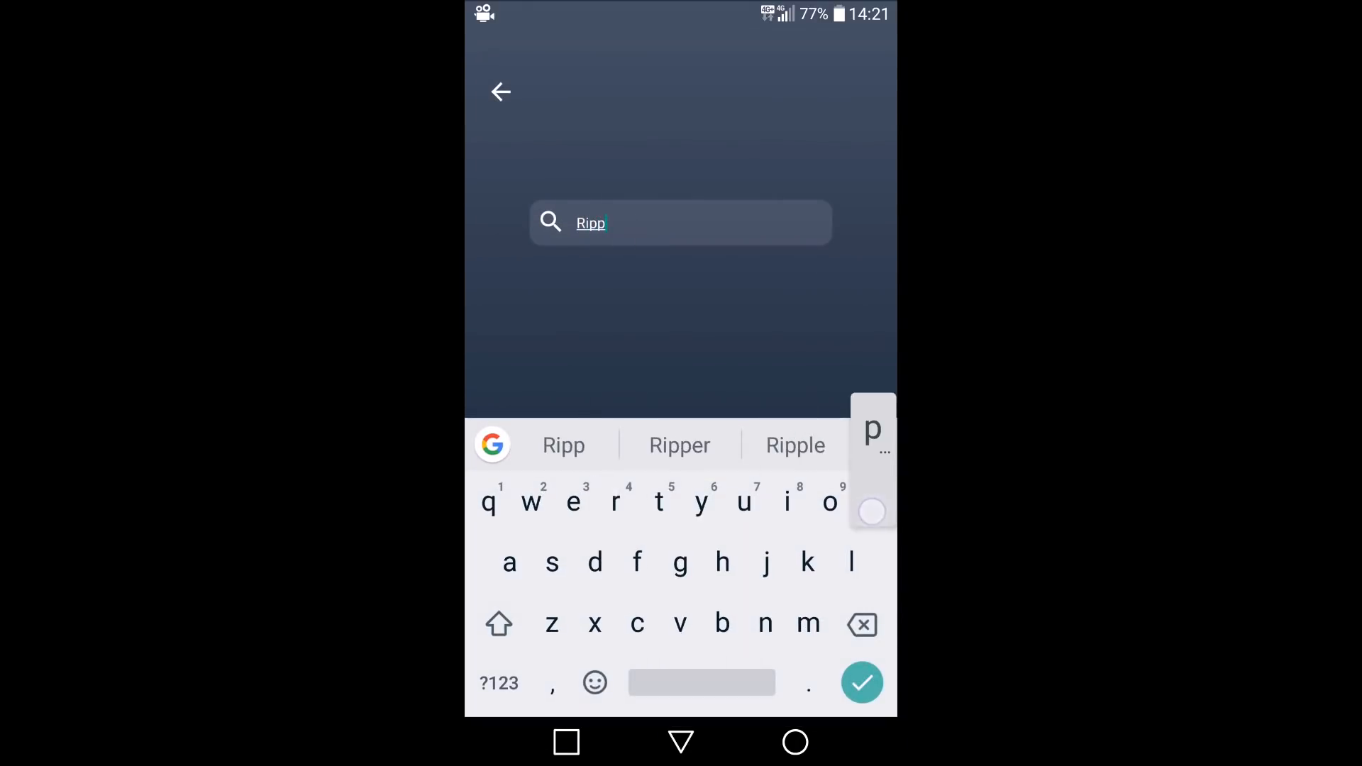
click(794, 445)
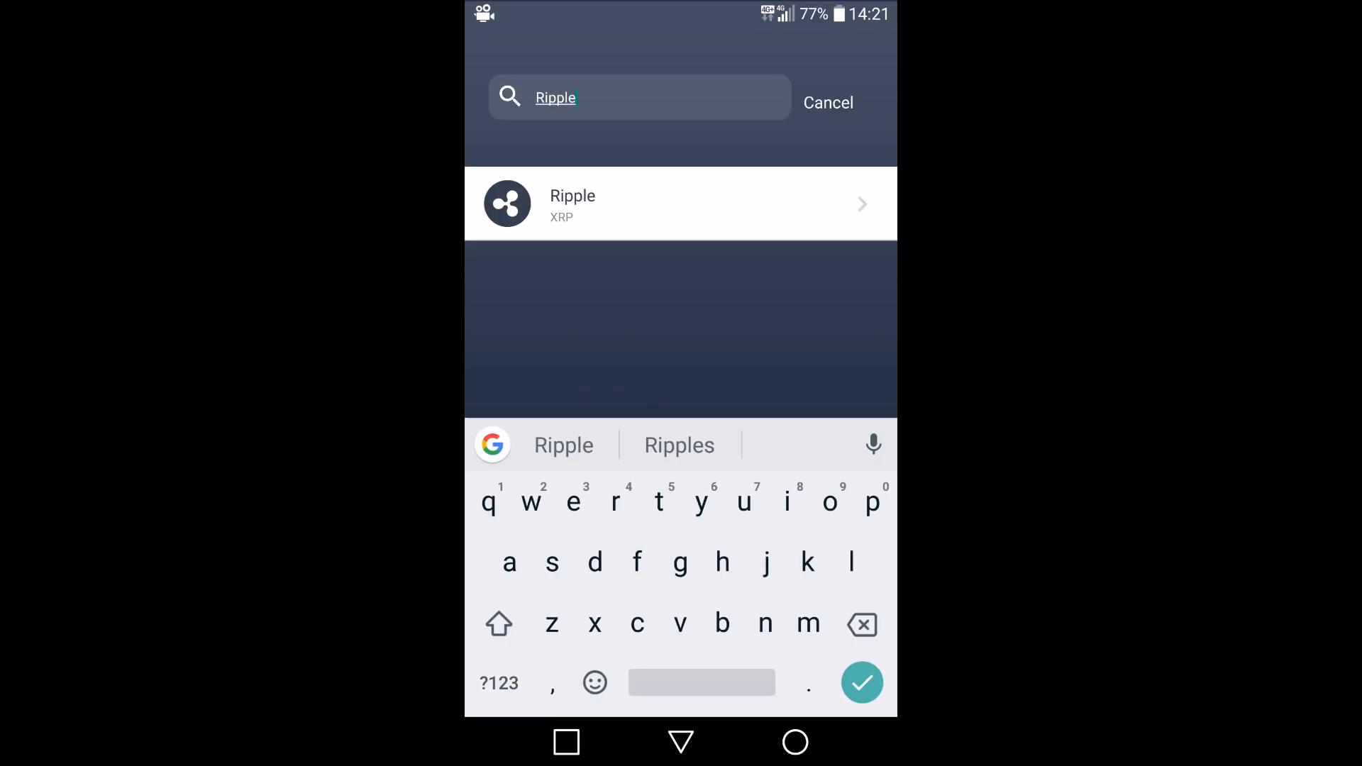
click(680, 203)
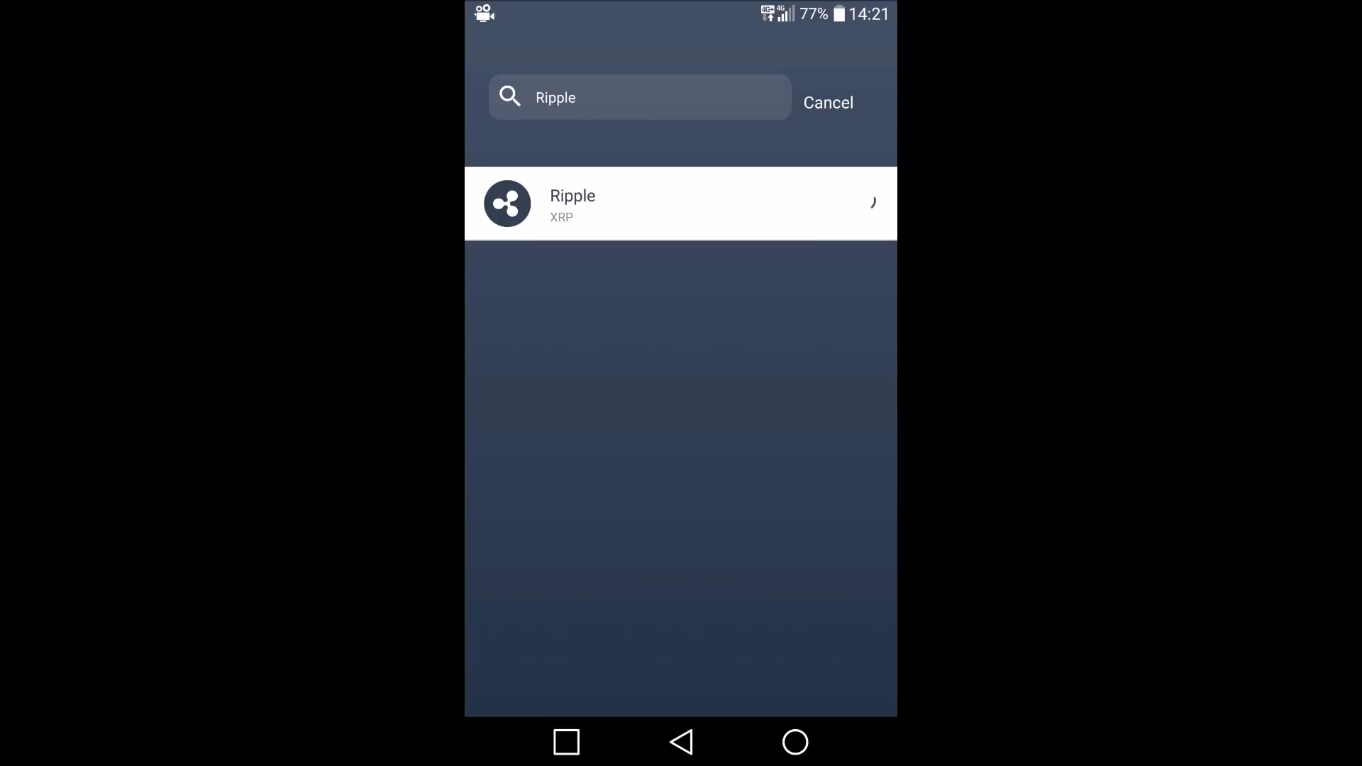
click(679, 203)
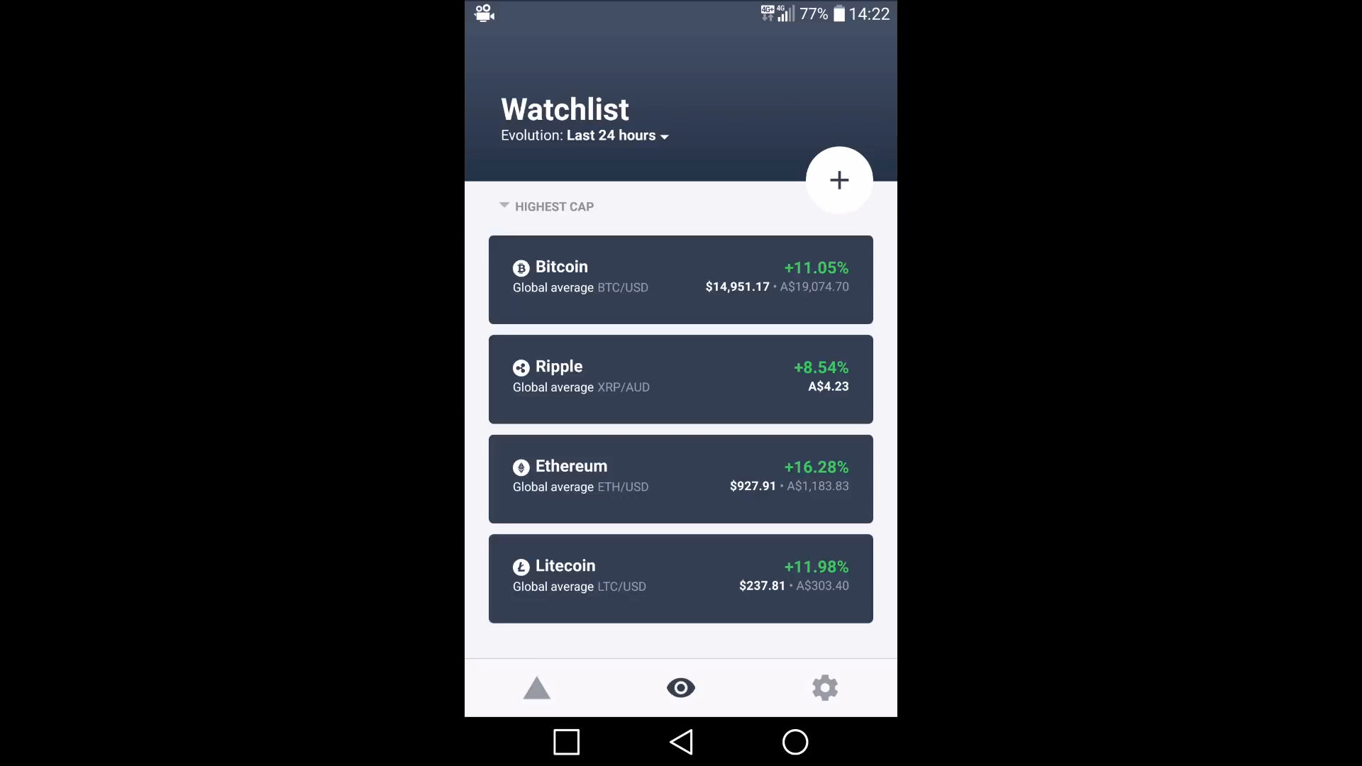
click(680, 380)
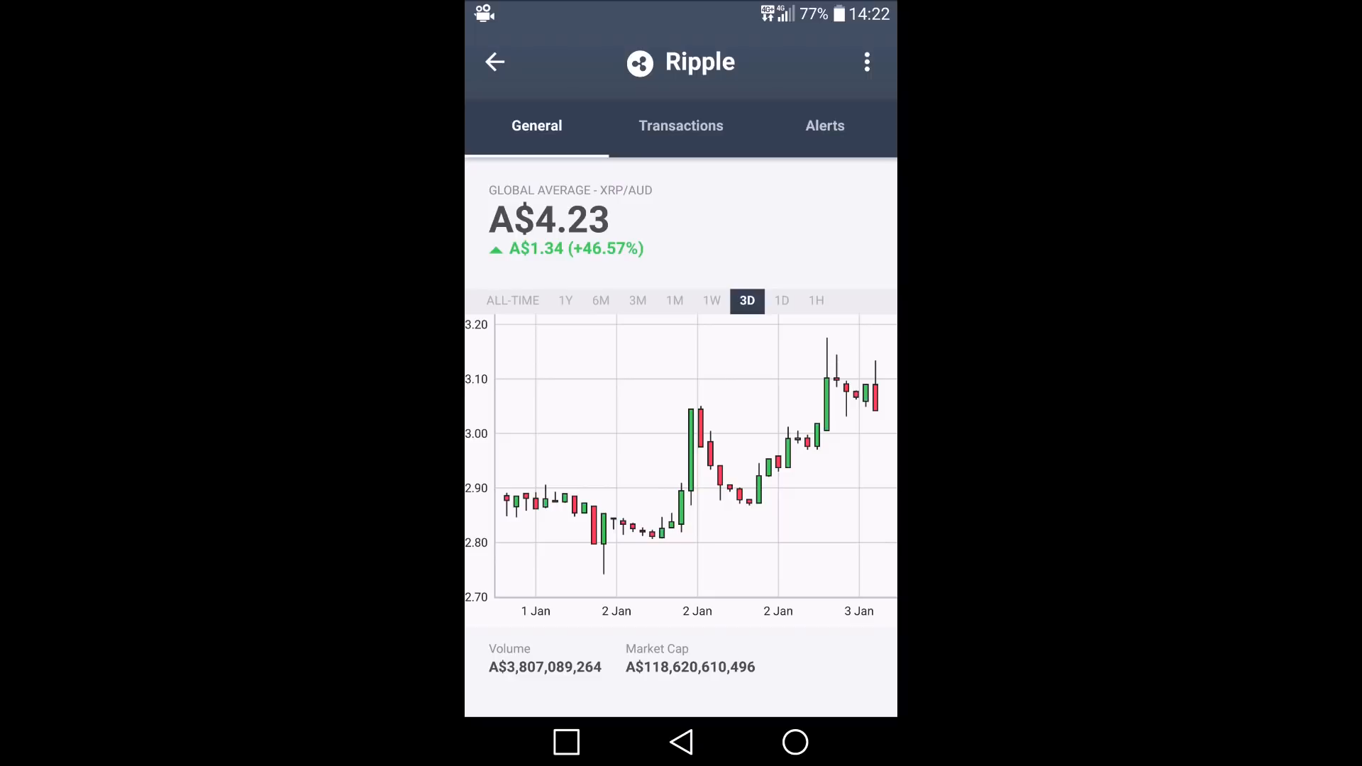
Check Ripple's six-, three- and one-month charts, then its empty Transactions list.
click(600, 301)
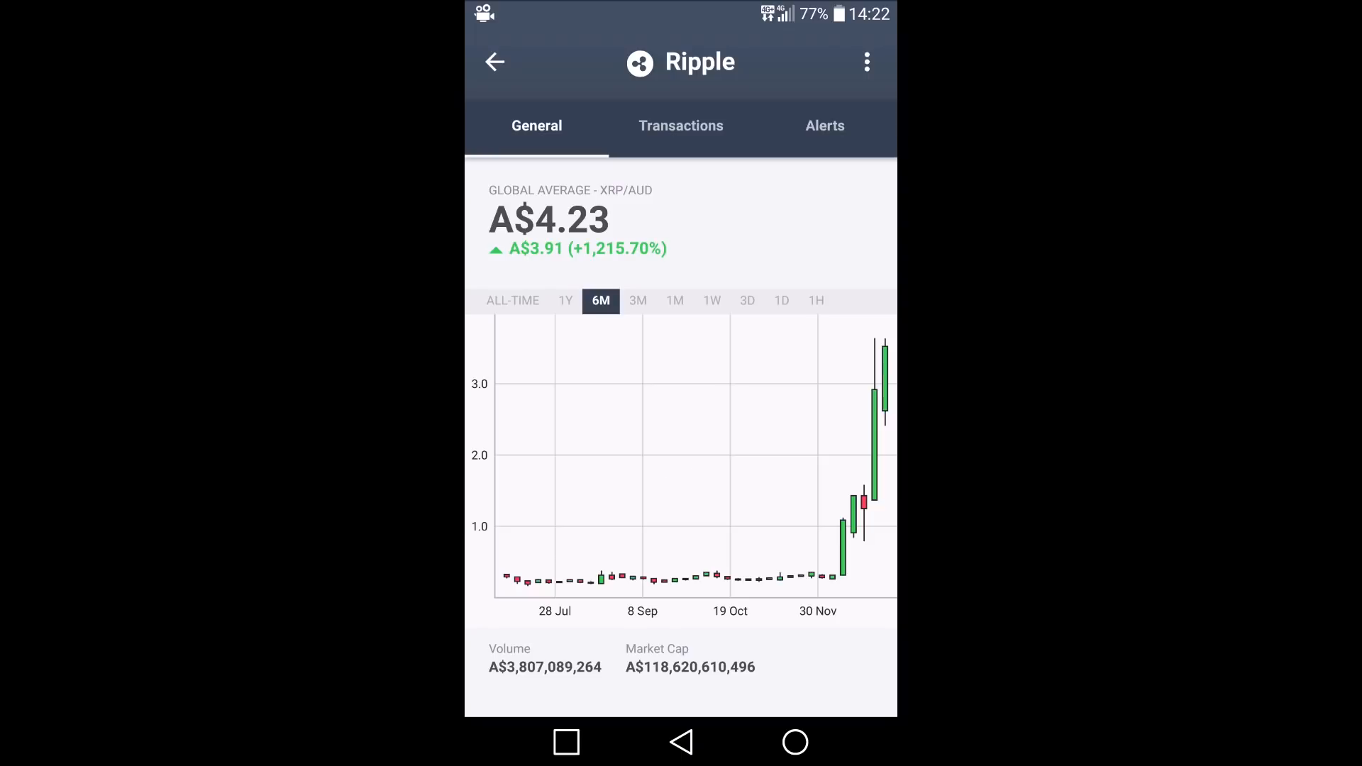
click(637, 300)
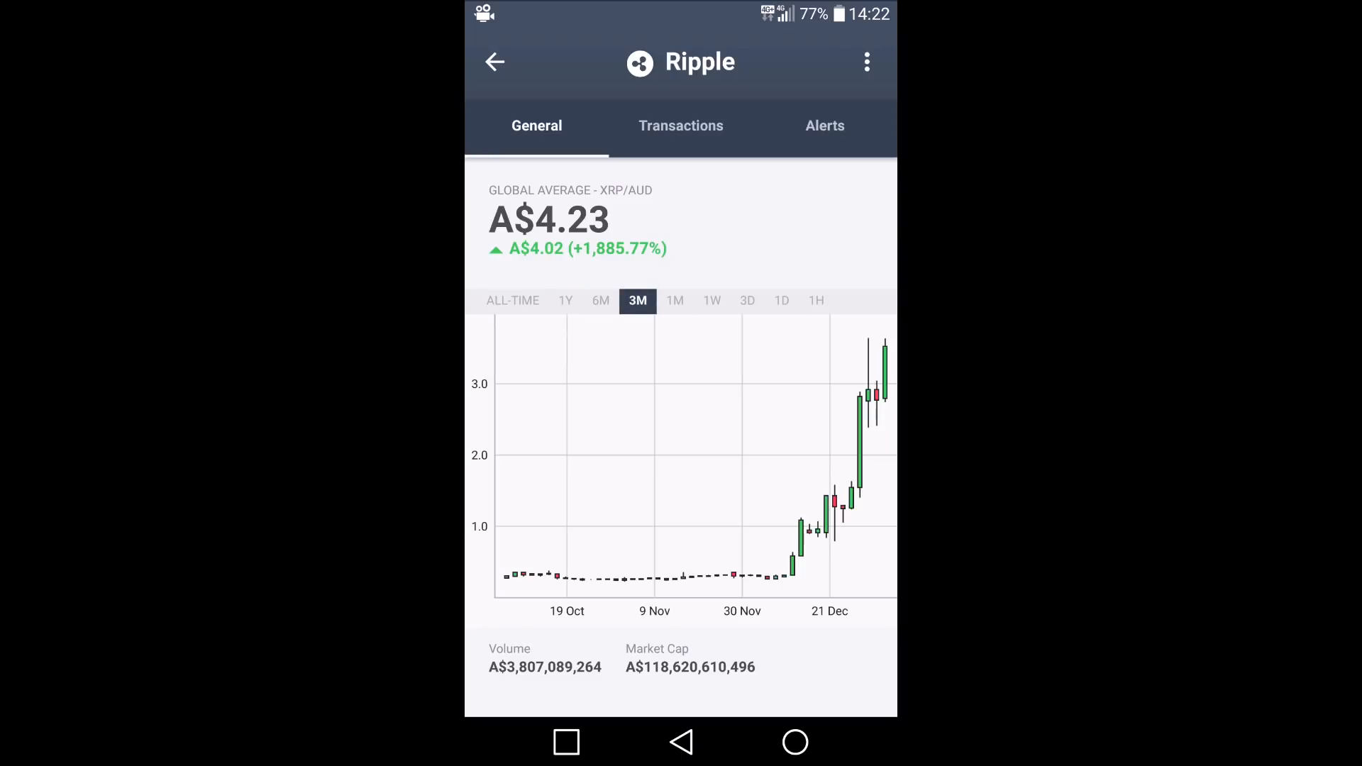
click(674, 299)
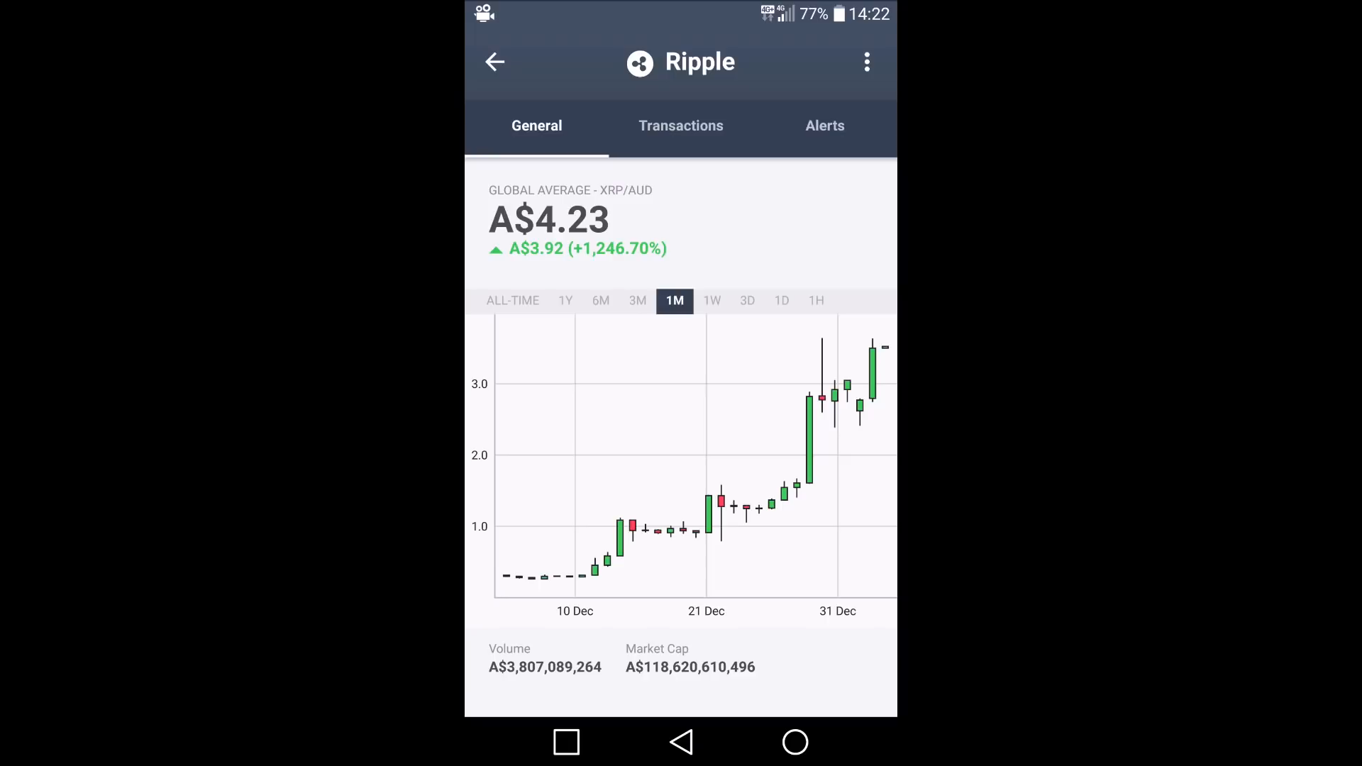
click(681, 125)
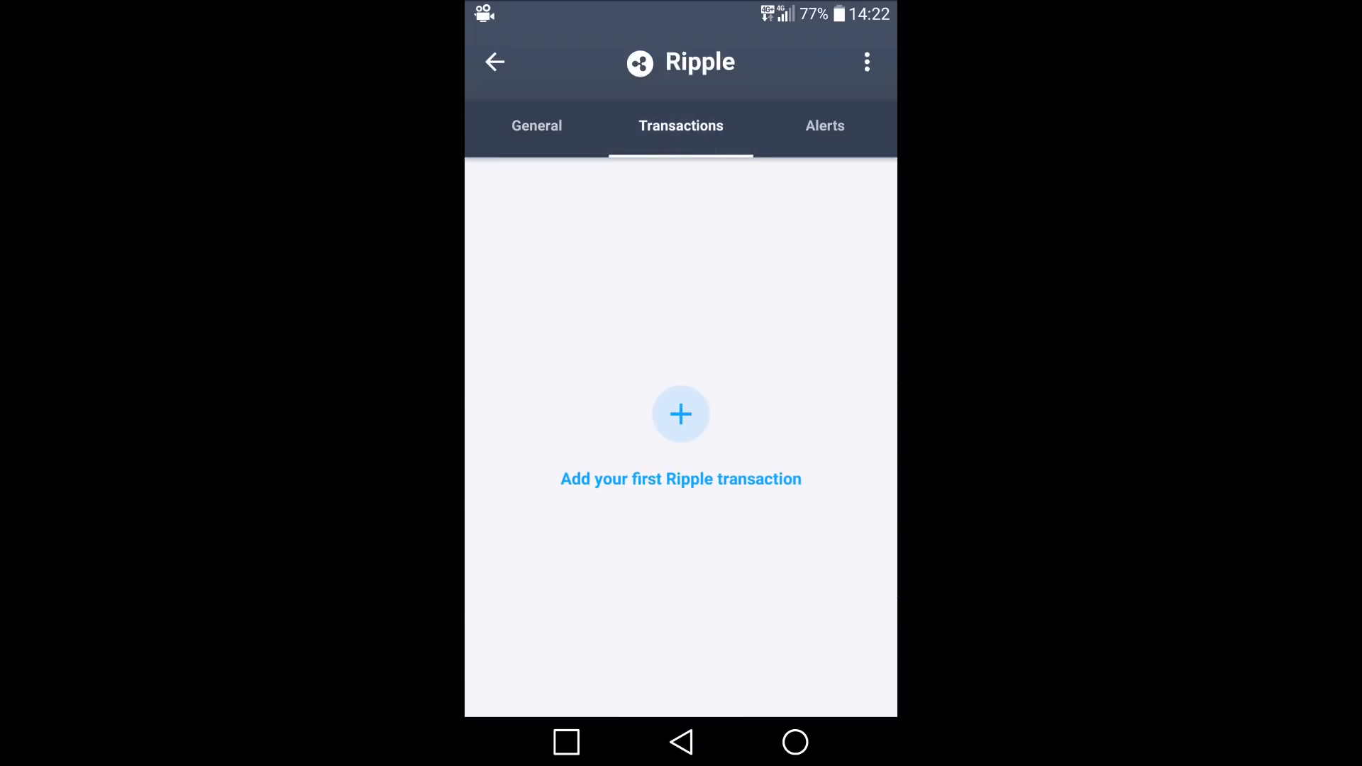
Start a new one-off price alert from Ripple's Alerts tab.
click(824, 125)
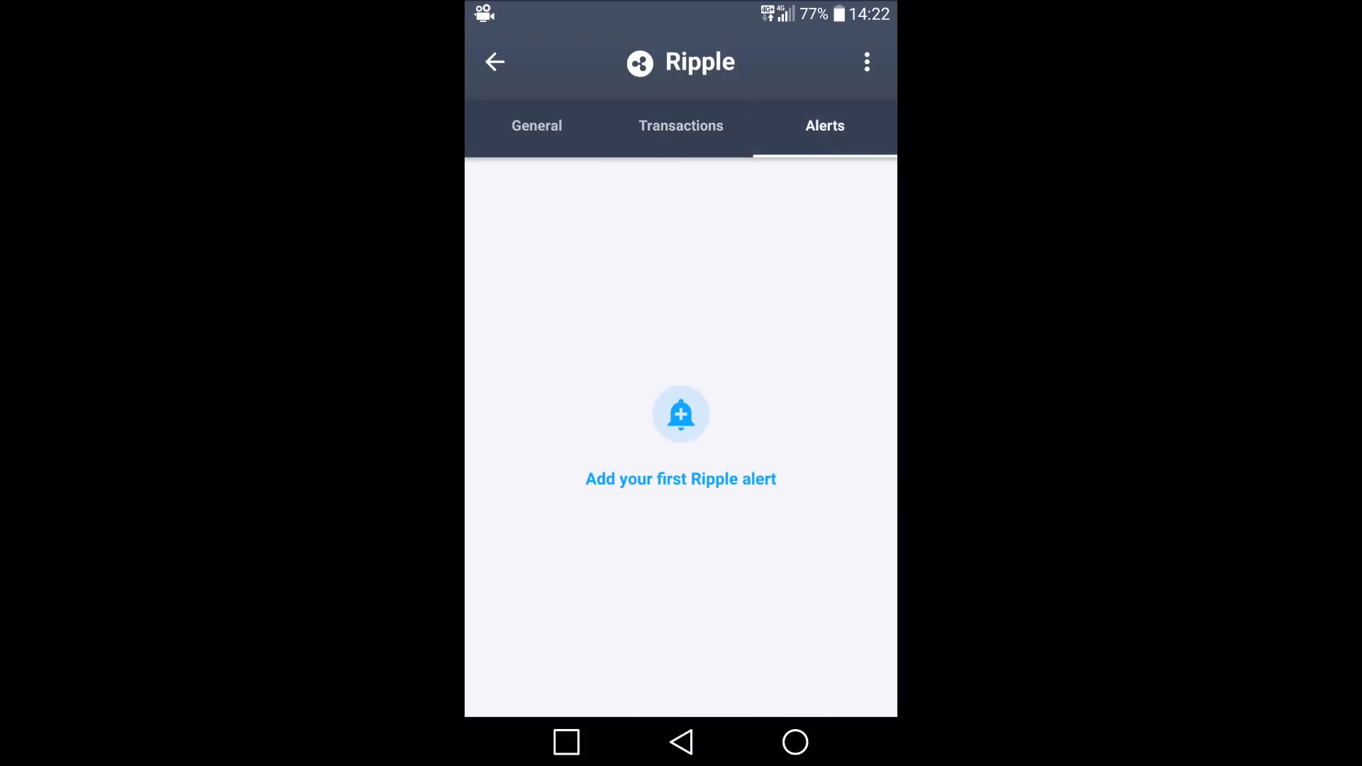
click(681, 478)
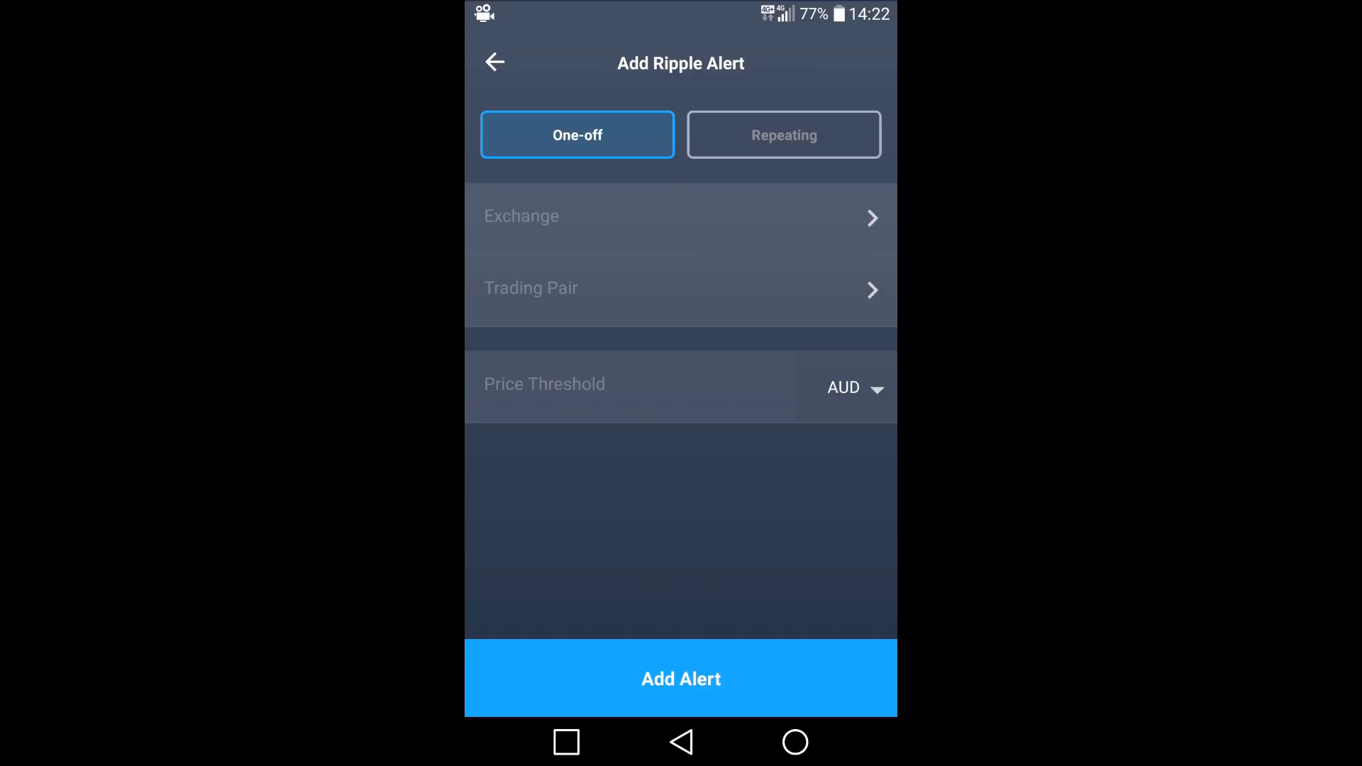
click(679, 216)
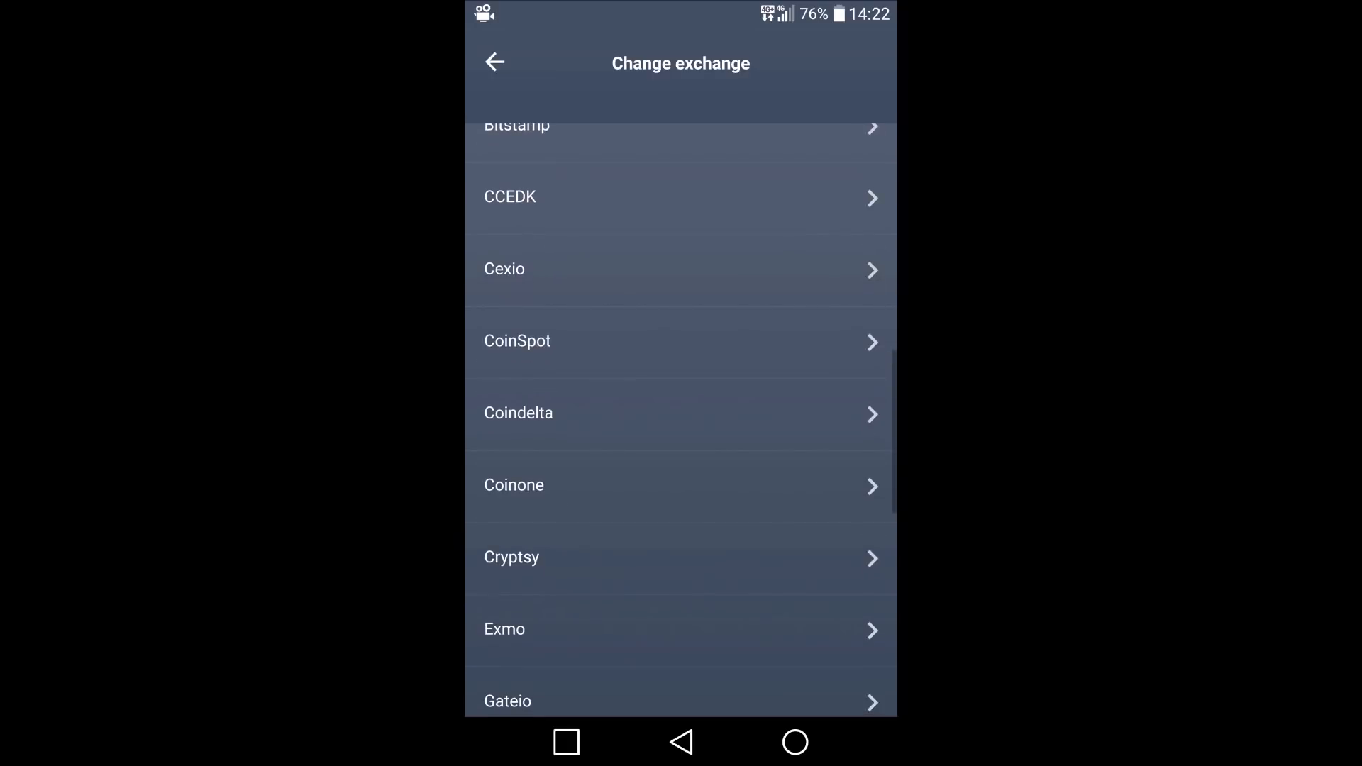
scroll(down, 3)
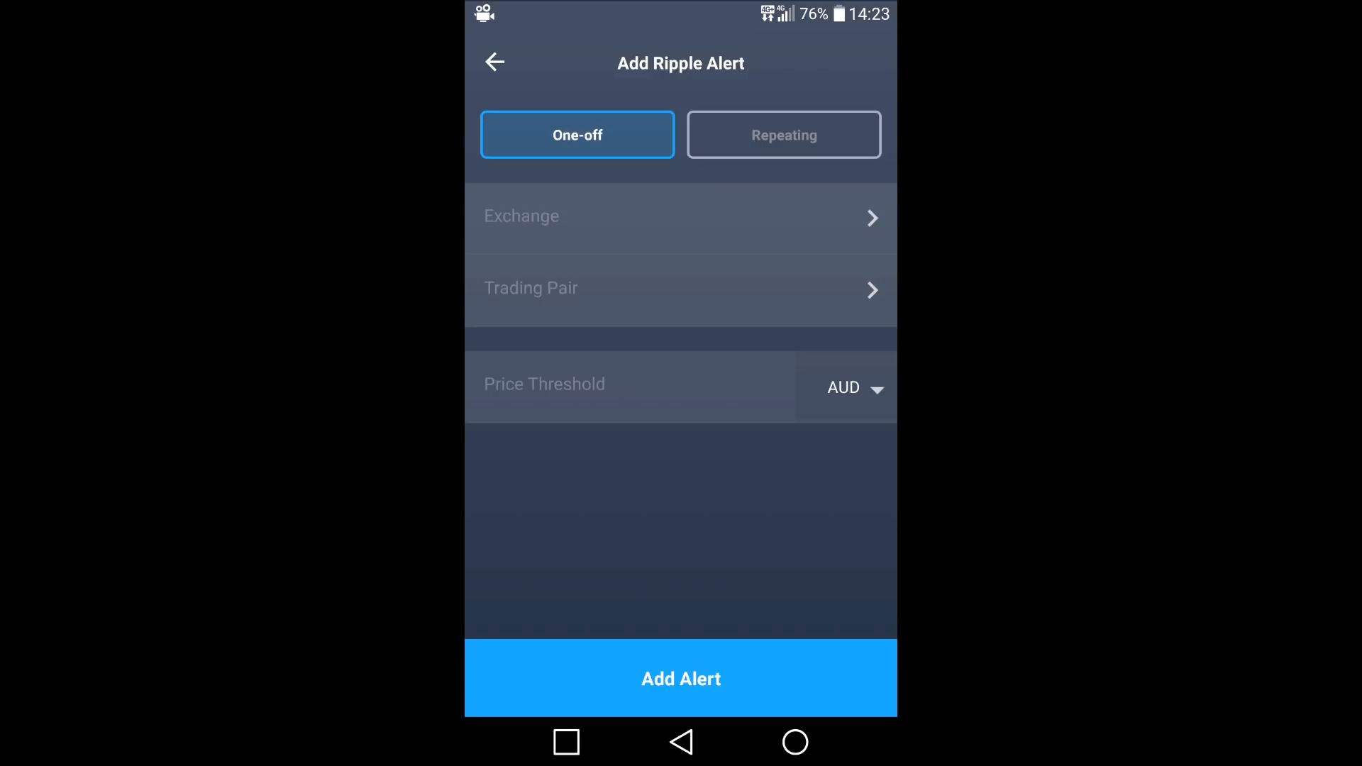
click(494, 62)
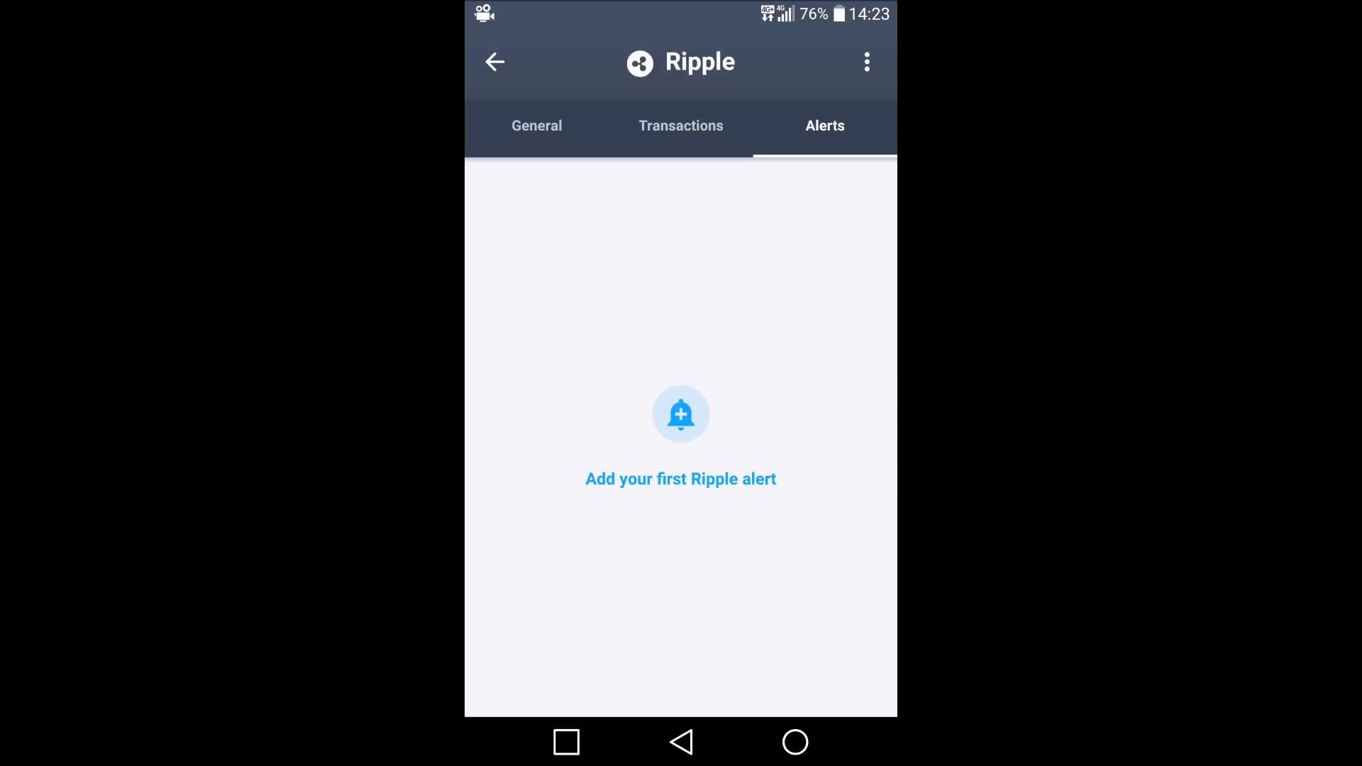
Switch Ripple's exchange to CoinSpot, then remove Ripple from the watchlist.
click(865, 61)
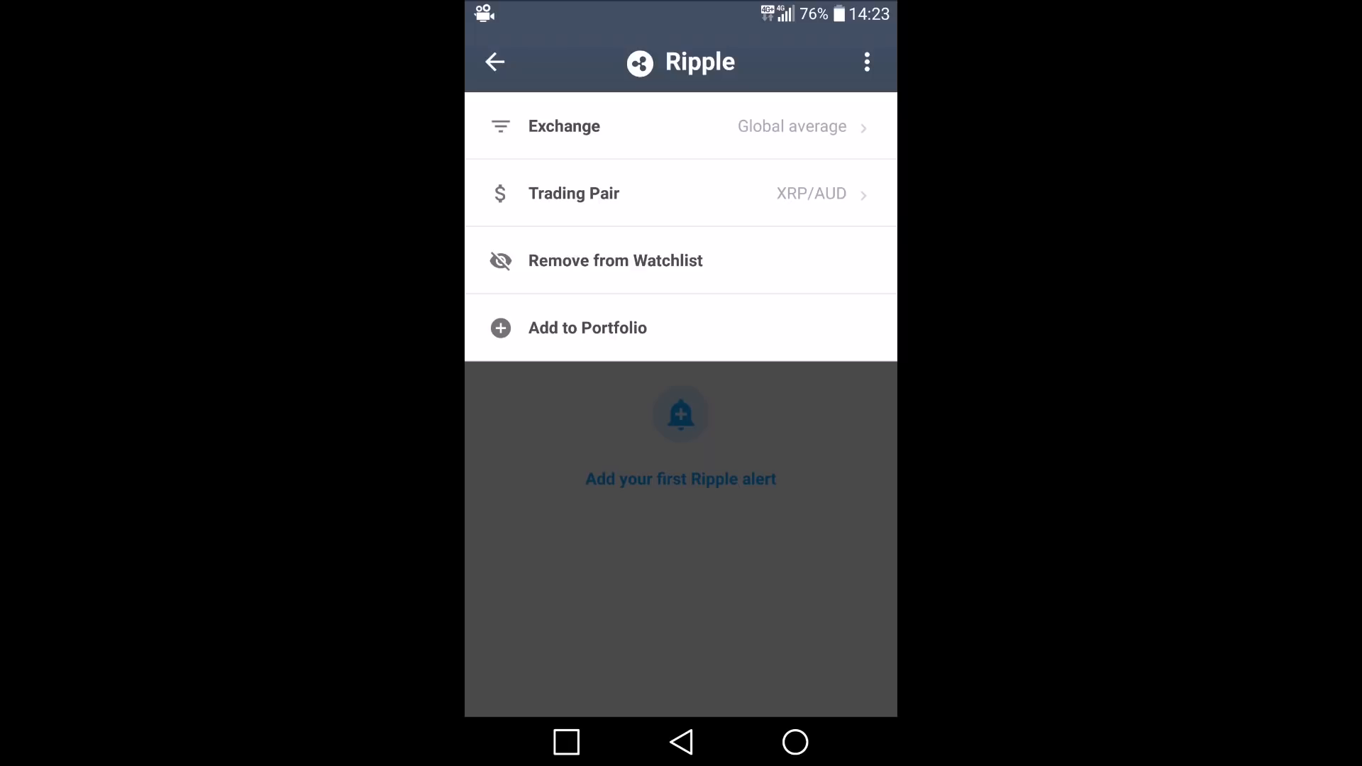
click(679, 126)
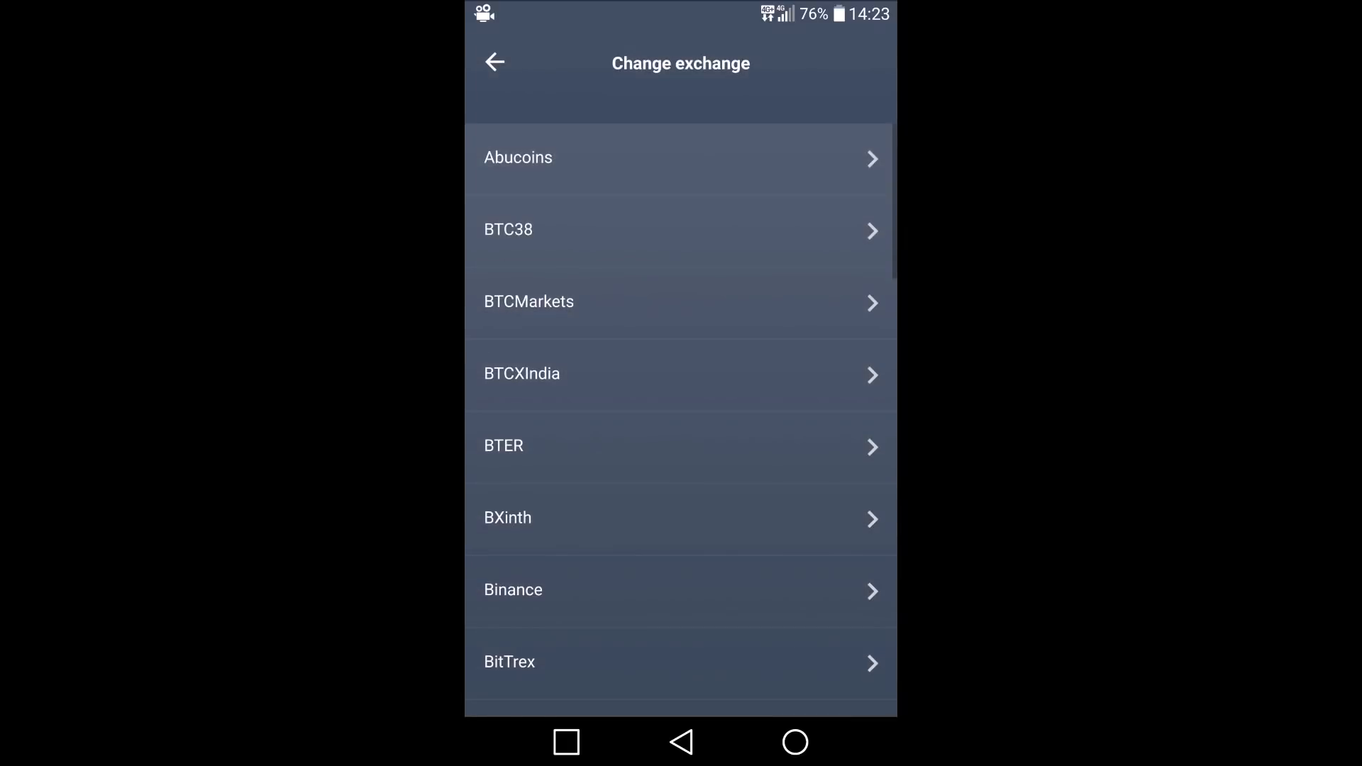
scroll(down, 3)
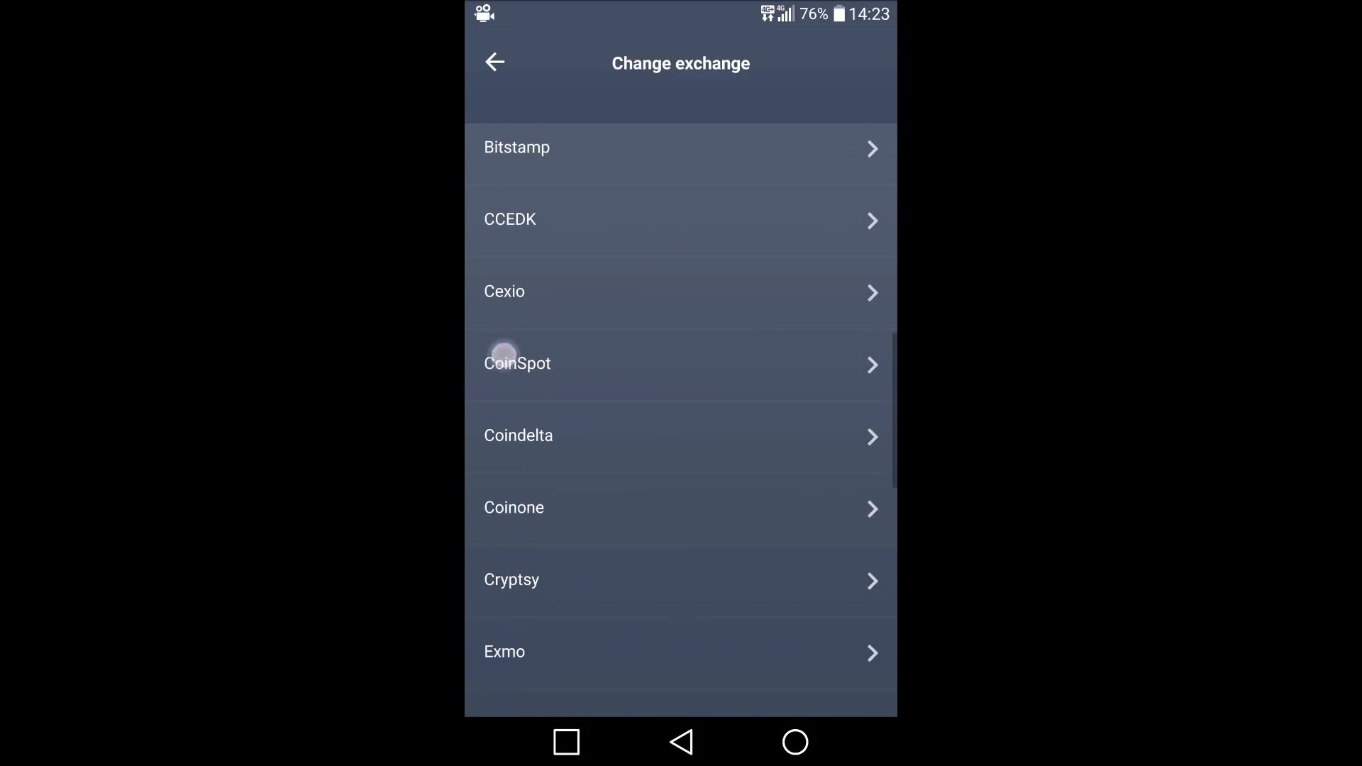
click(518, 363)
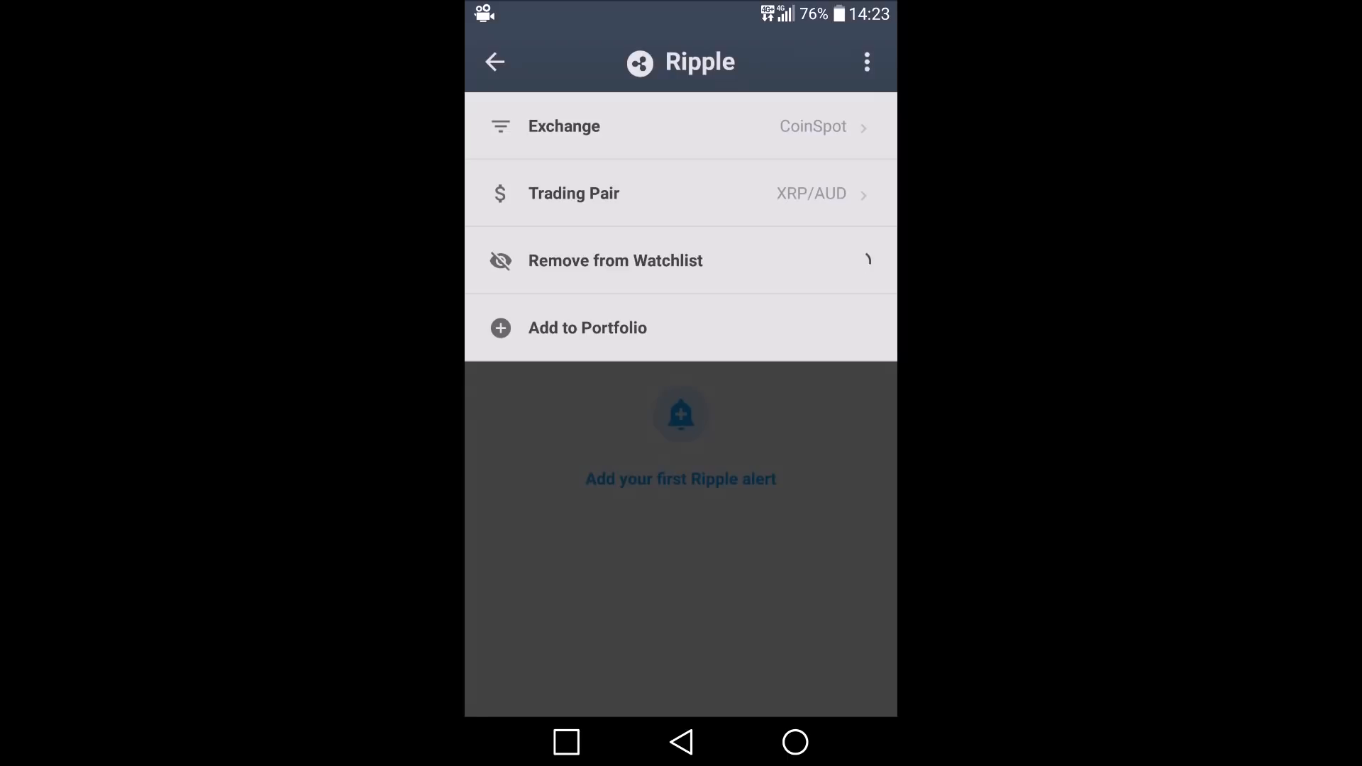
click(494, 61)
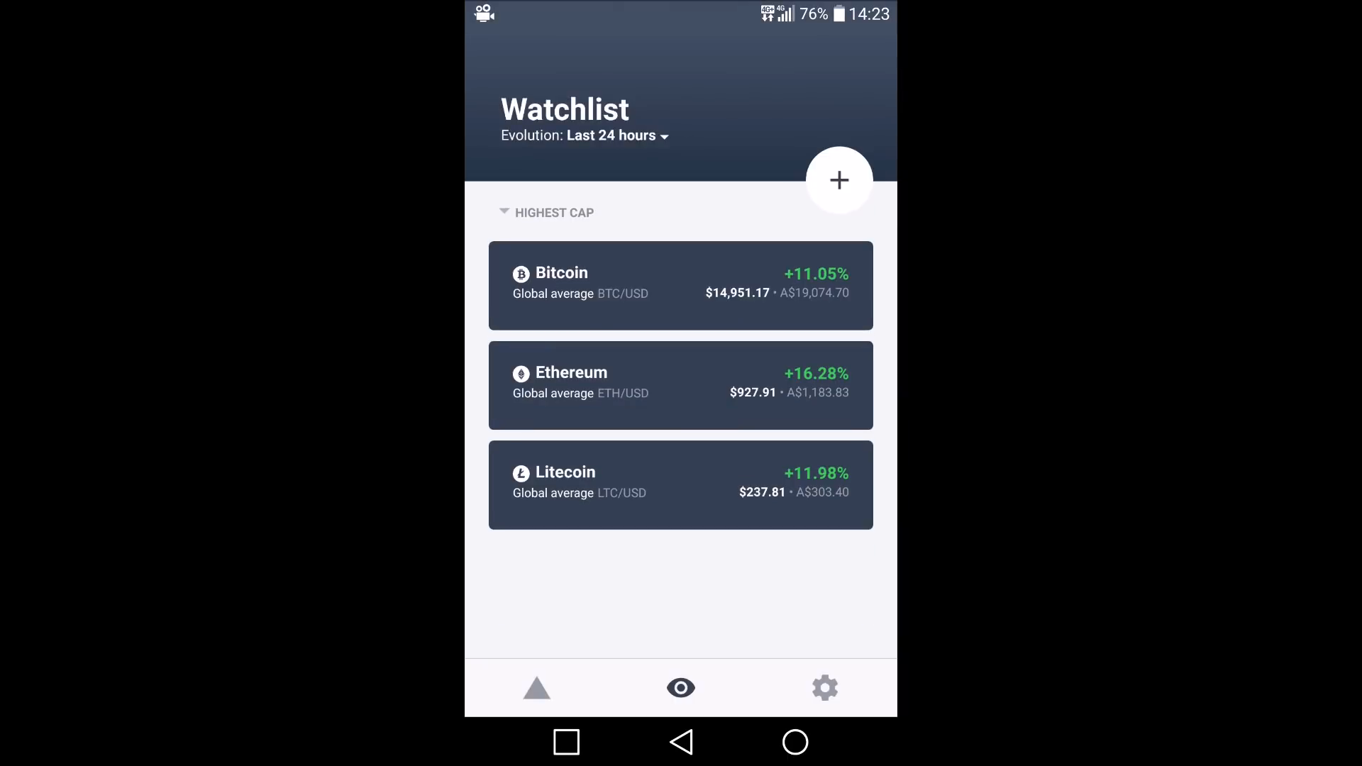
From the empty portfolio, start adding a first transaction, bringing up the coin search.
click(536, 688)
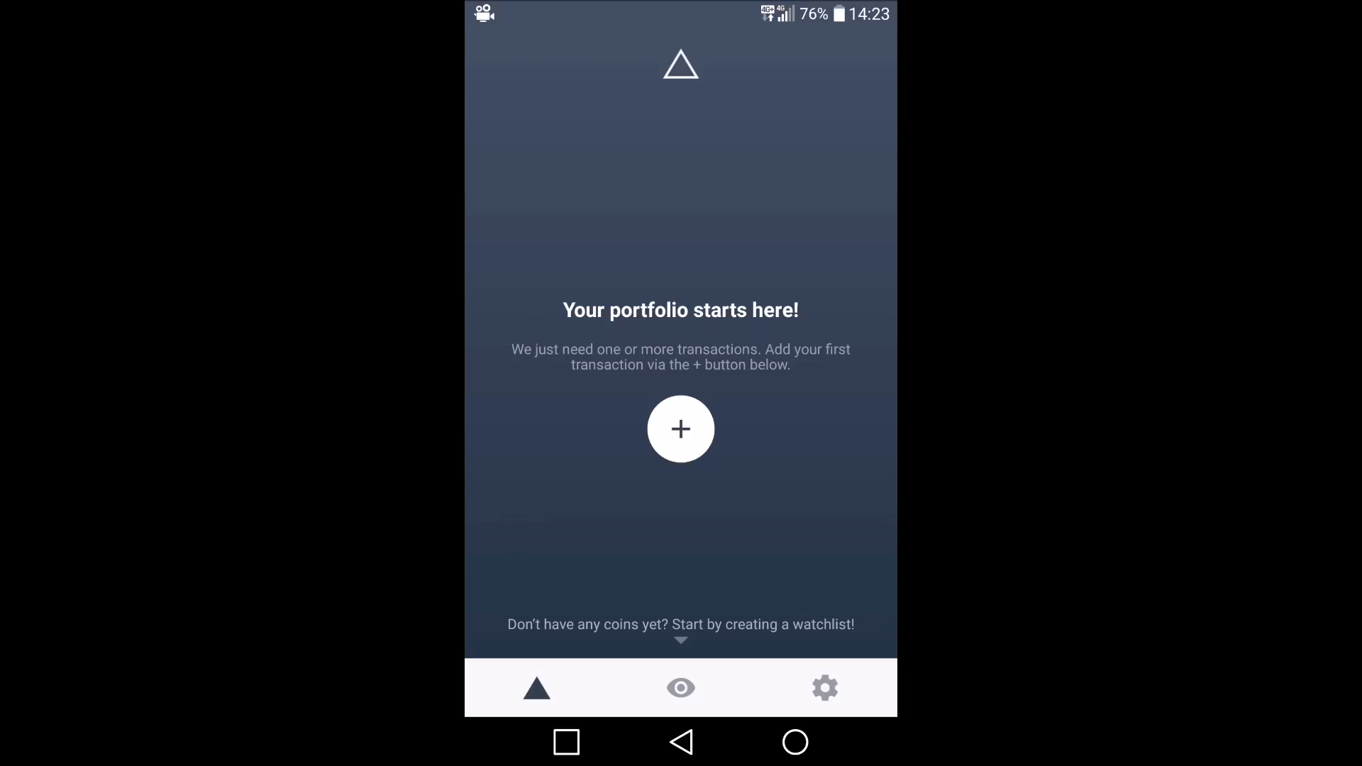
click(679, 428)
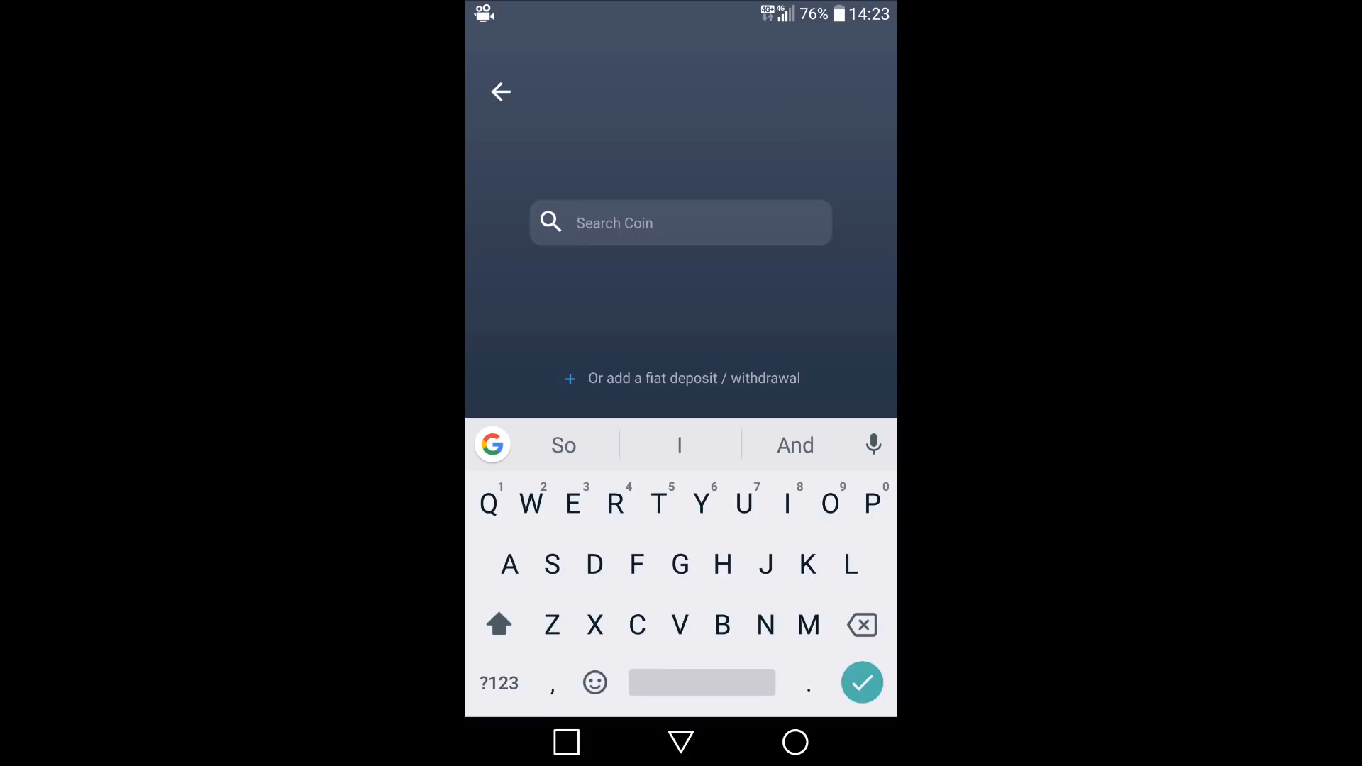
Switch to a fiat deposit, sent to BTCMarkets in AUD.
click(693, 377)
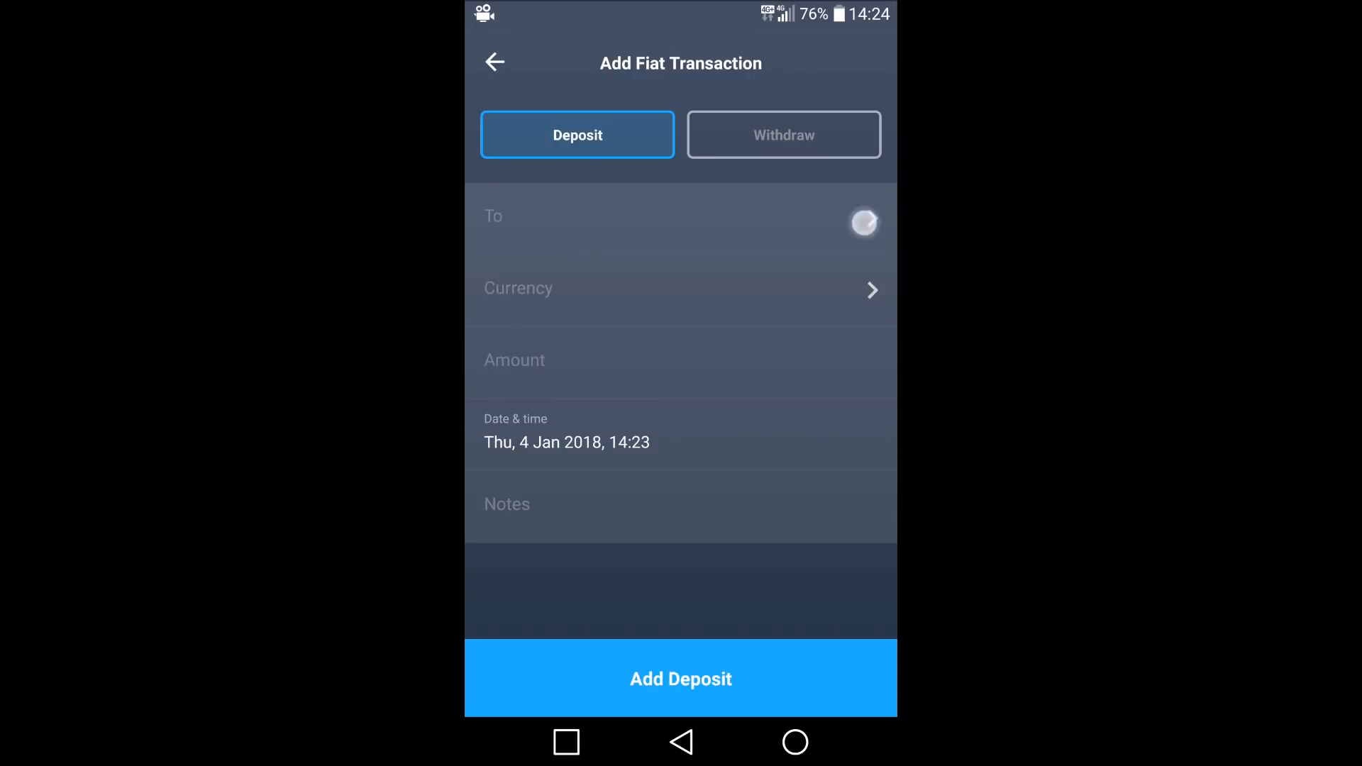
click(679, 223)
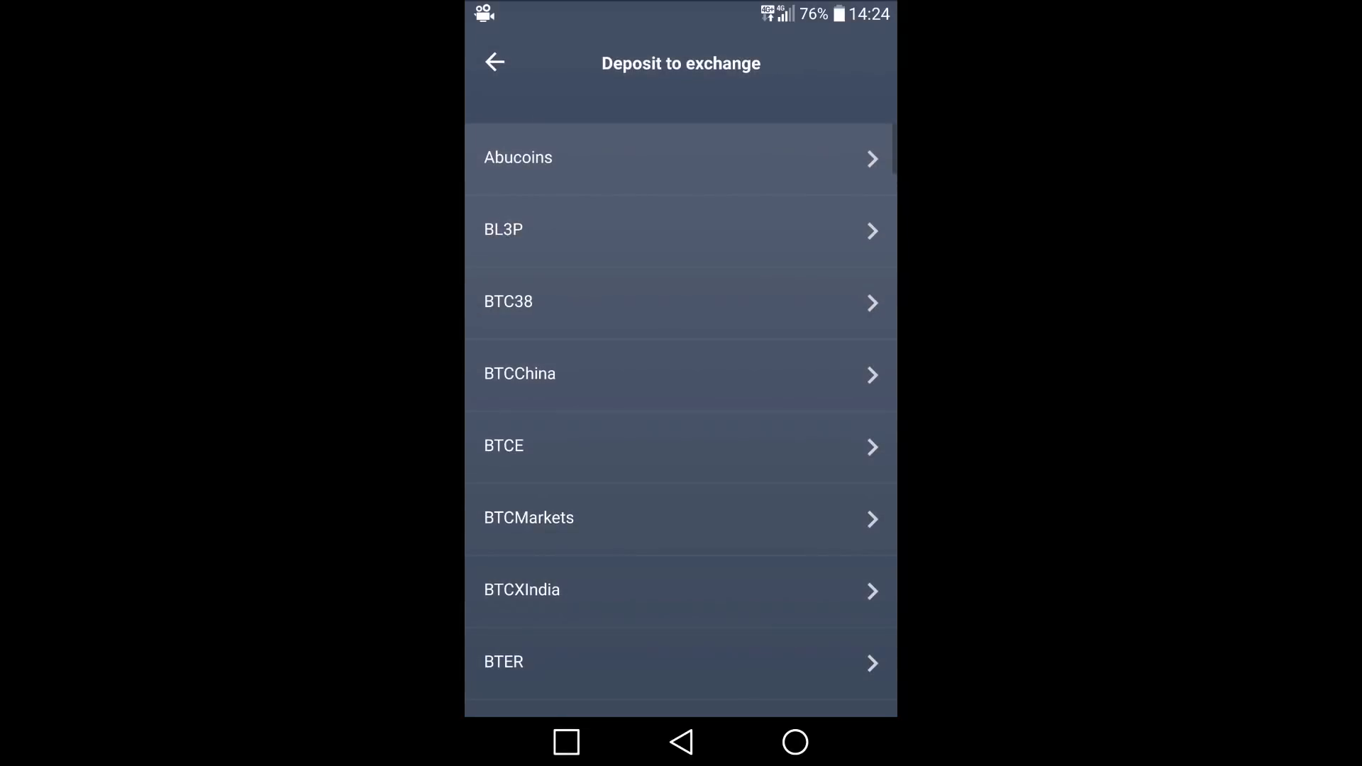
scroll(down, 3)
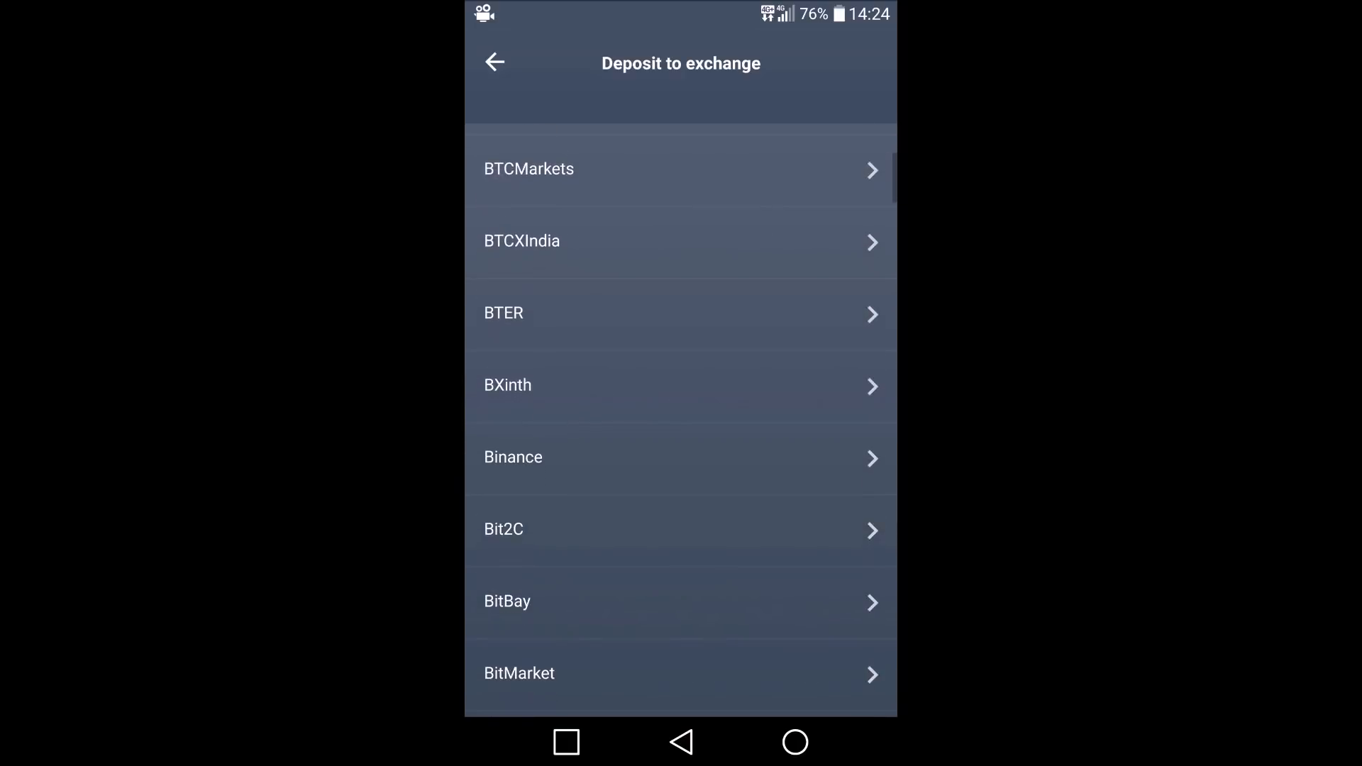
scroll(down, 3)
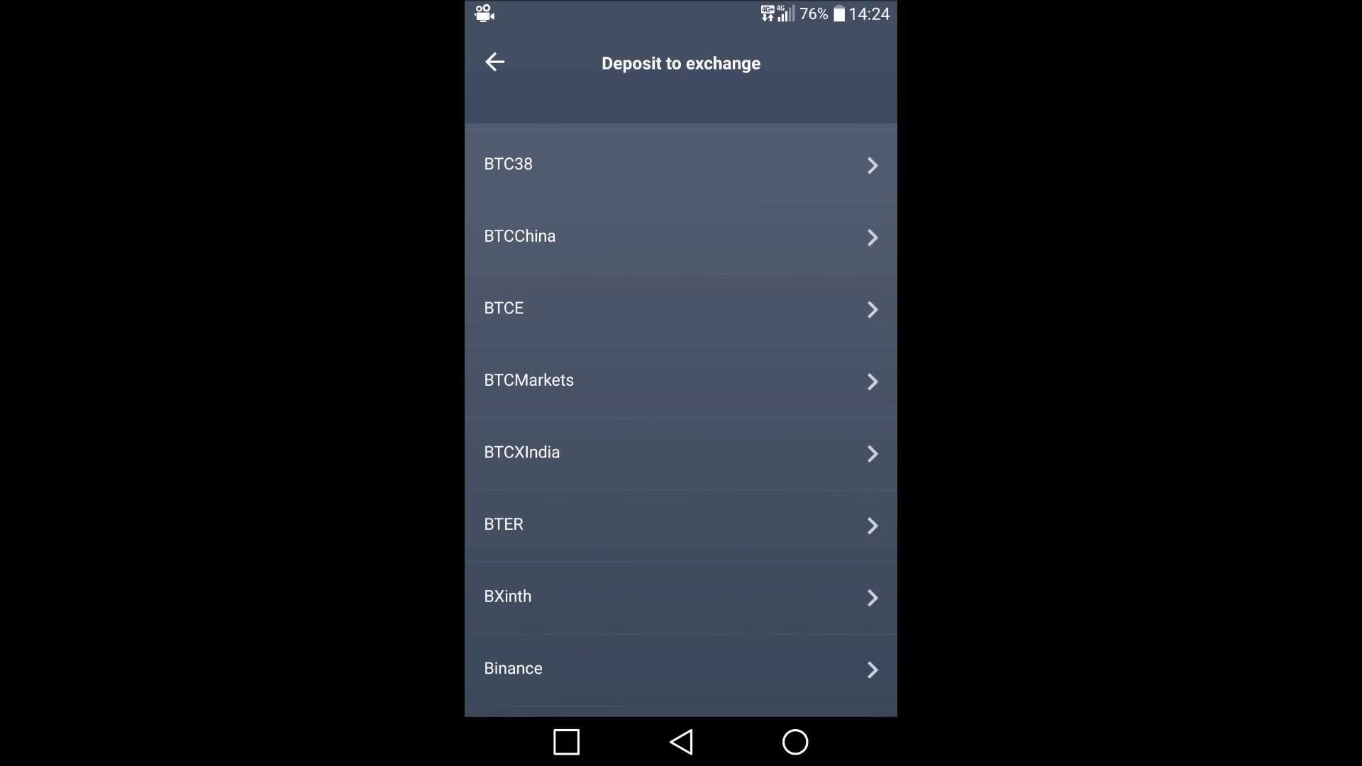
click(527, 380)
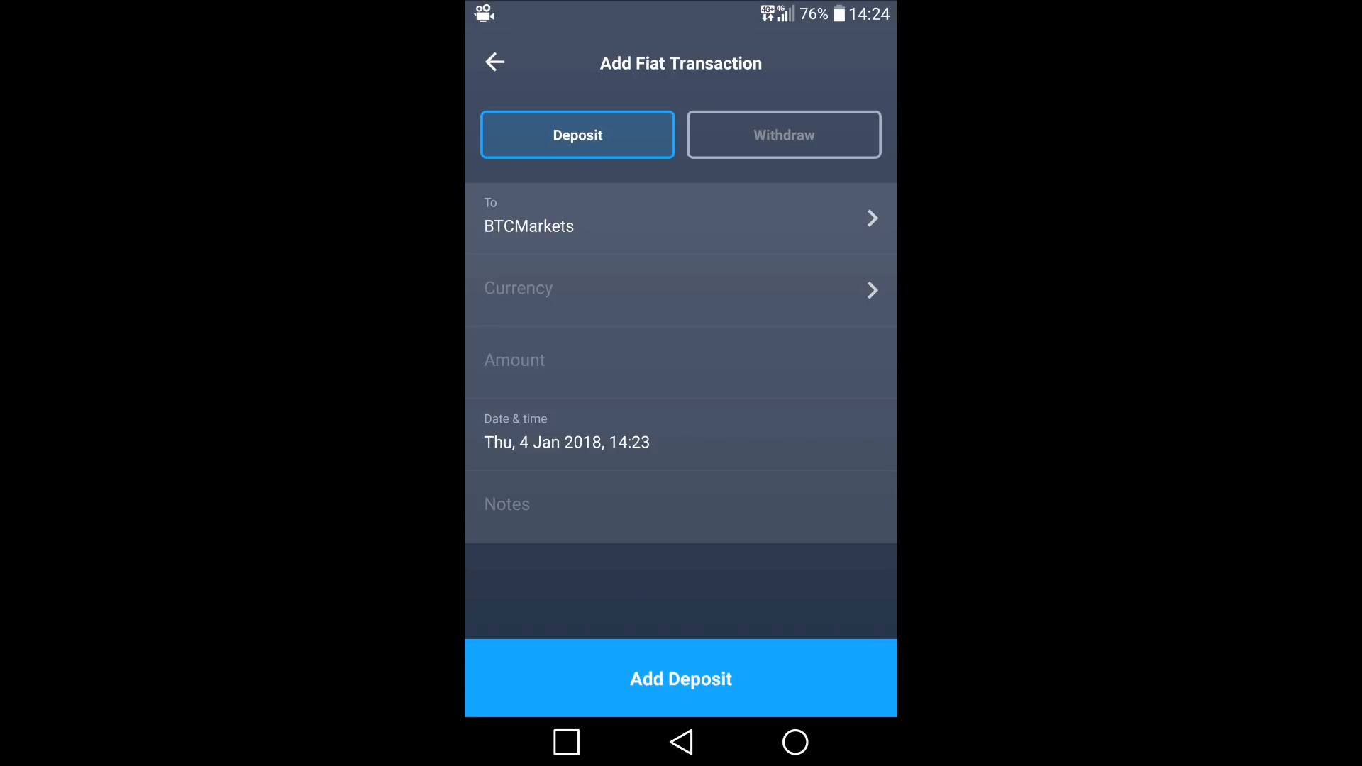
click(680, 290)
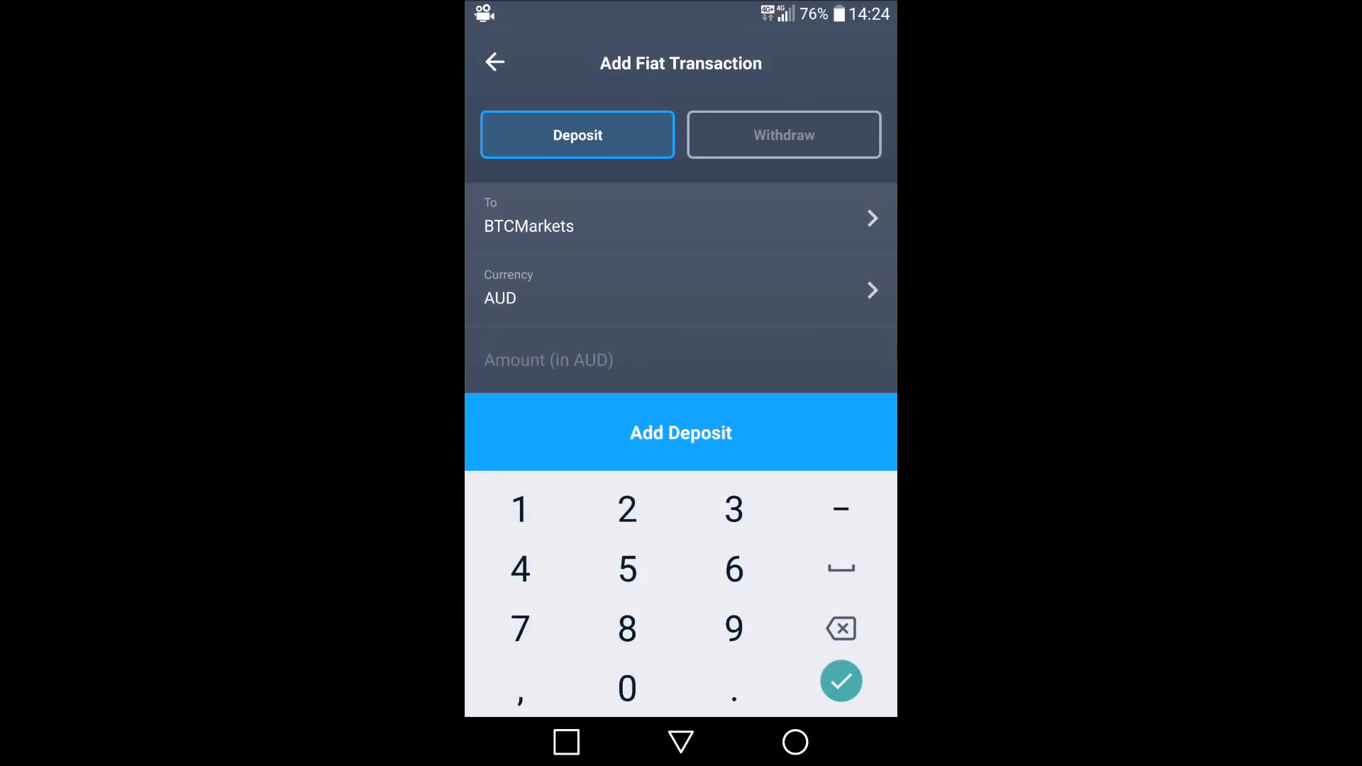
Enter the 10000 amount with the note 'First deposit' and save the deposit.
text(10000)
text(First dep)
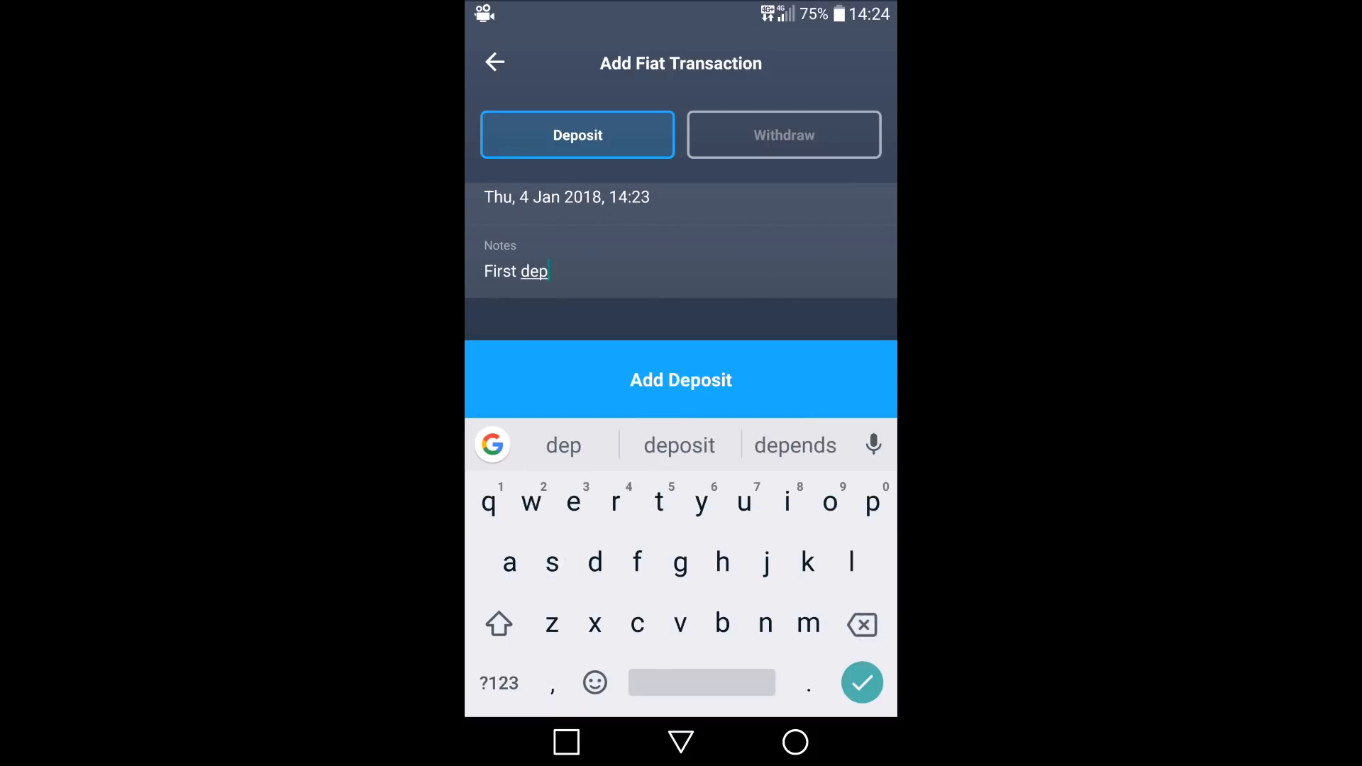
click(563, 444)
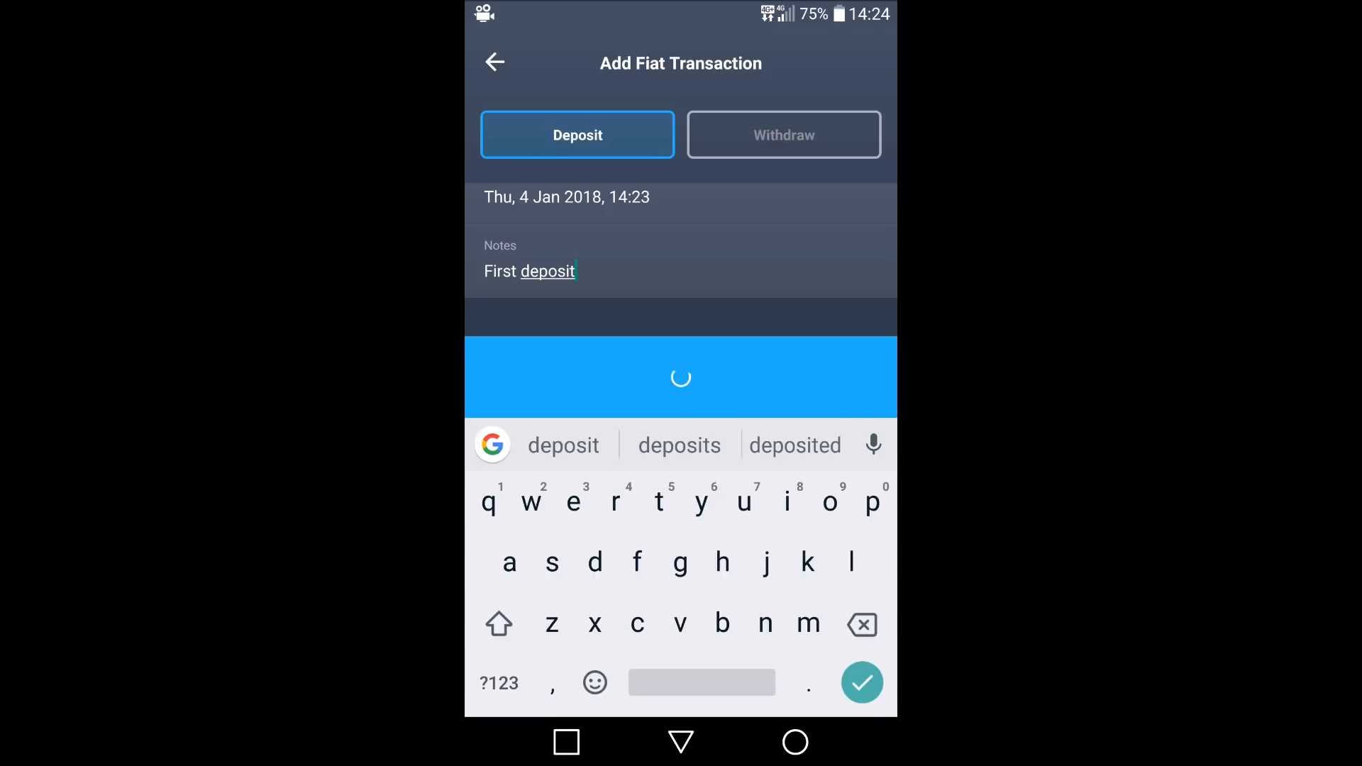
click(861, 682)
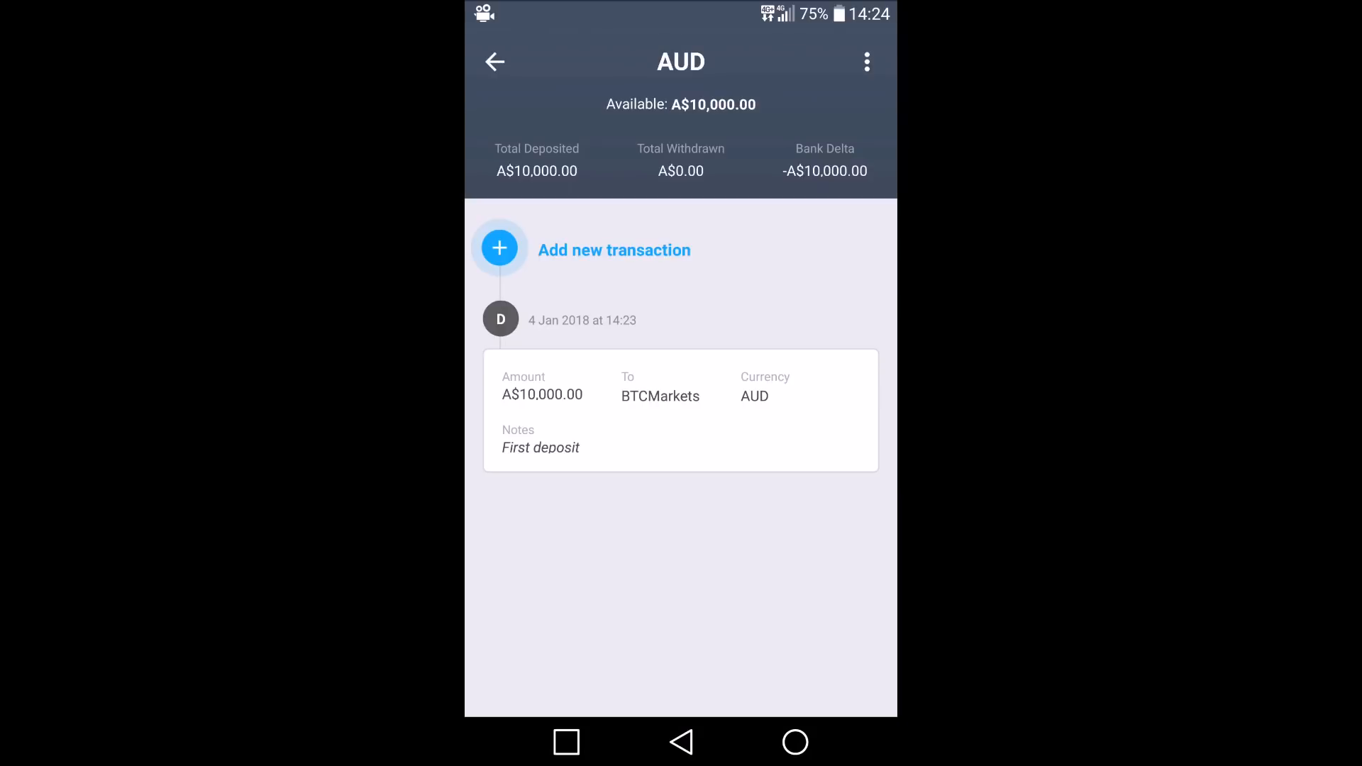
Back on the portfolio overview, switch the A$10,000 balance to display as ฿0.524072.
click(493, 61)
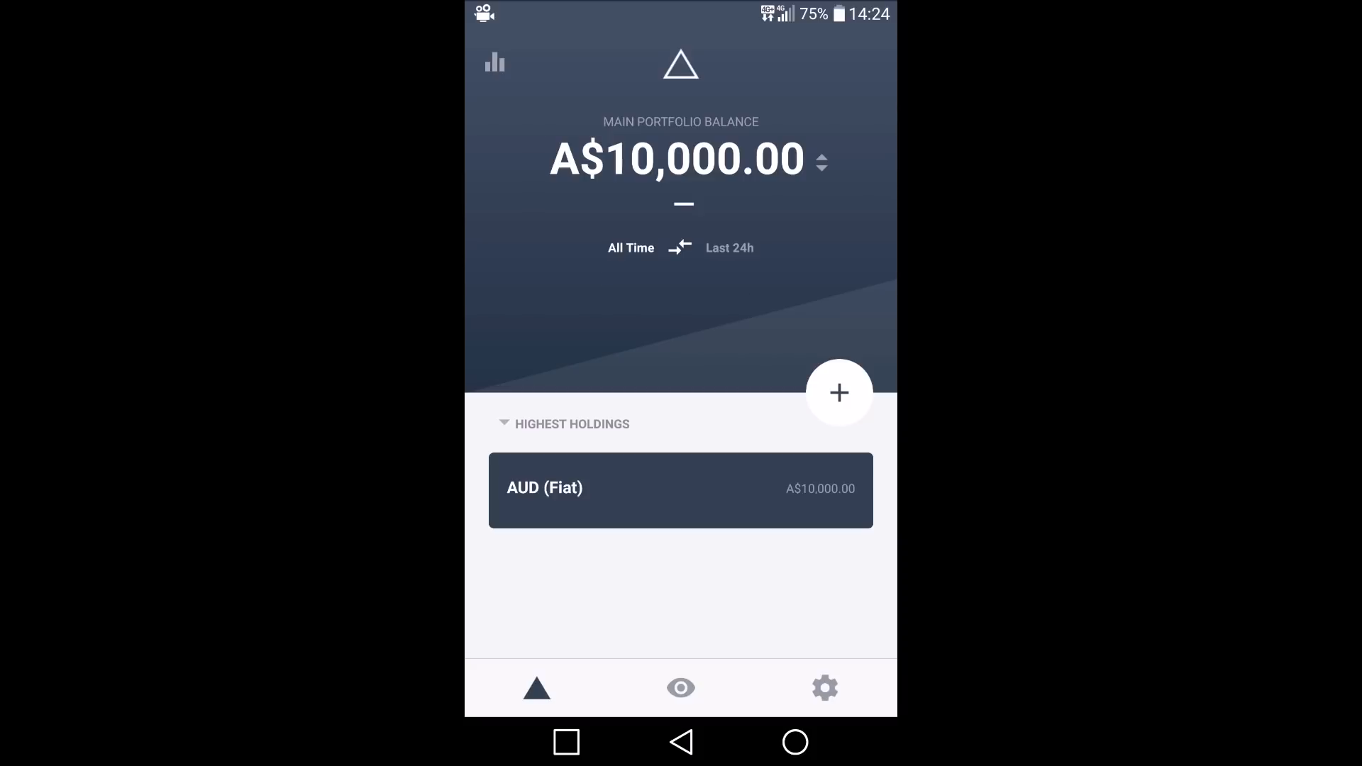
click(521, 168)
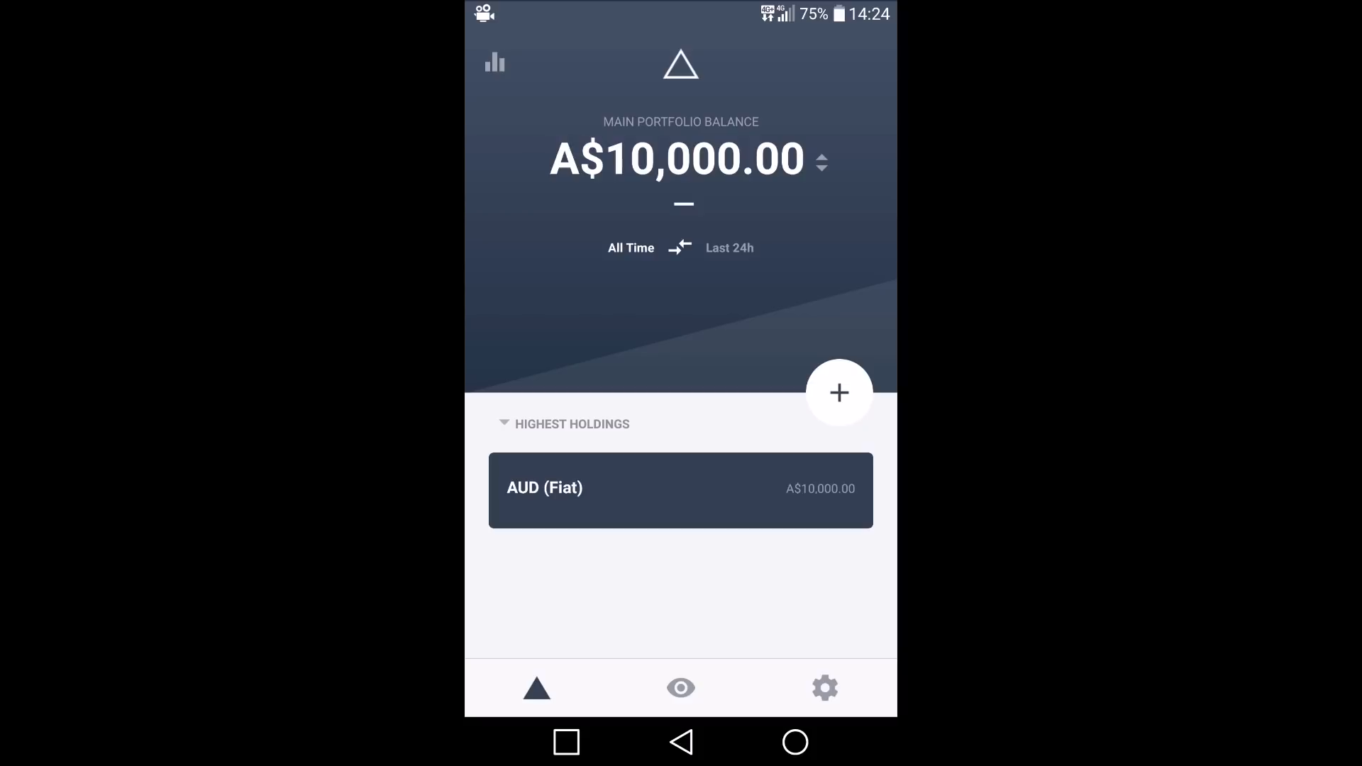
click(820, 160)
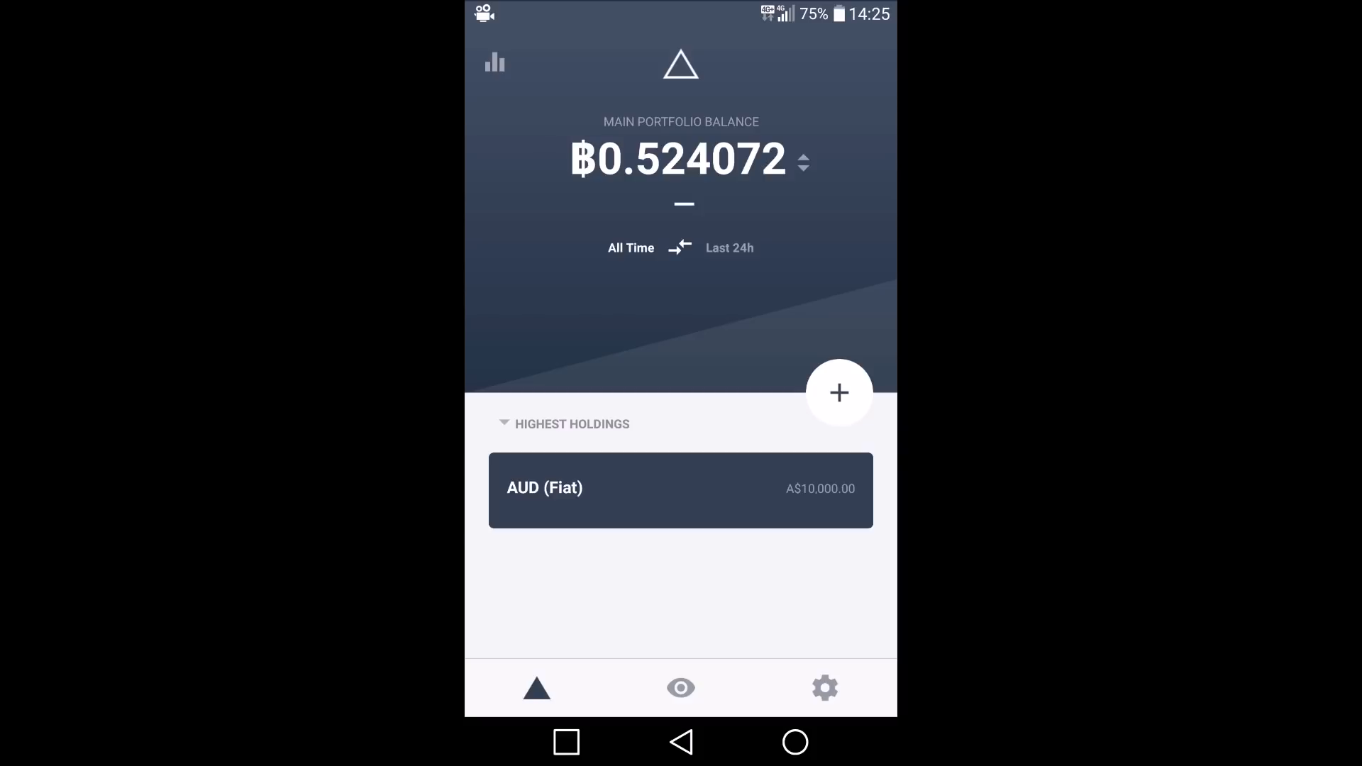
Add a new Bitcoin transaction and set its exchange to BTCMarkets (BTC/AUD at 21195).
click(838, 393)
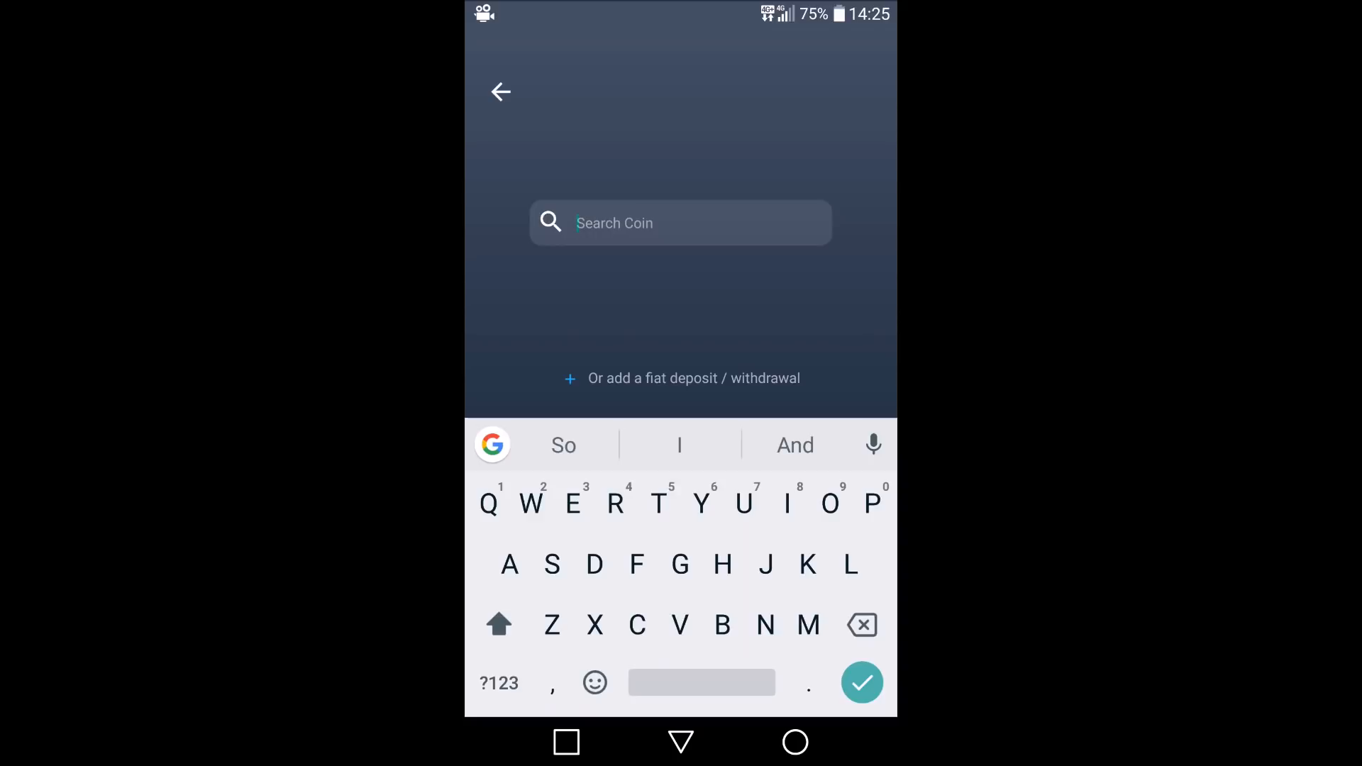
text(Bitcoin)
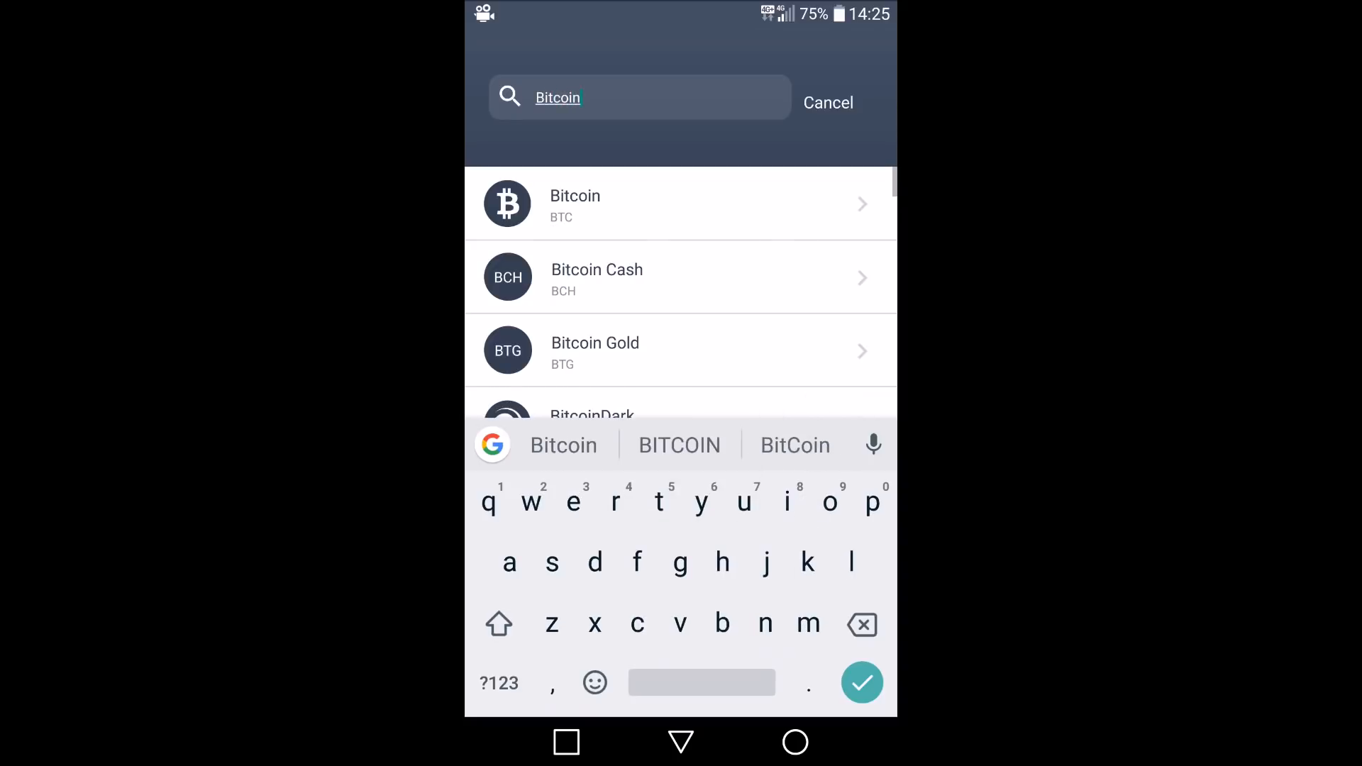
click(574, 203)
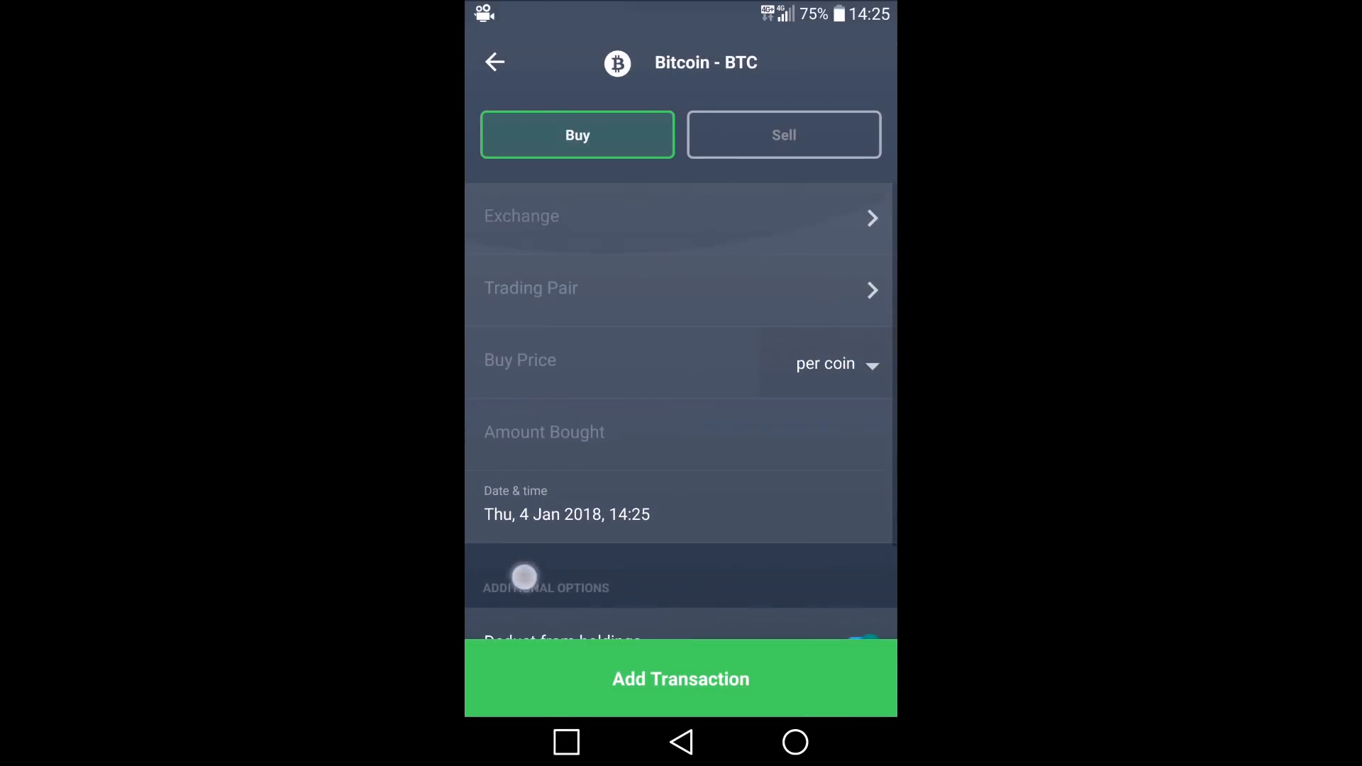
click(679, 216)
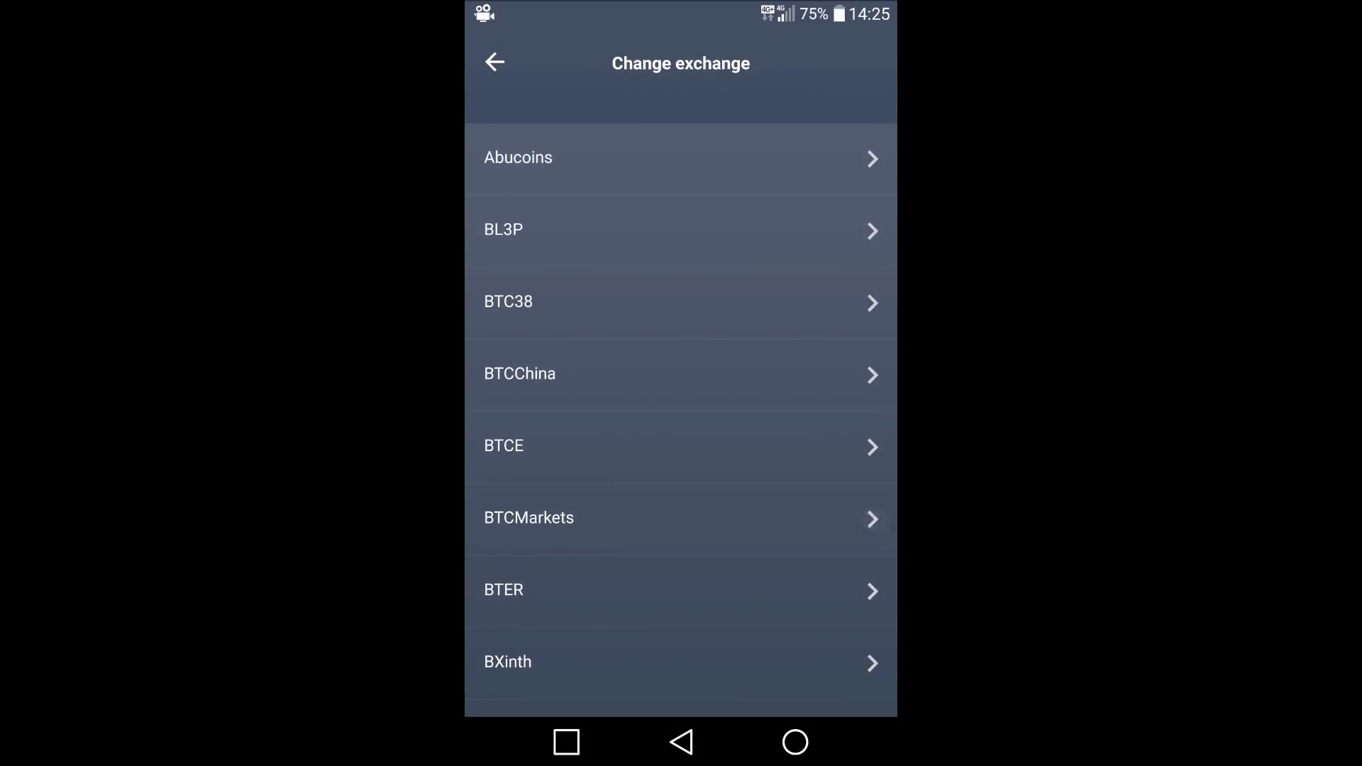
click(528, 517)
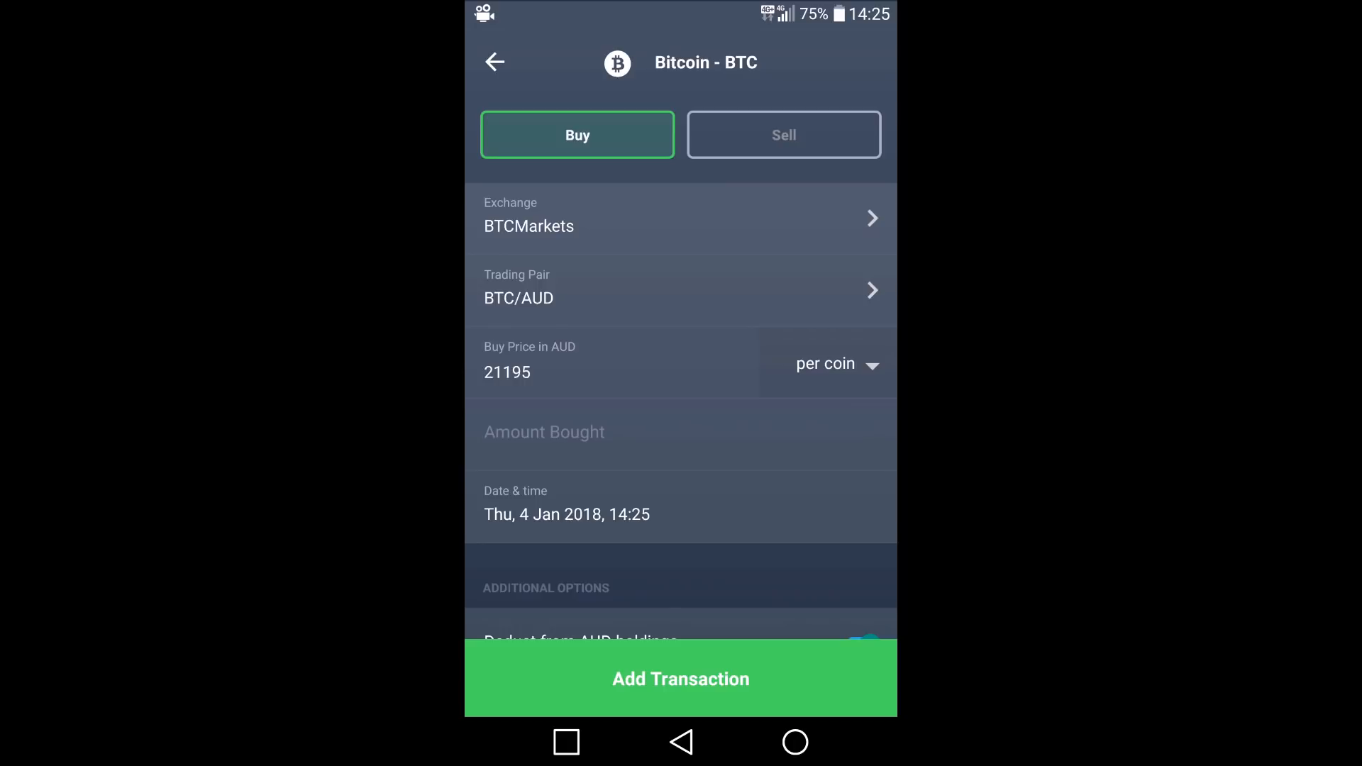
Confirm the 21195 buy price is charged per coin.
click(507, 371)
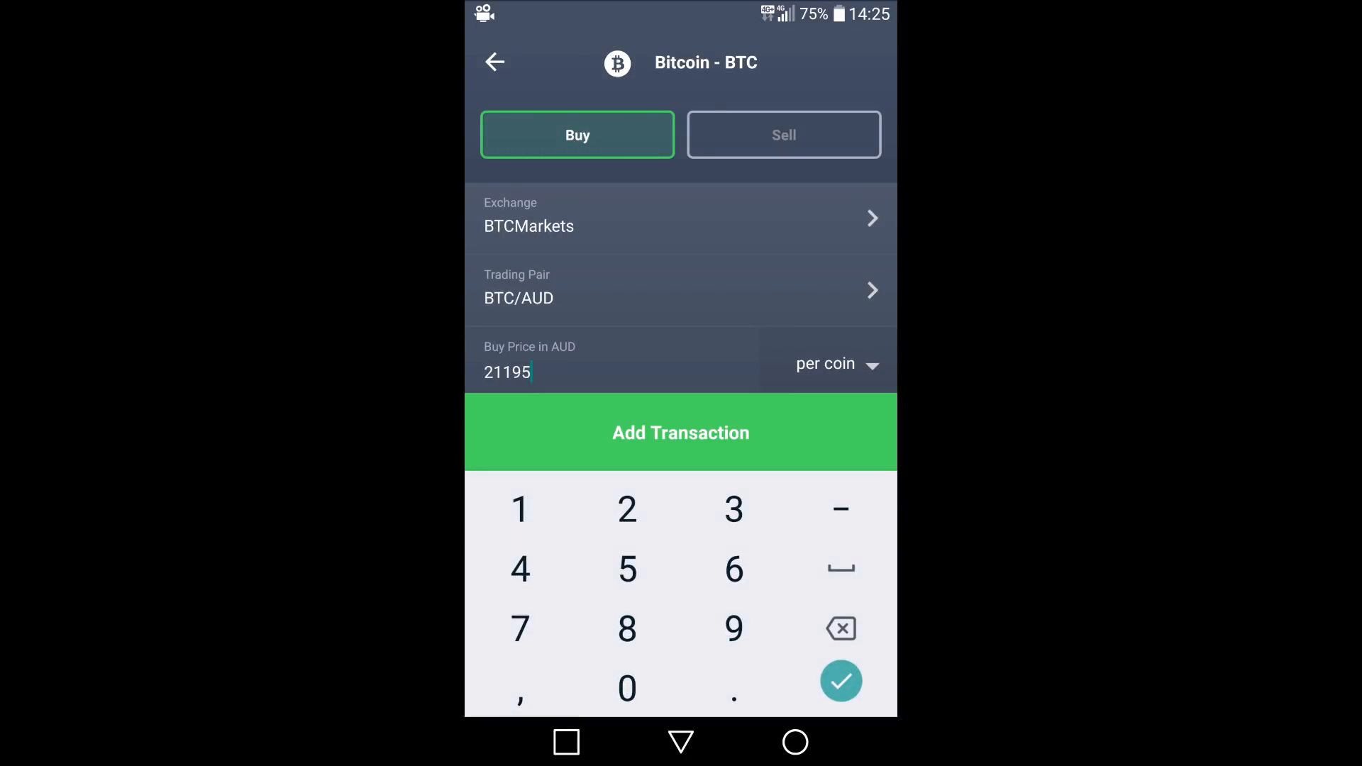
click(839, 680)
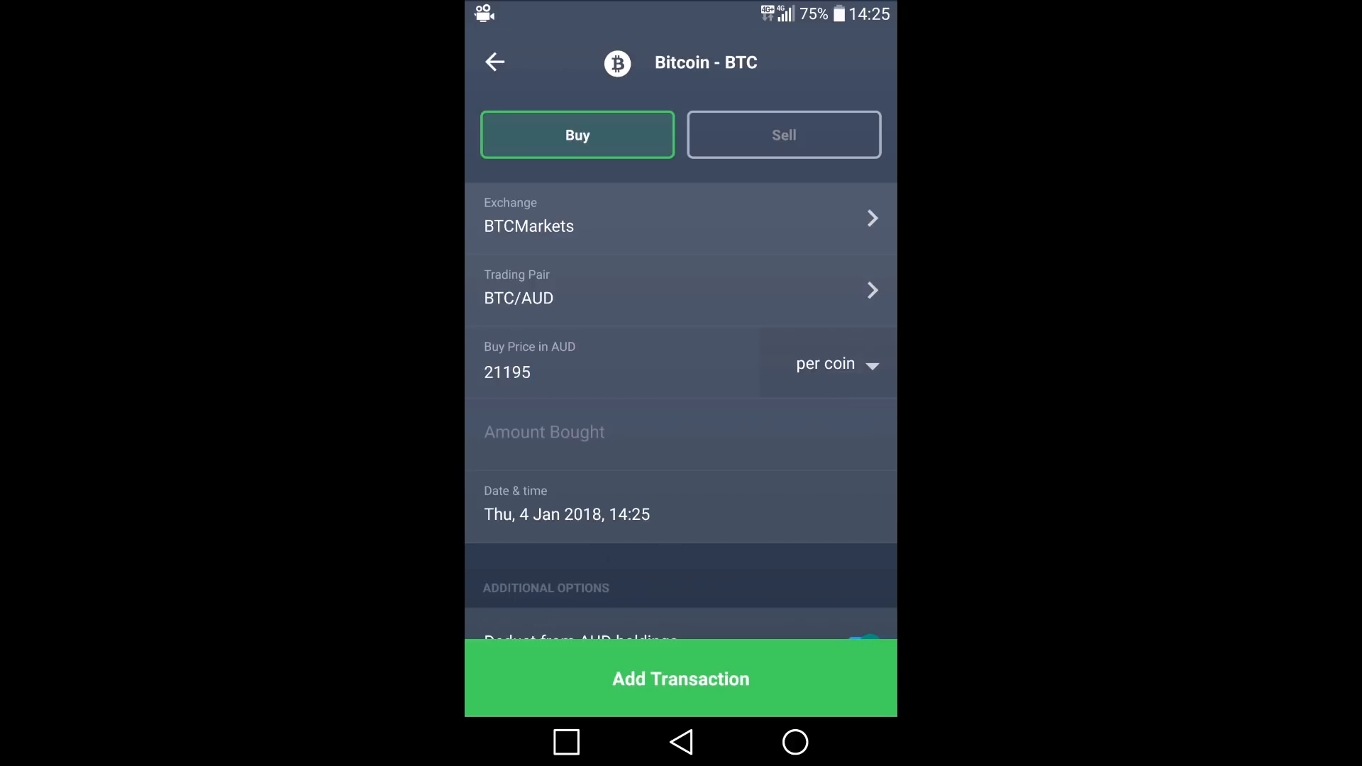
click(824, 363)
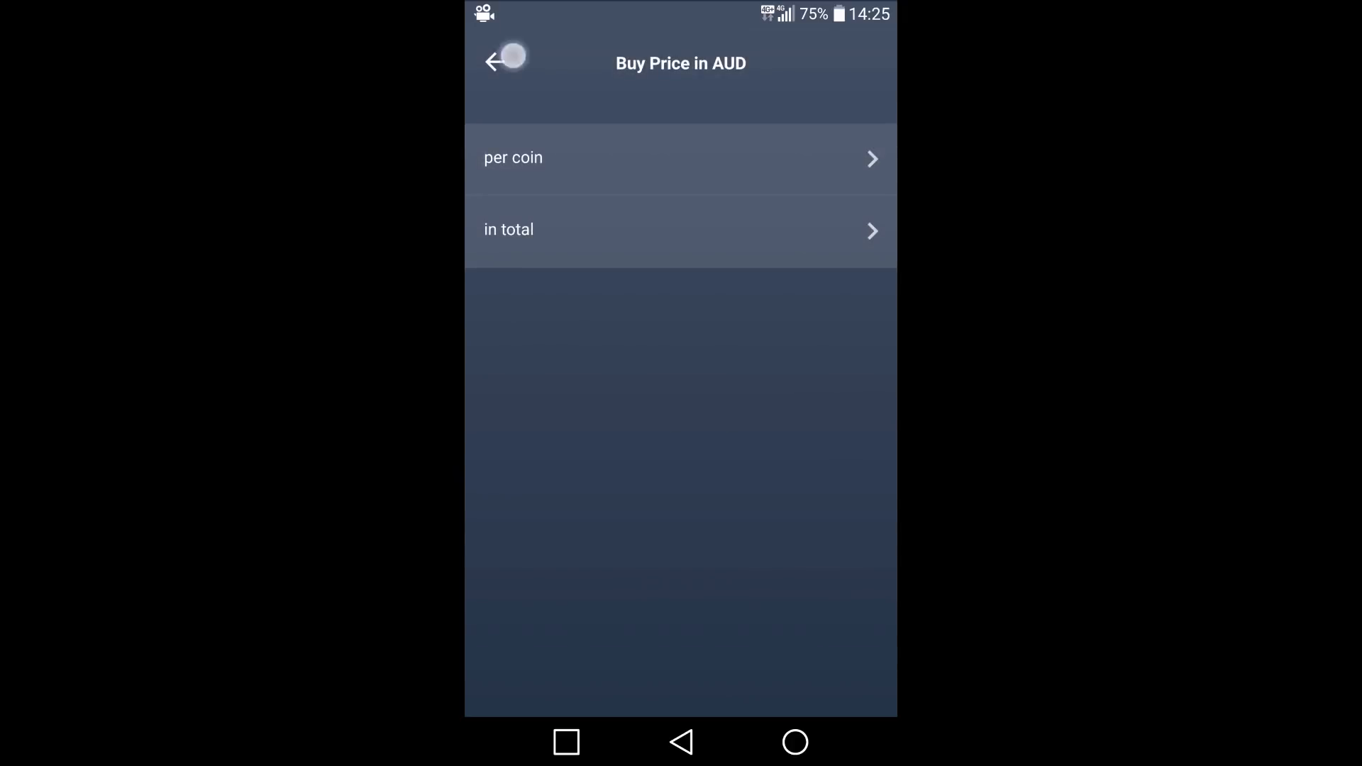
click(513, 157)
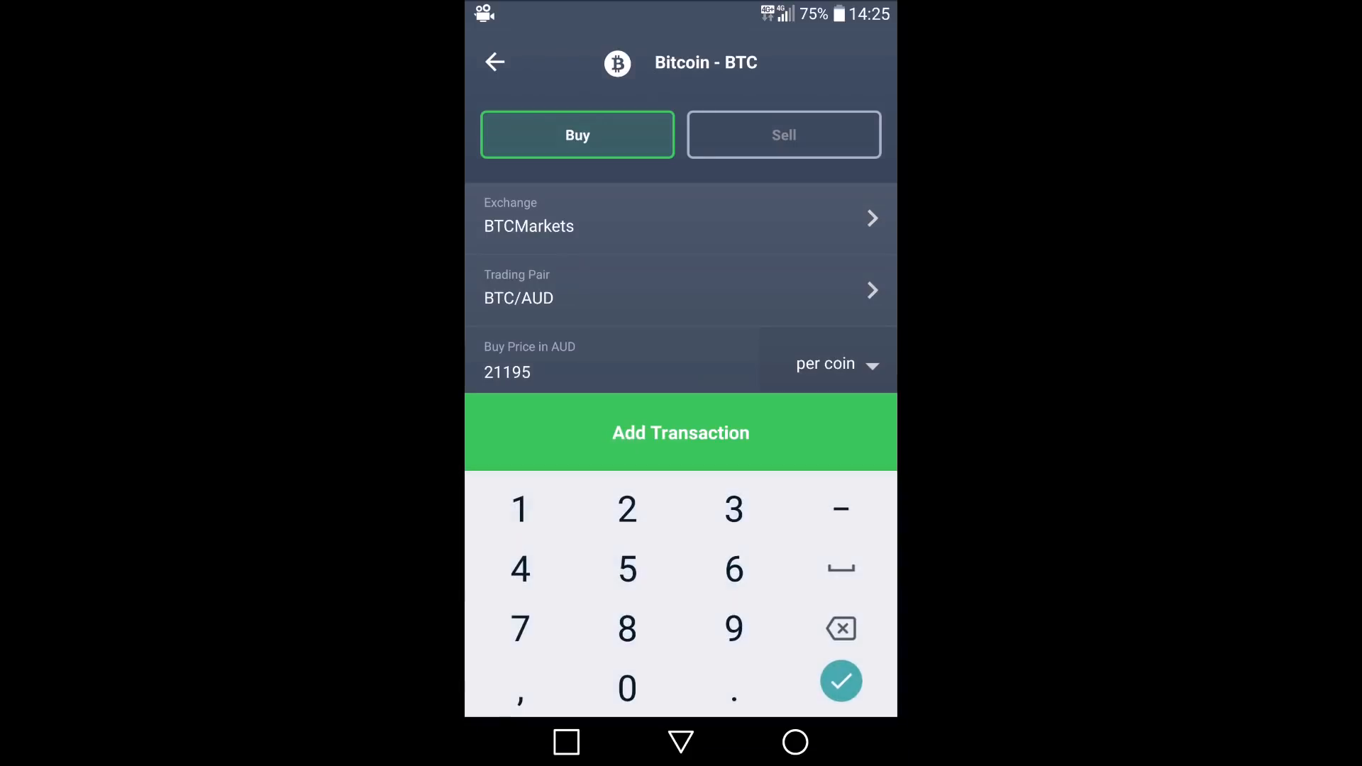
Enter 0.01 BTC bought and a 0.85 transaction fee, giving a worth of A$211.95.
scroll(down, 3)
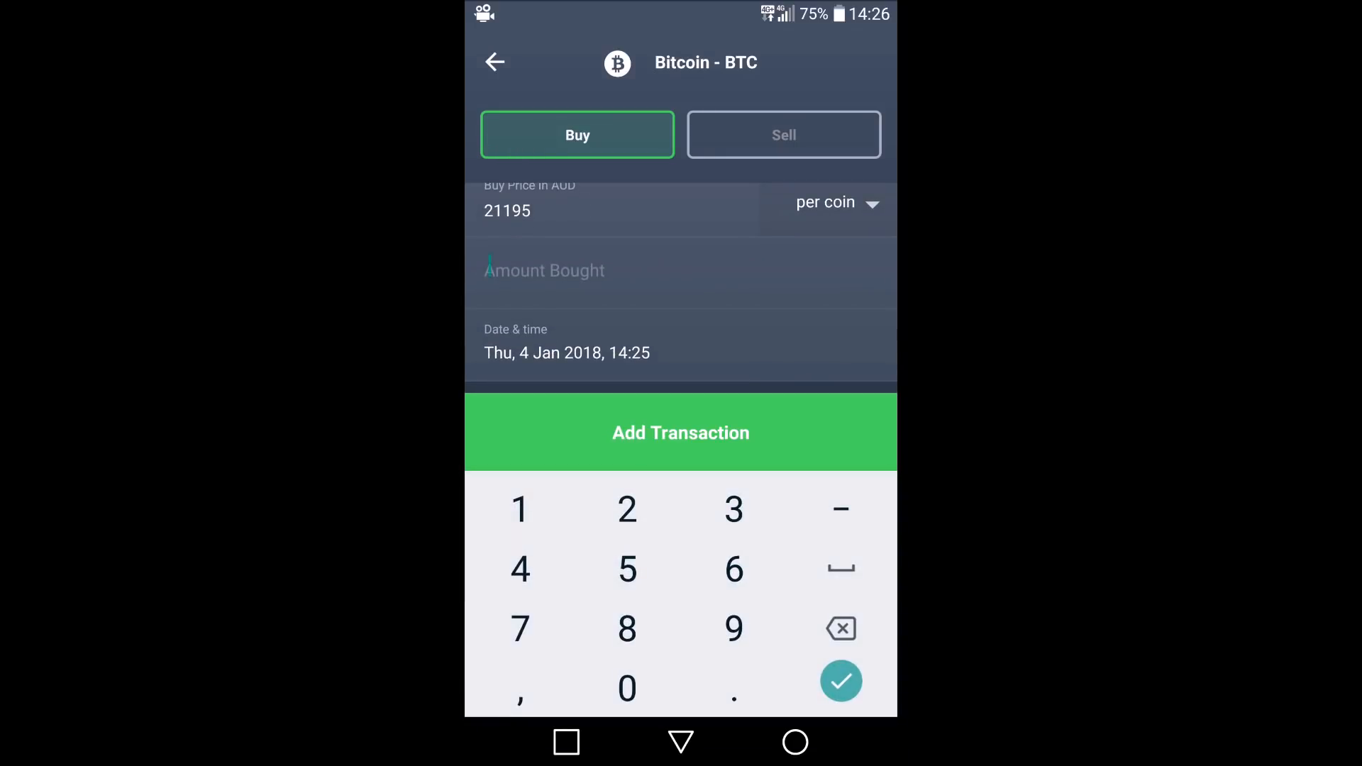
click(626, 686)
text(0.85)
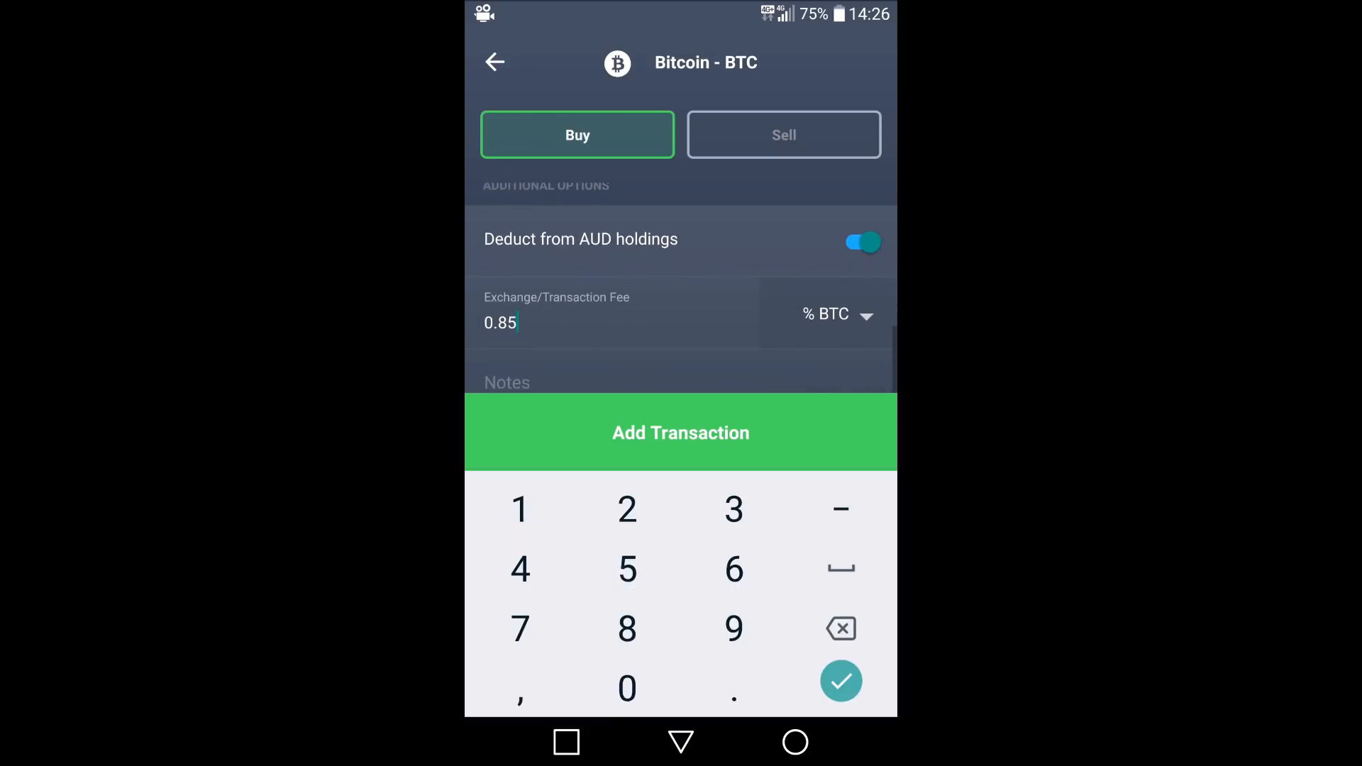
click(840, 679)
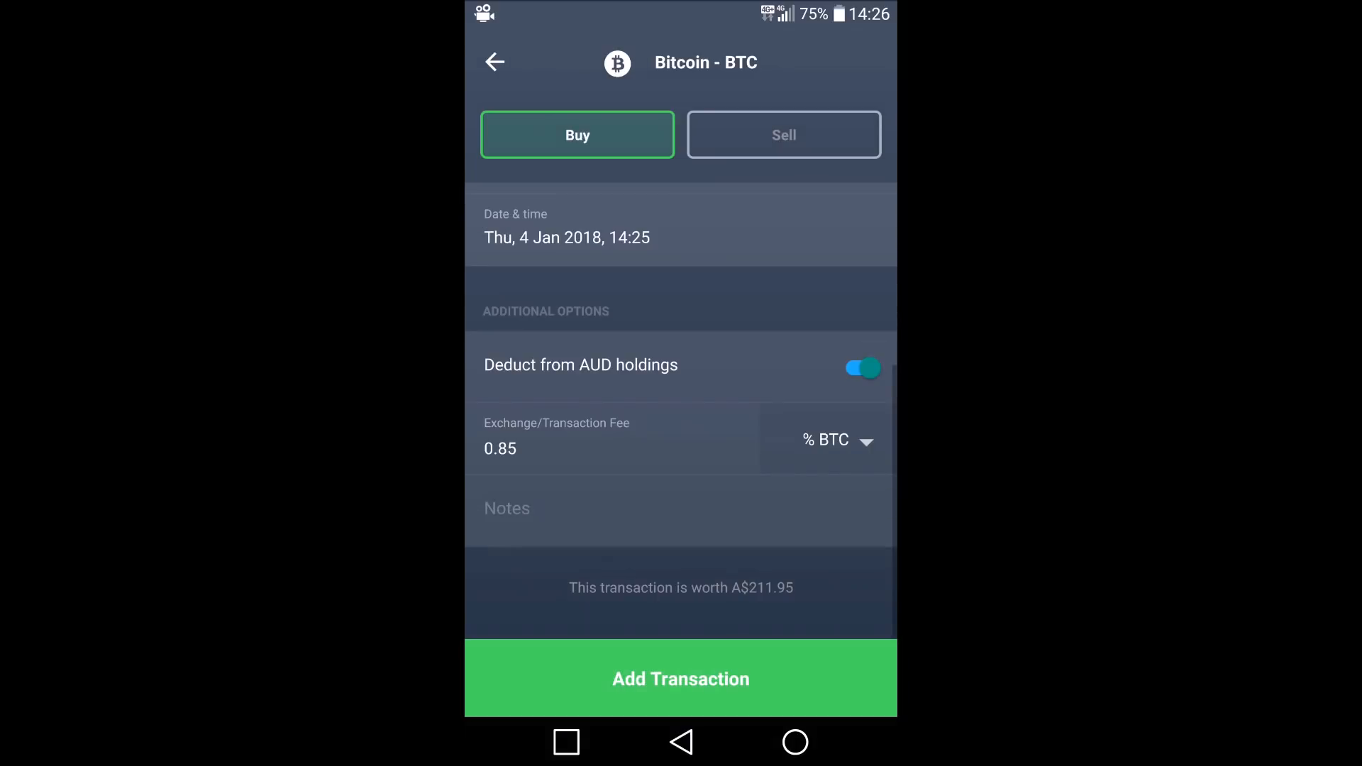
Charge the fee as % AUD and save the 0.01 BTC buy transaction.
click(826, 439)
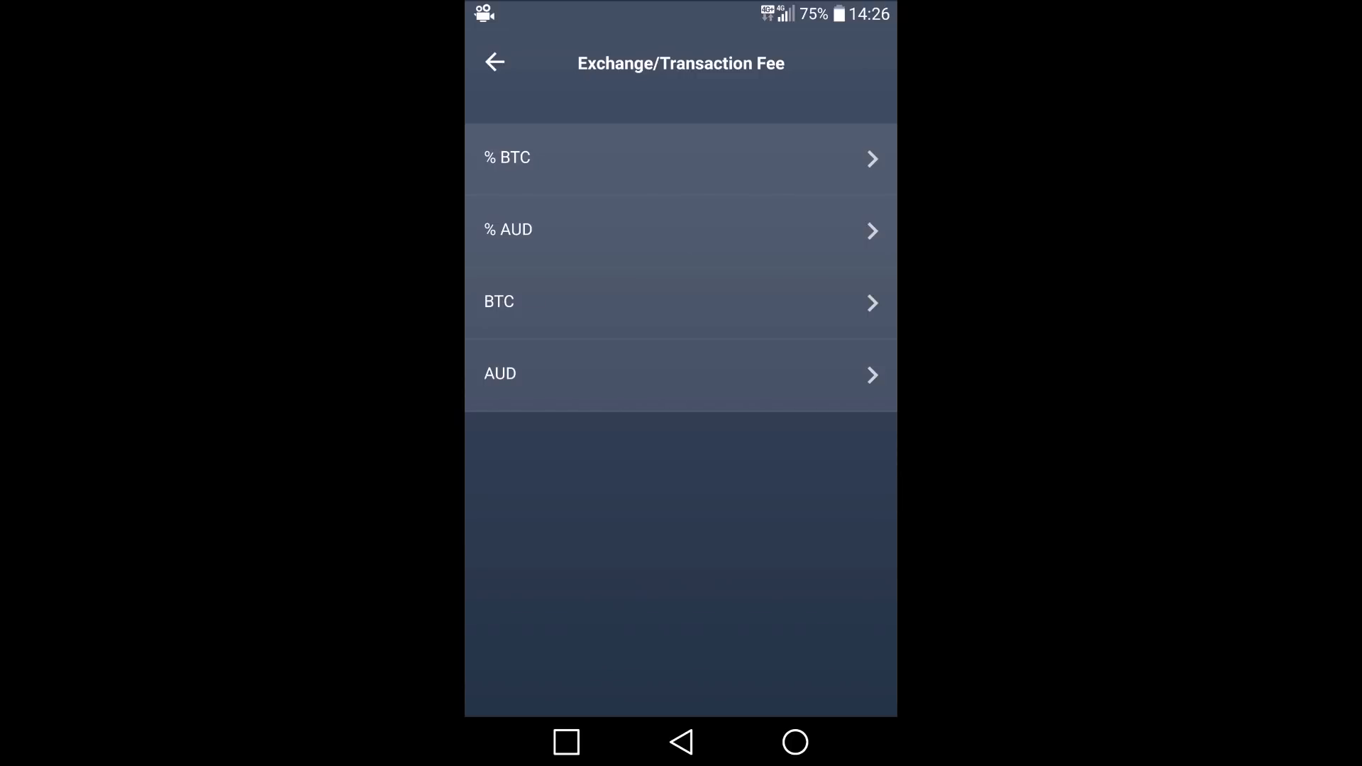
click(681, 230)
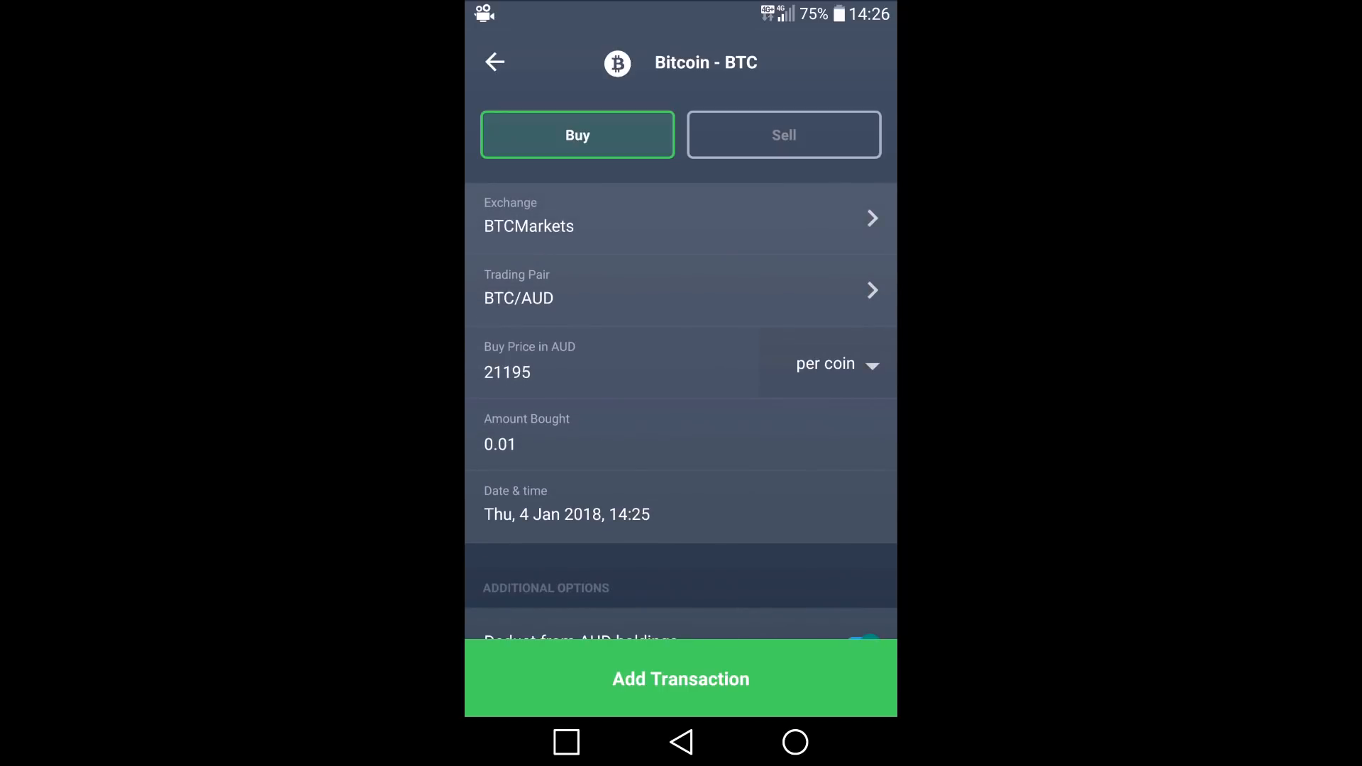
scroll(down, 3)
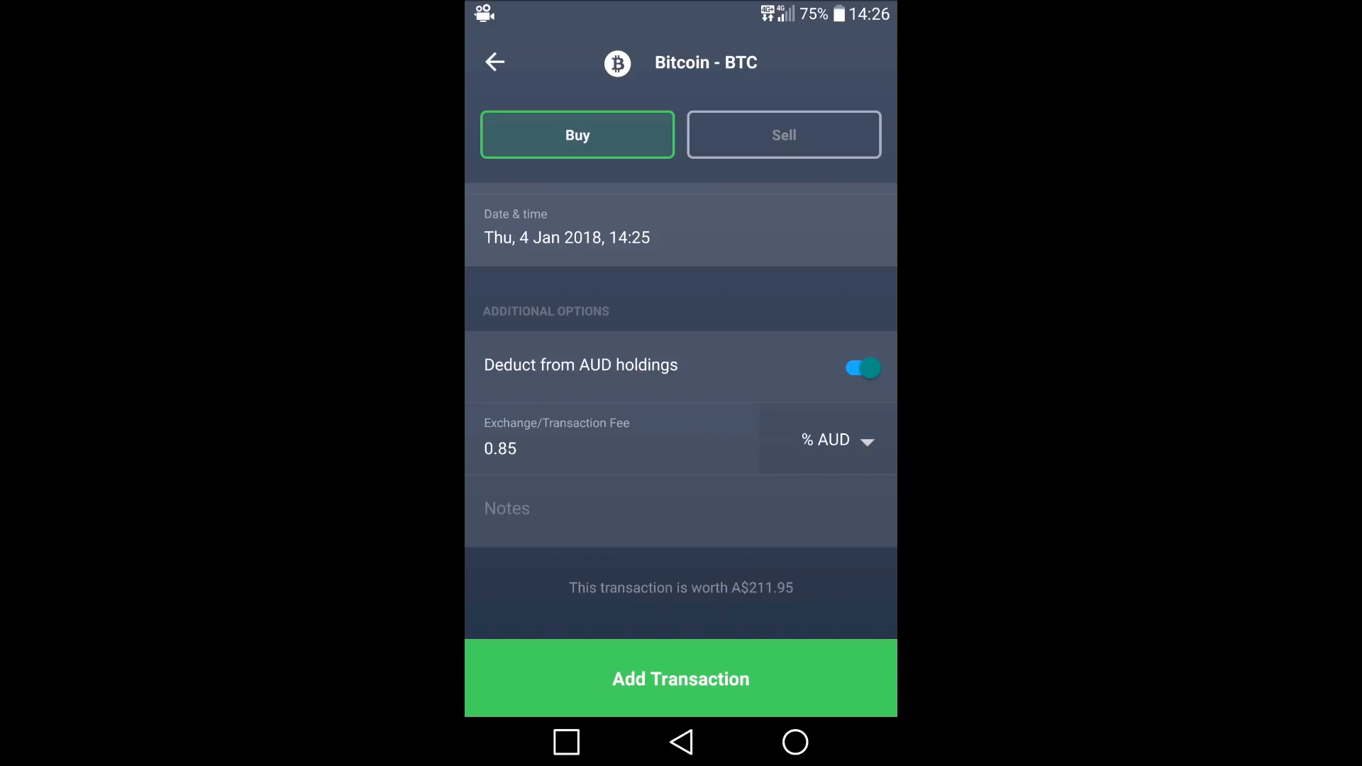
click(679, 678)
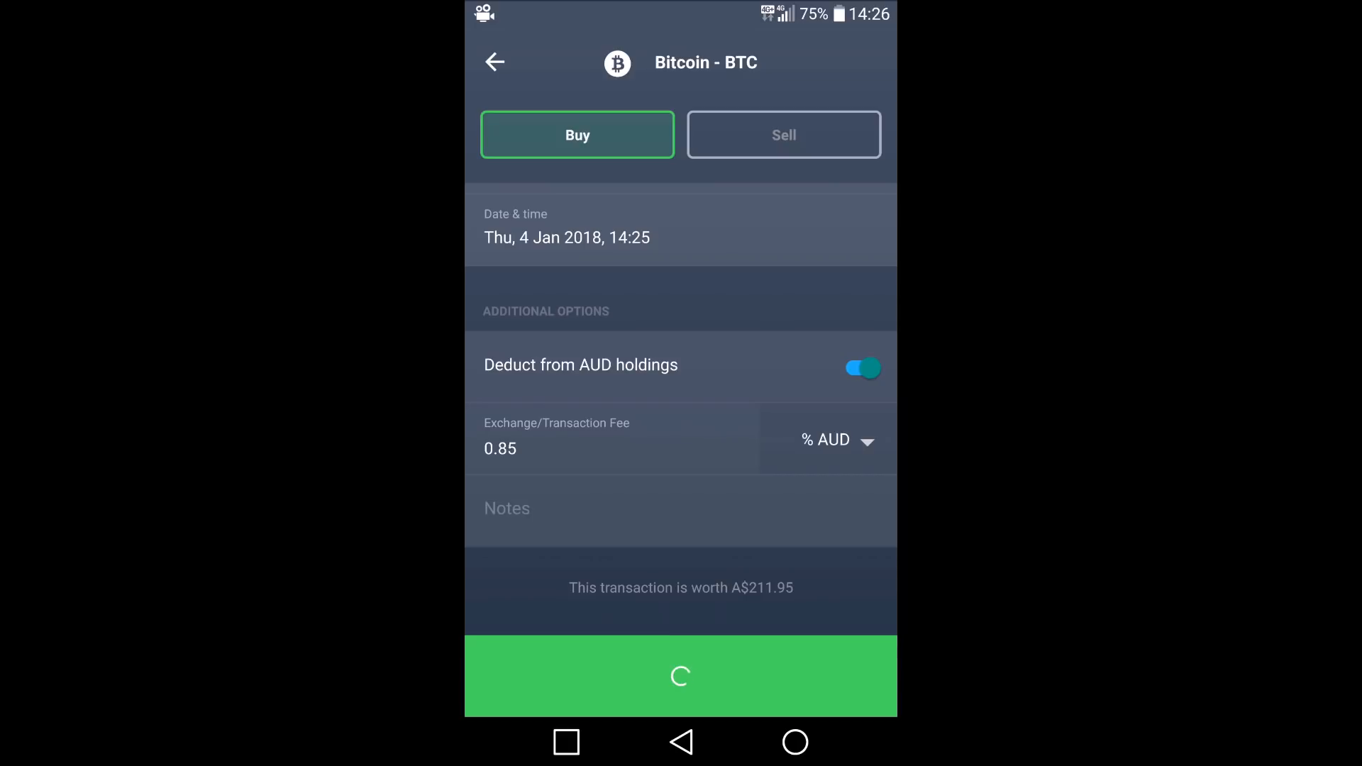
click(679, 675)
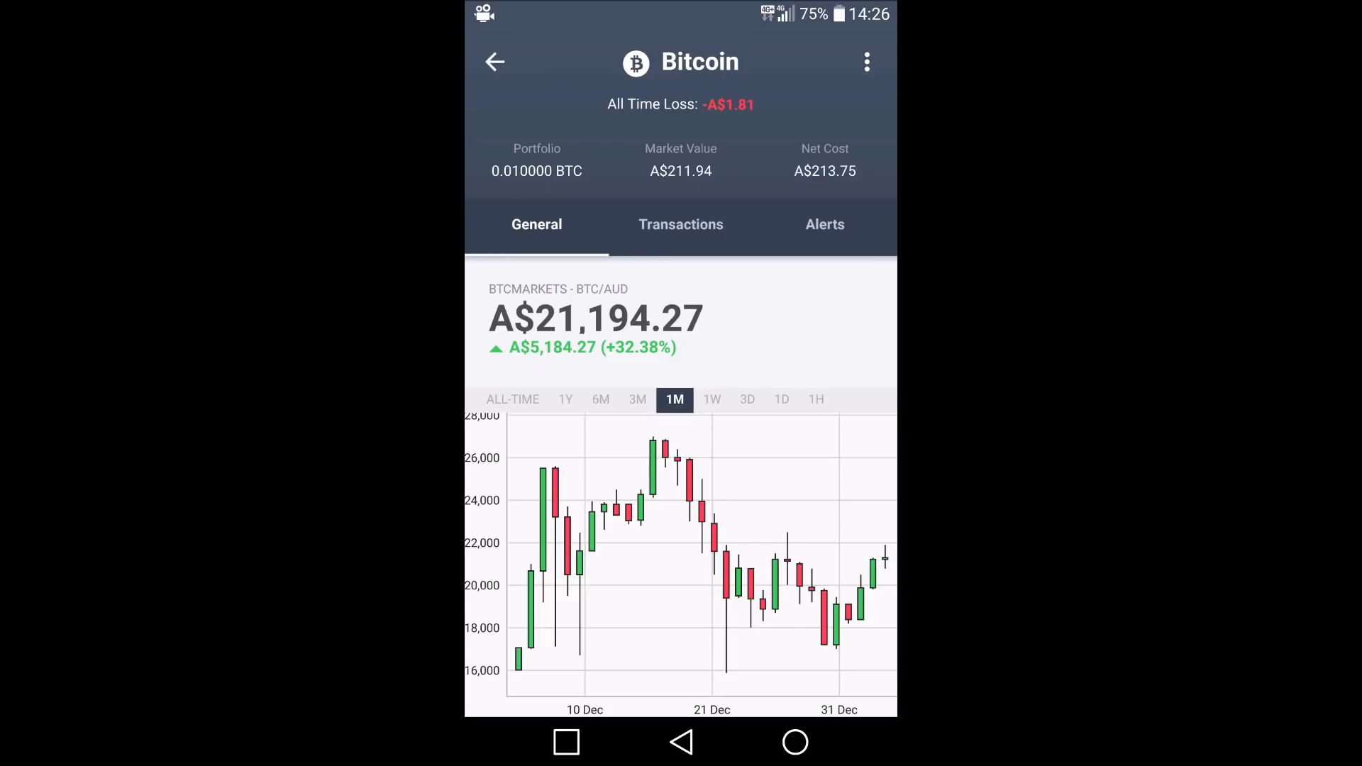
Review the Bitcoin holding page: 0.01 BTC, market value A$211.94, net cost A$213.75.
click(584, 98)
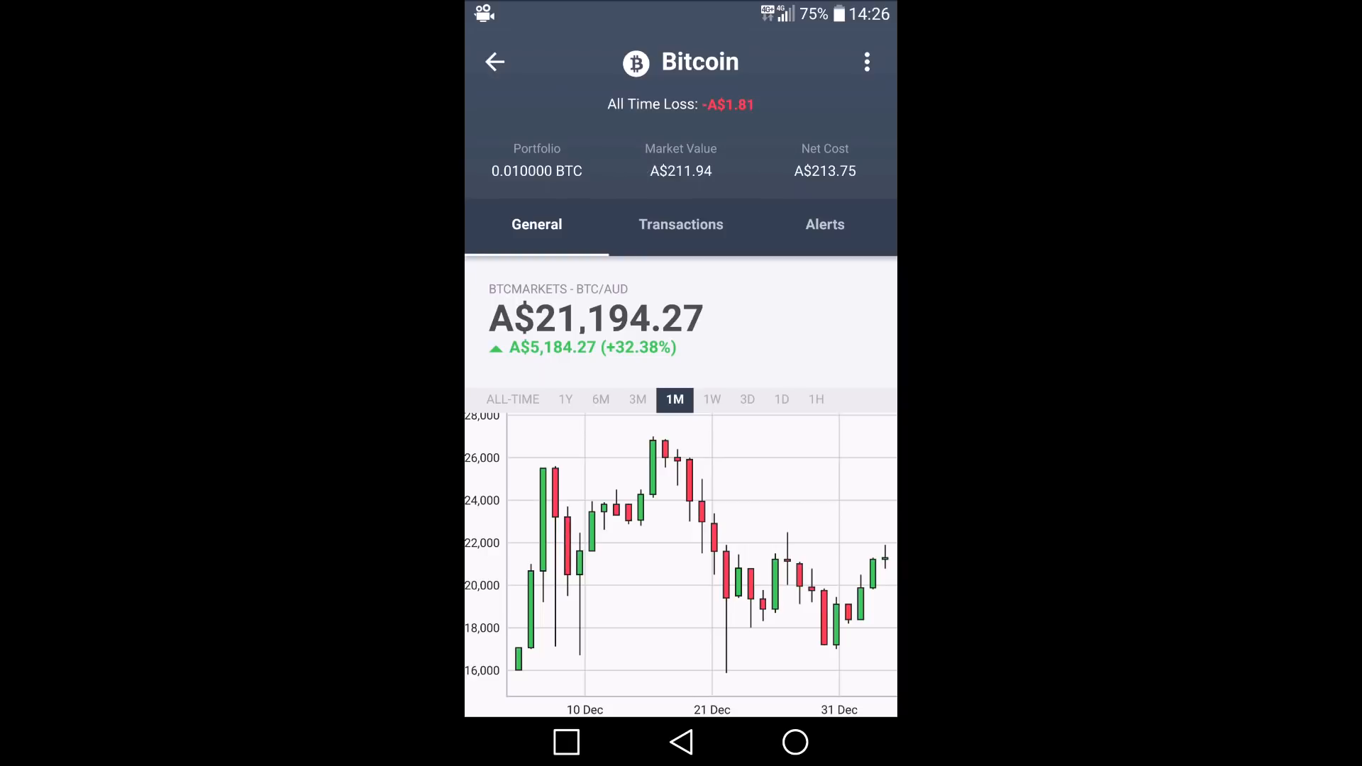
scroll(down, 3)
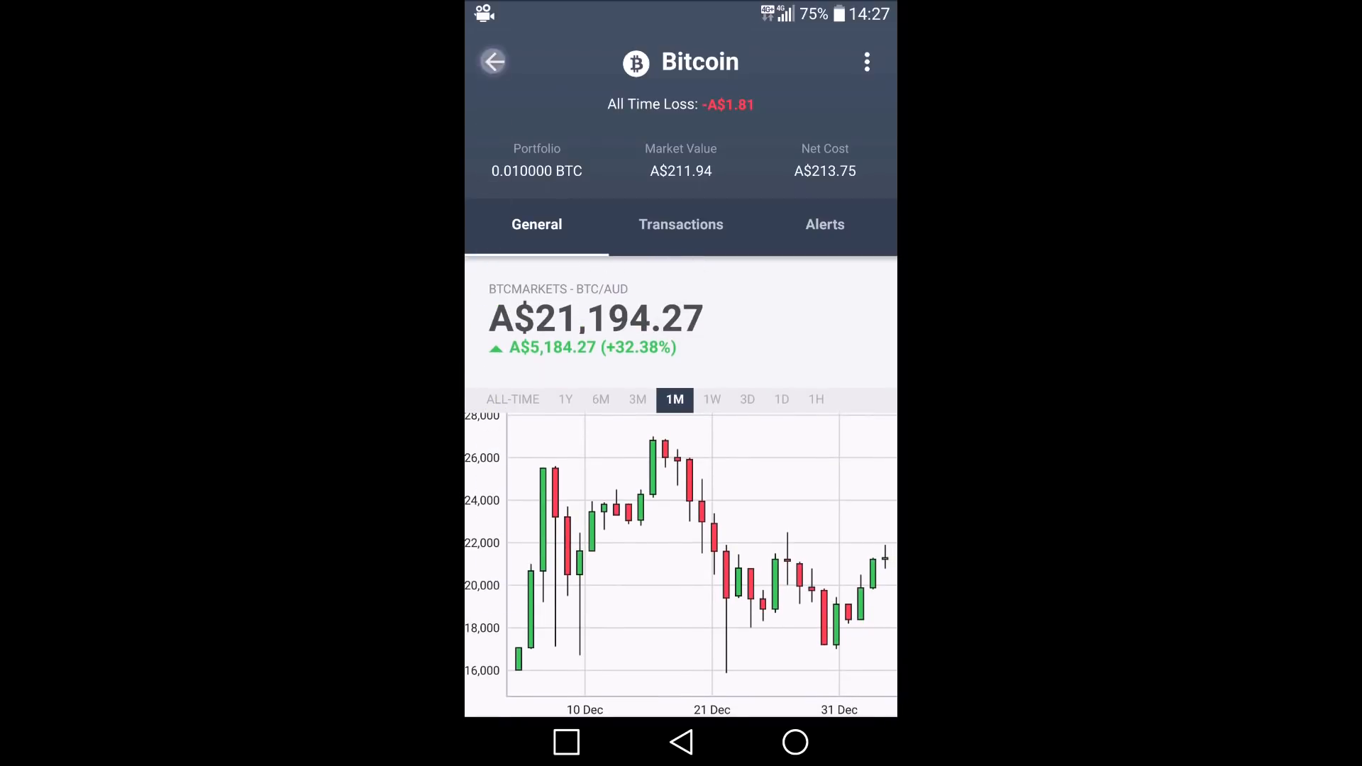
Return to the portfolio and show the balance in A$ again as A$9,998.19.
click(493, 61)
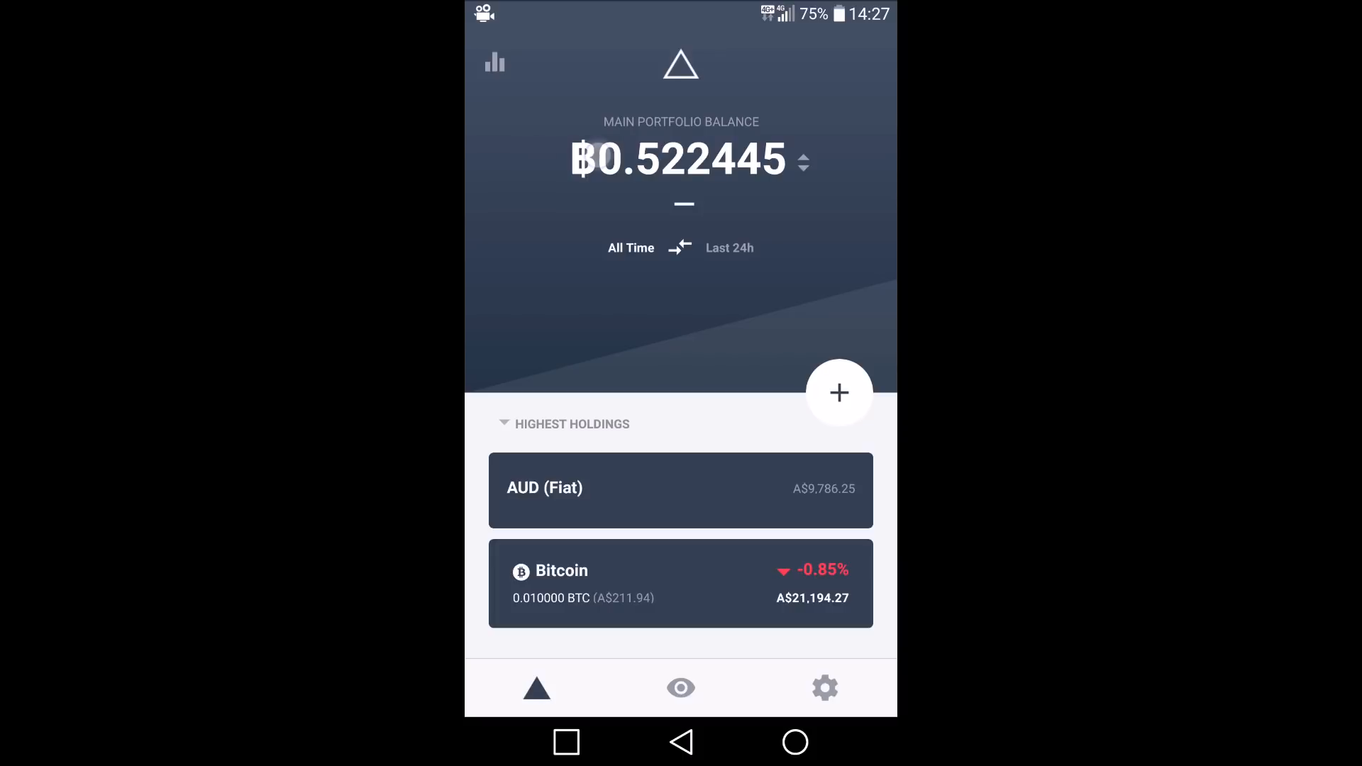
click(806, 162)
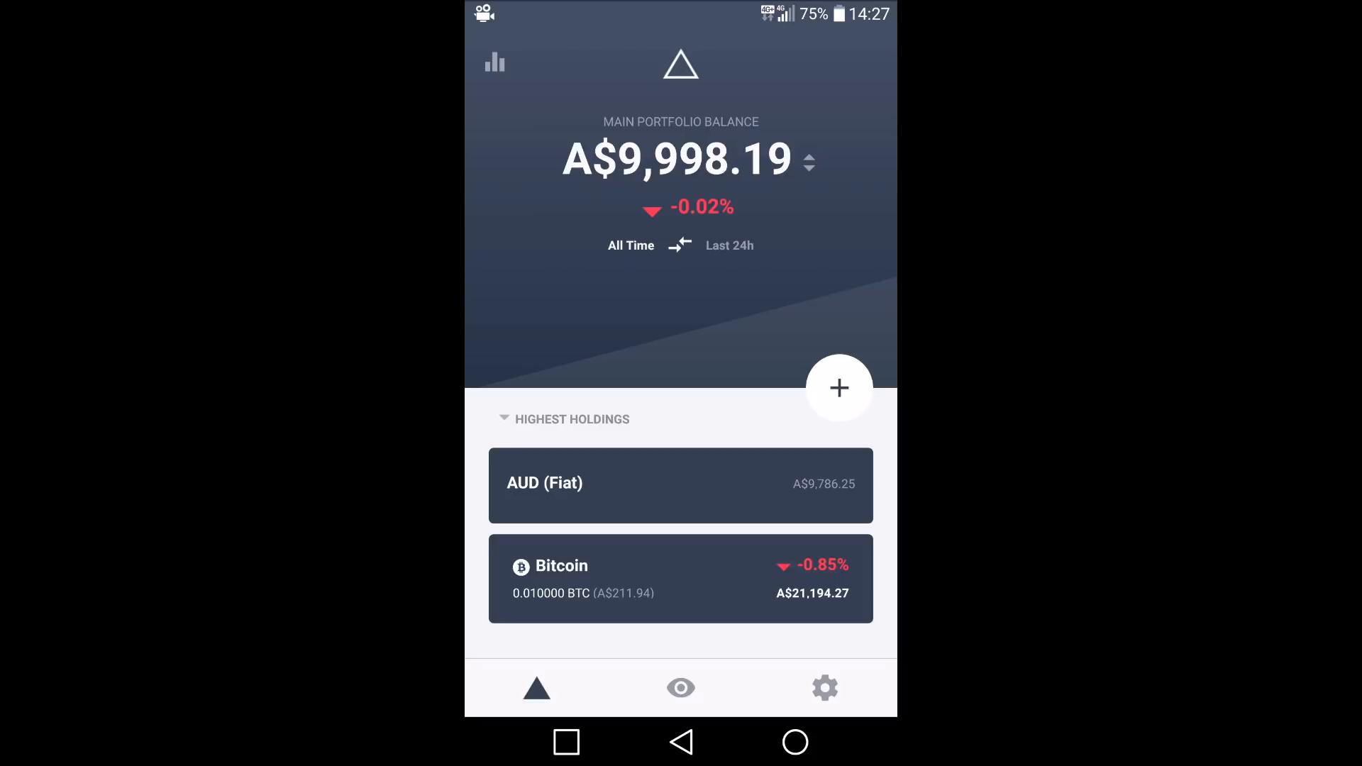
click(702, 475)
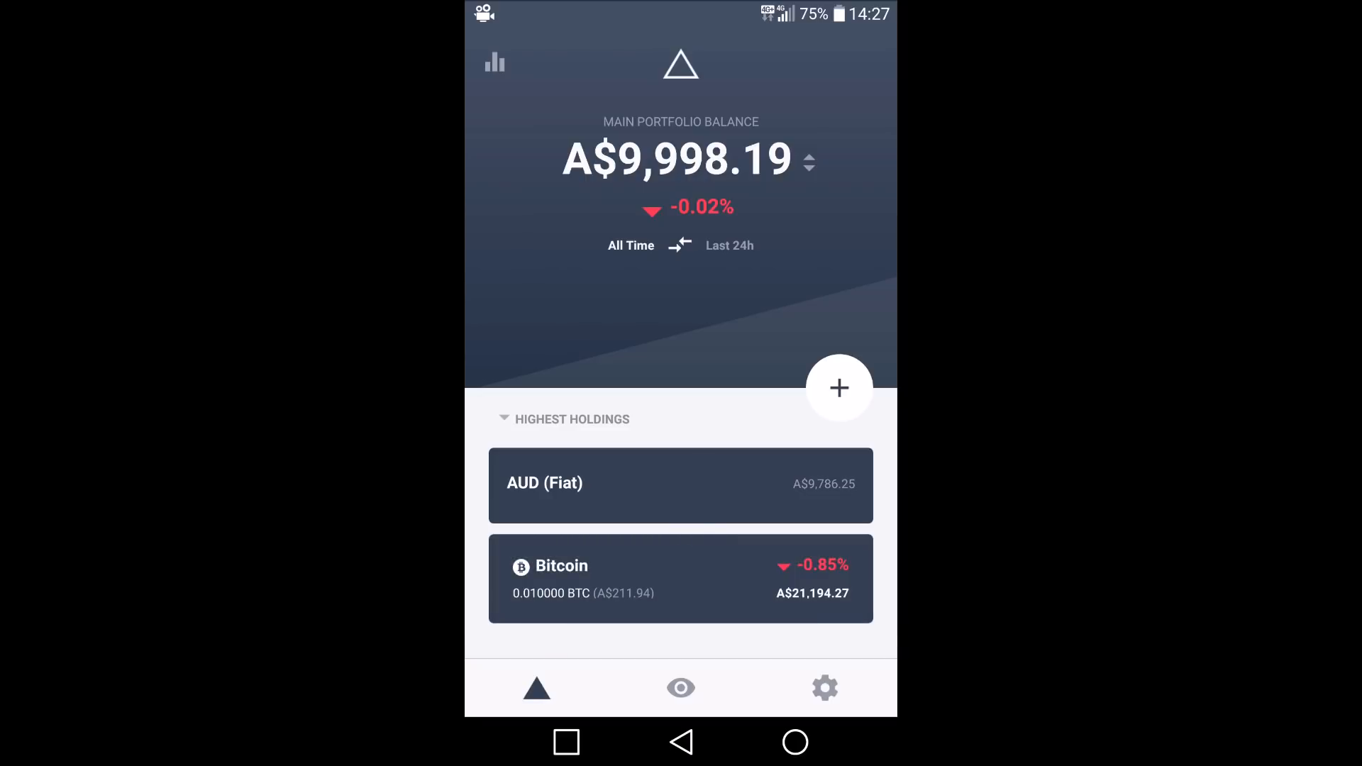
Add a Ripple transaction on Binance with the XRP/BTC trading pair at 0.000197 BTC.
click(838, 387)
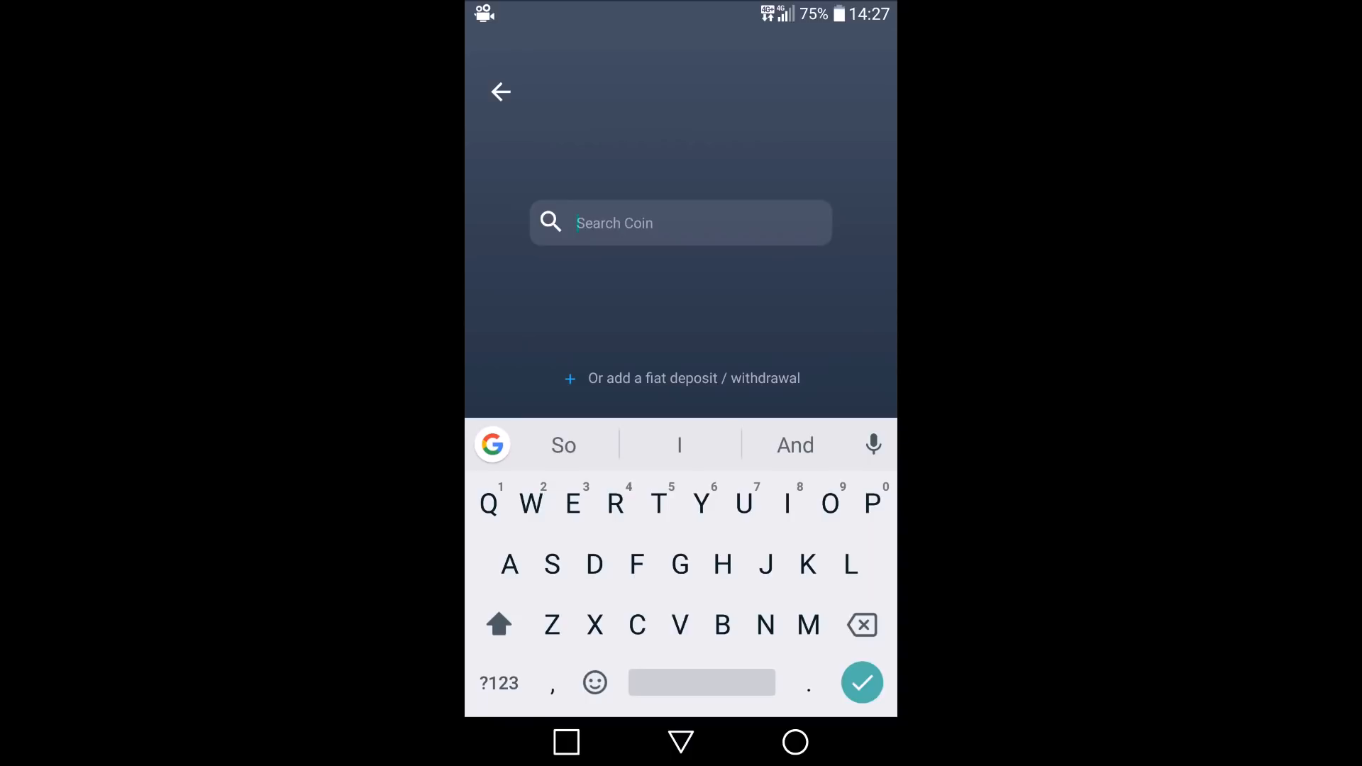
text(Rip)
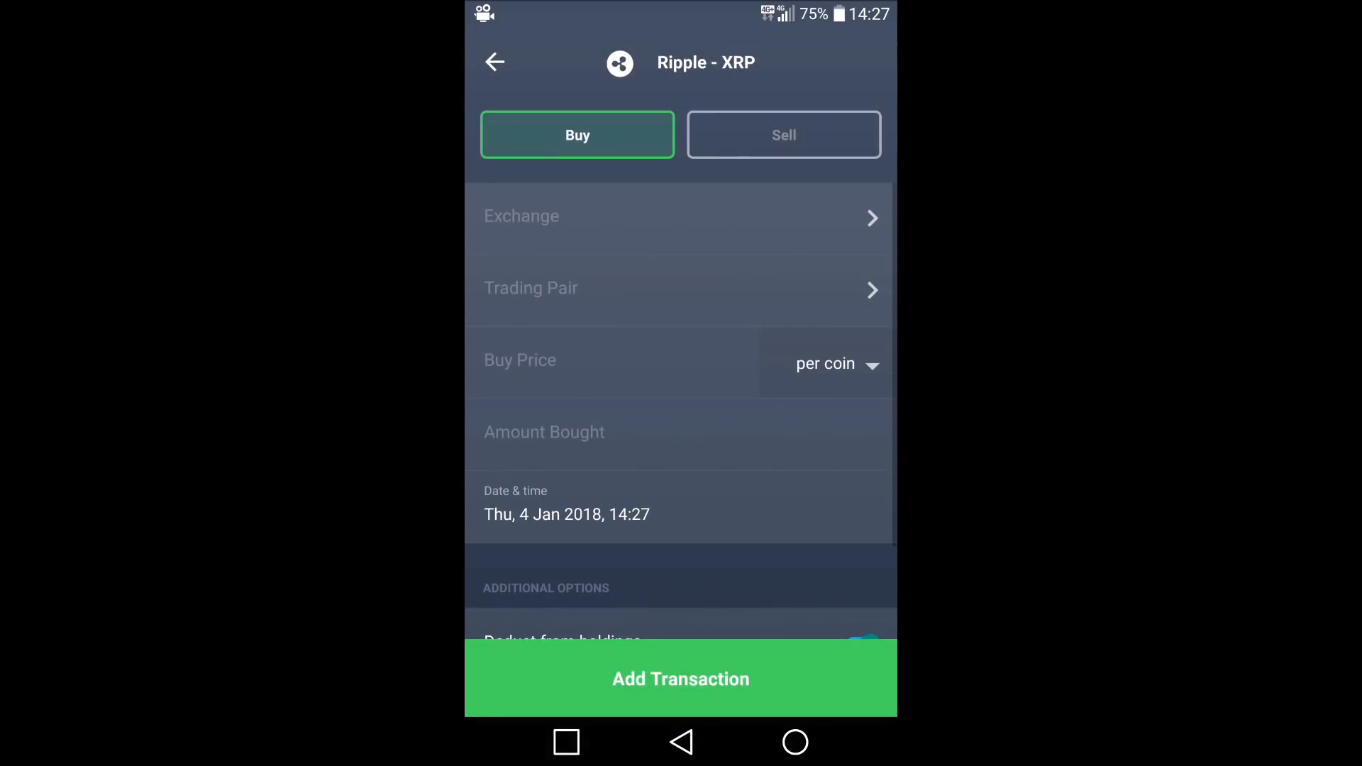
click(679, 216)
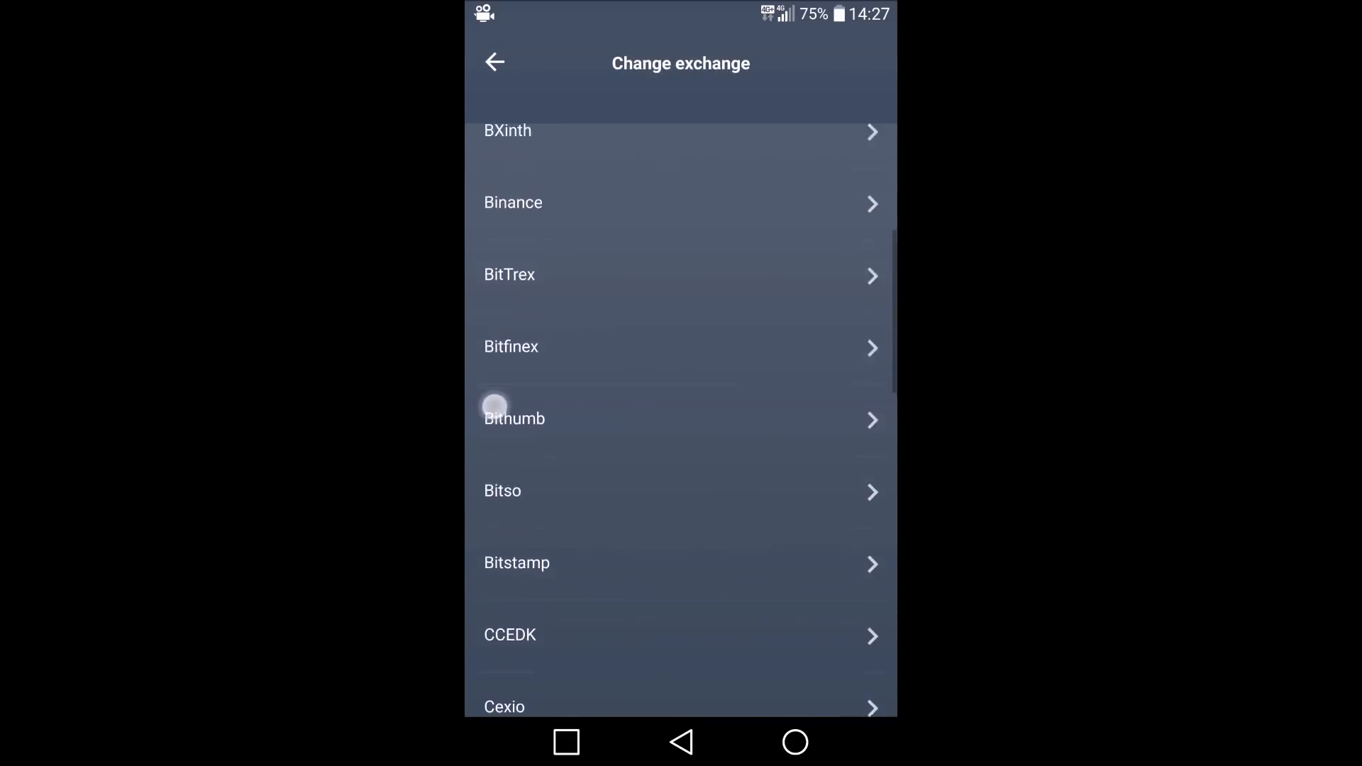
scroll(down, 3)
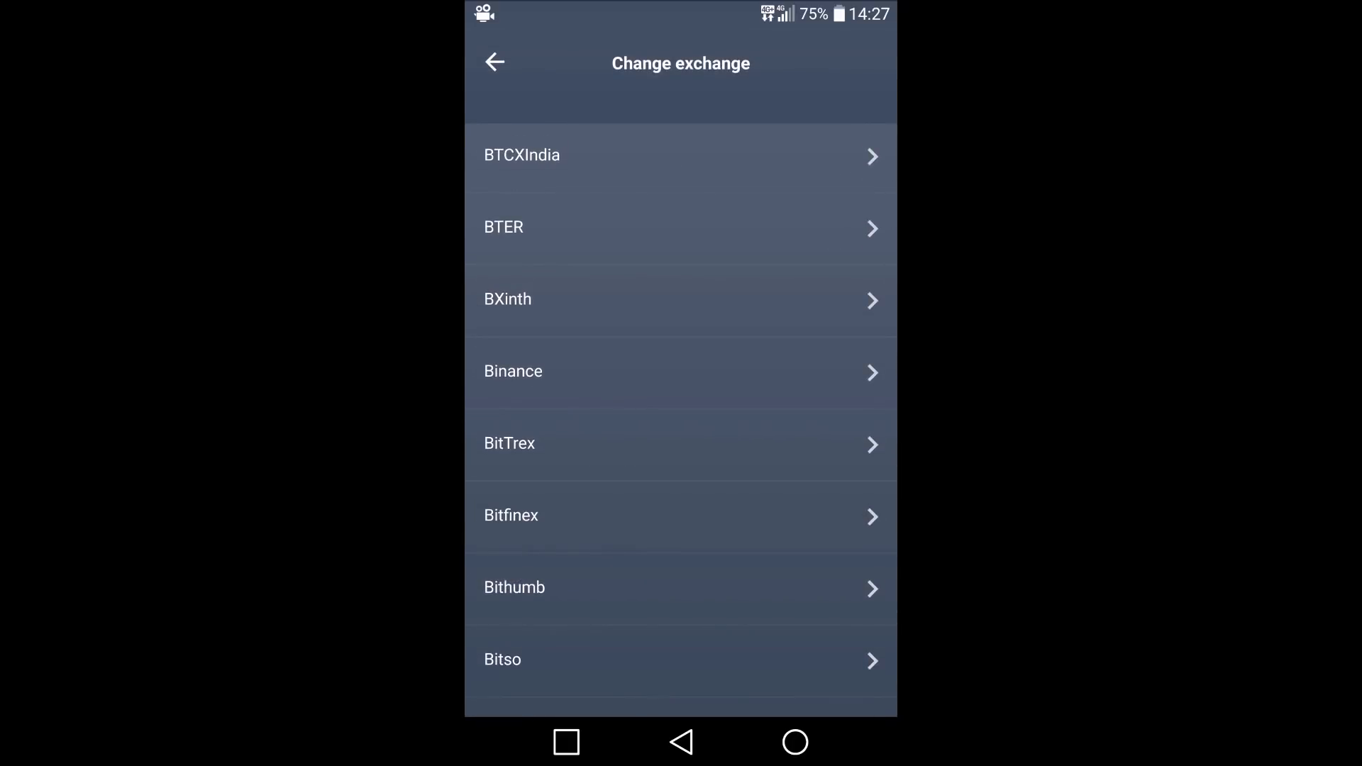
click(512, 370)
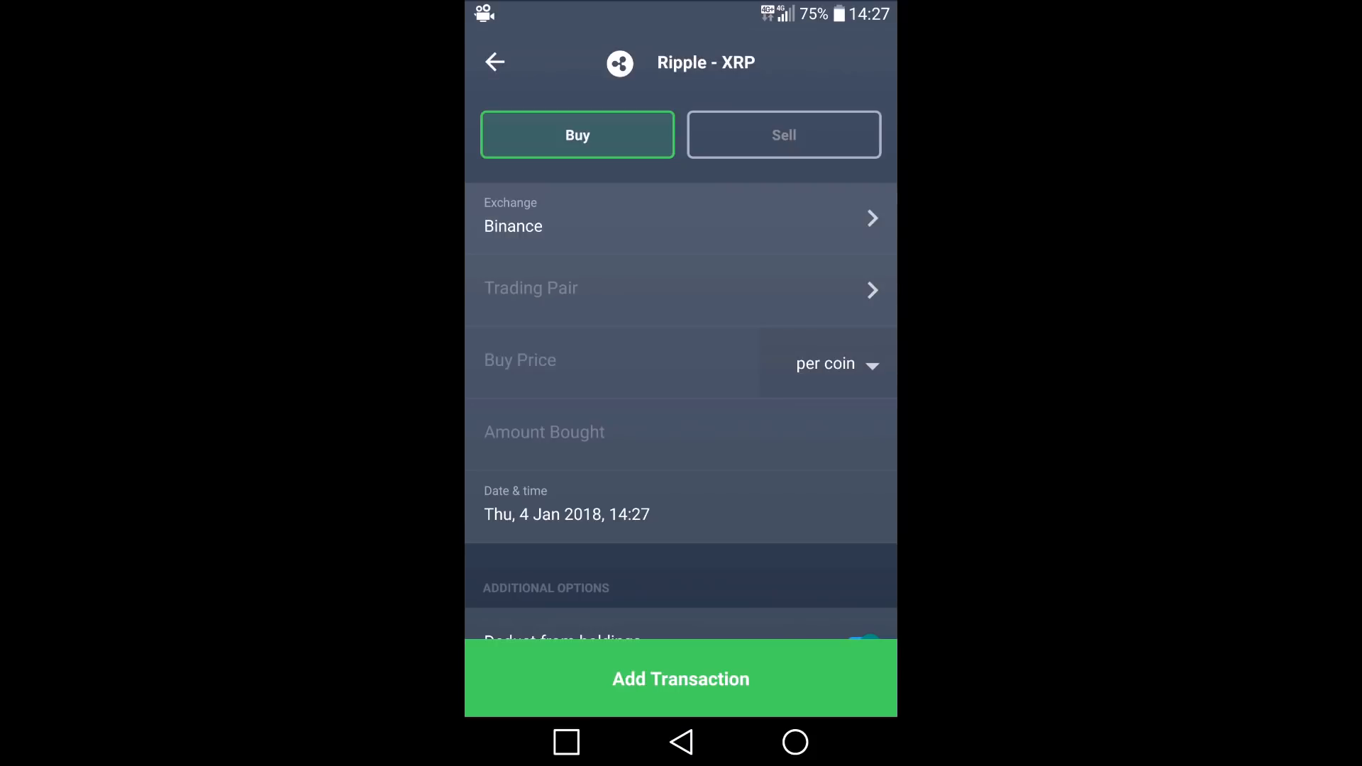
click(679, 288)
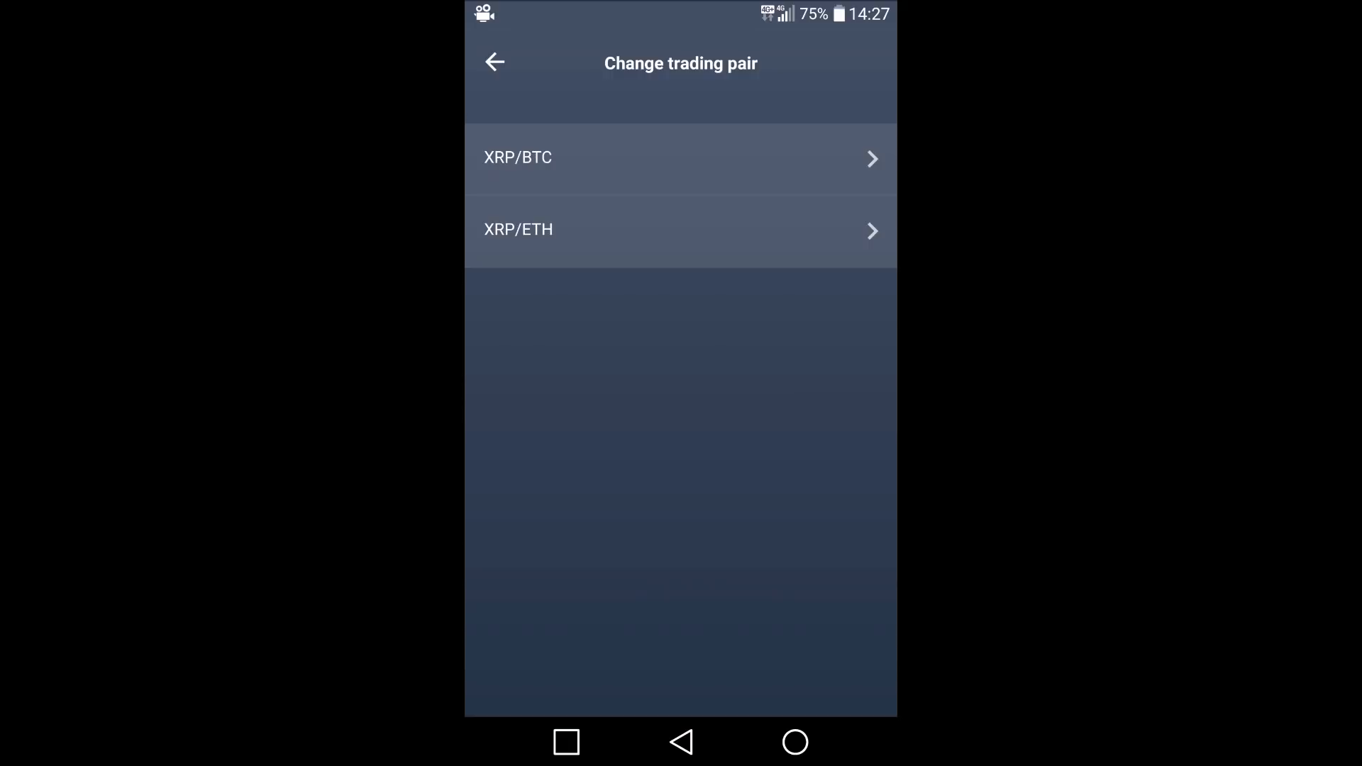
click(680, 157)
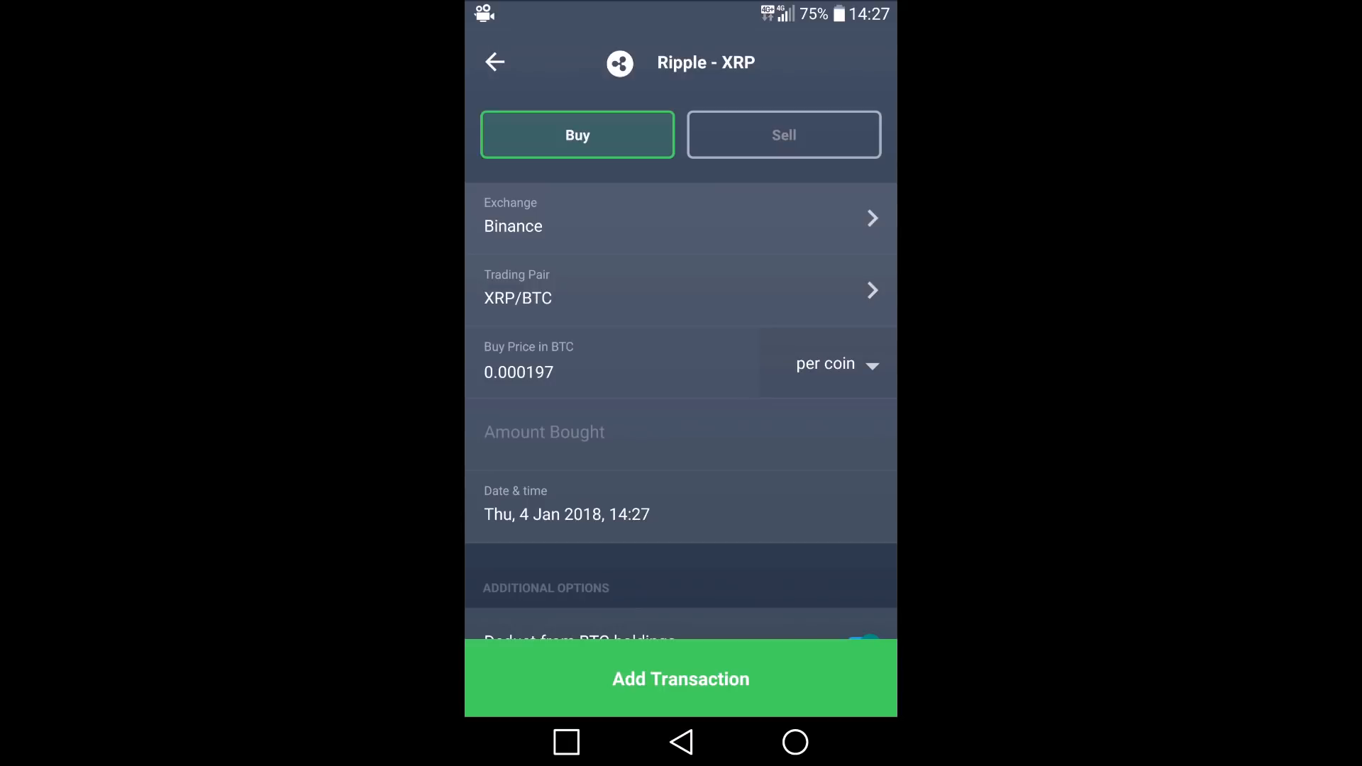
Enter 50 XRP bought with a 0.1% BTC fee (worth ฿0.00985) and save the buy.
scroll(down, 3)
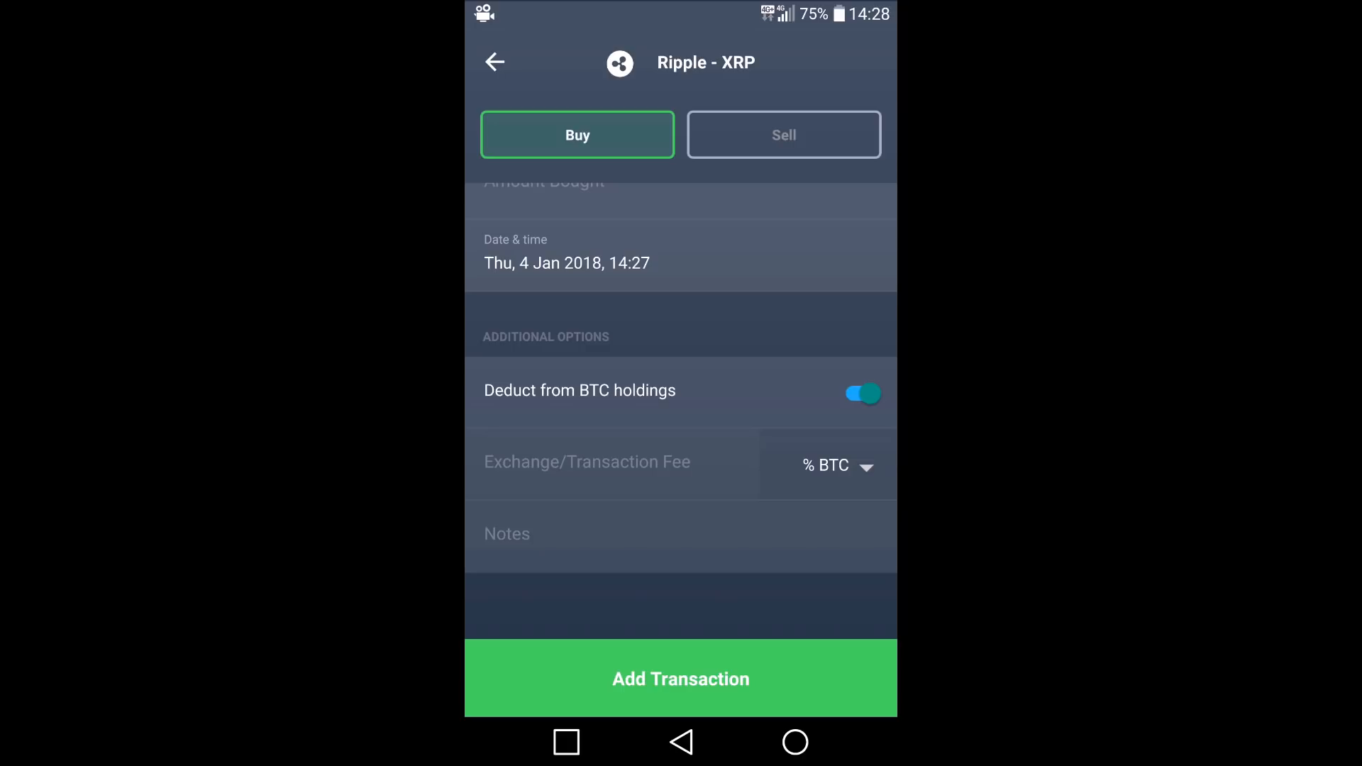
scroll(down, 3)
text(50)
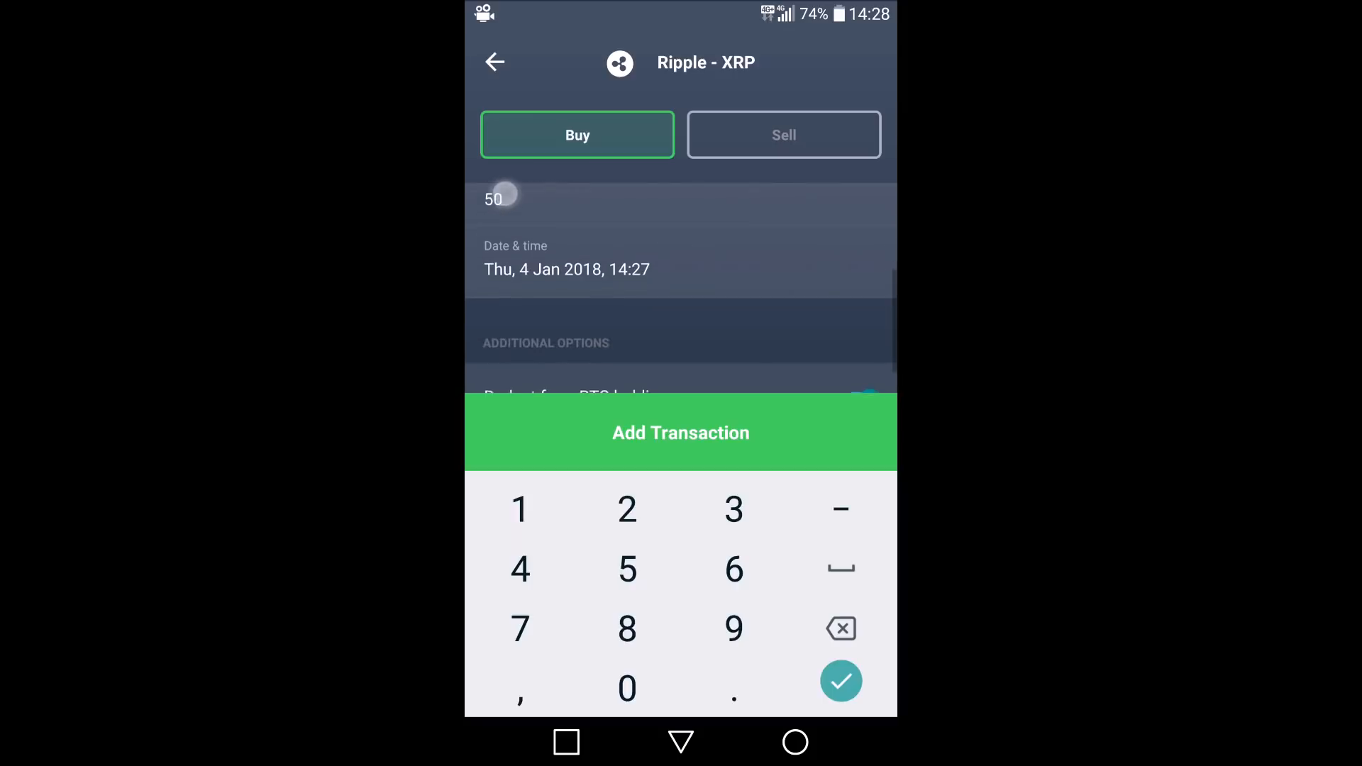
click(838, 680)
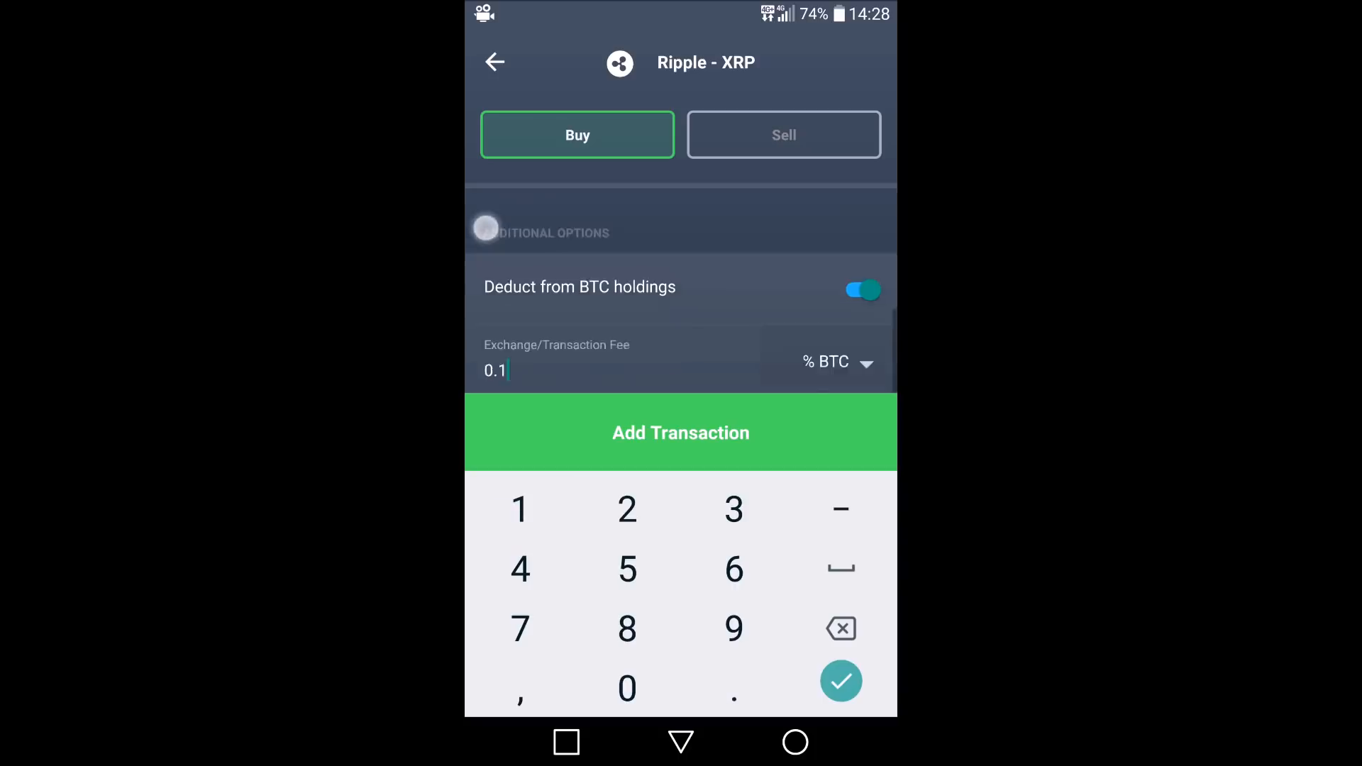
click(840, 680)
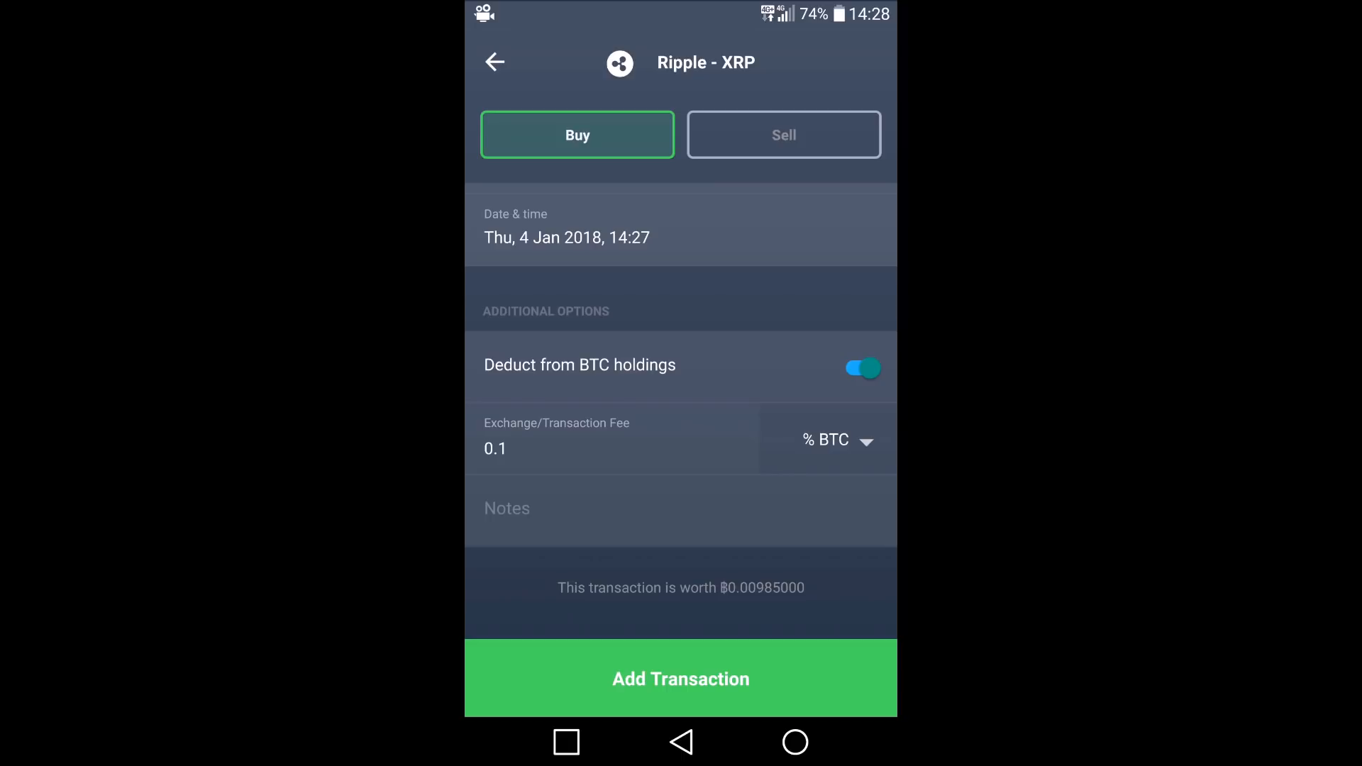
click(712, 691)
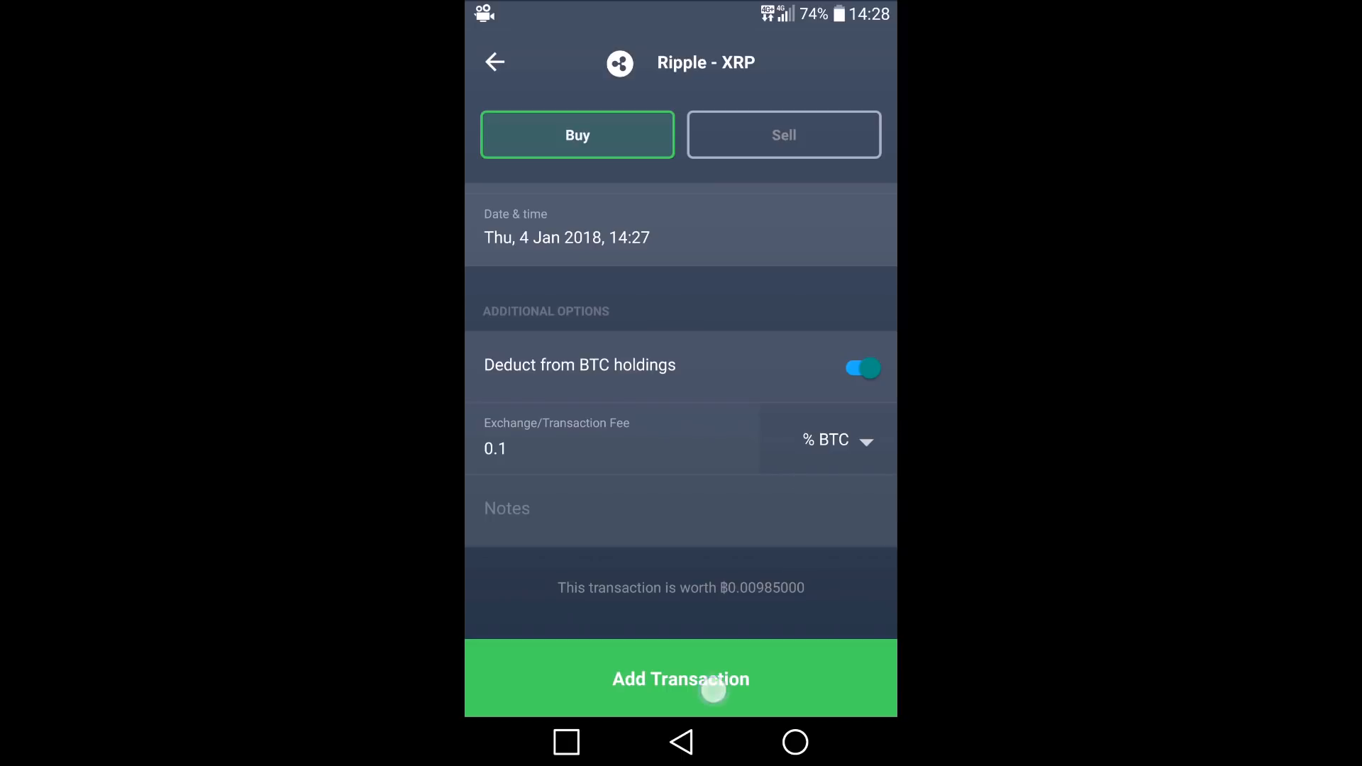
click(679, 678)
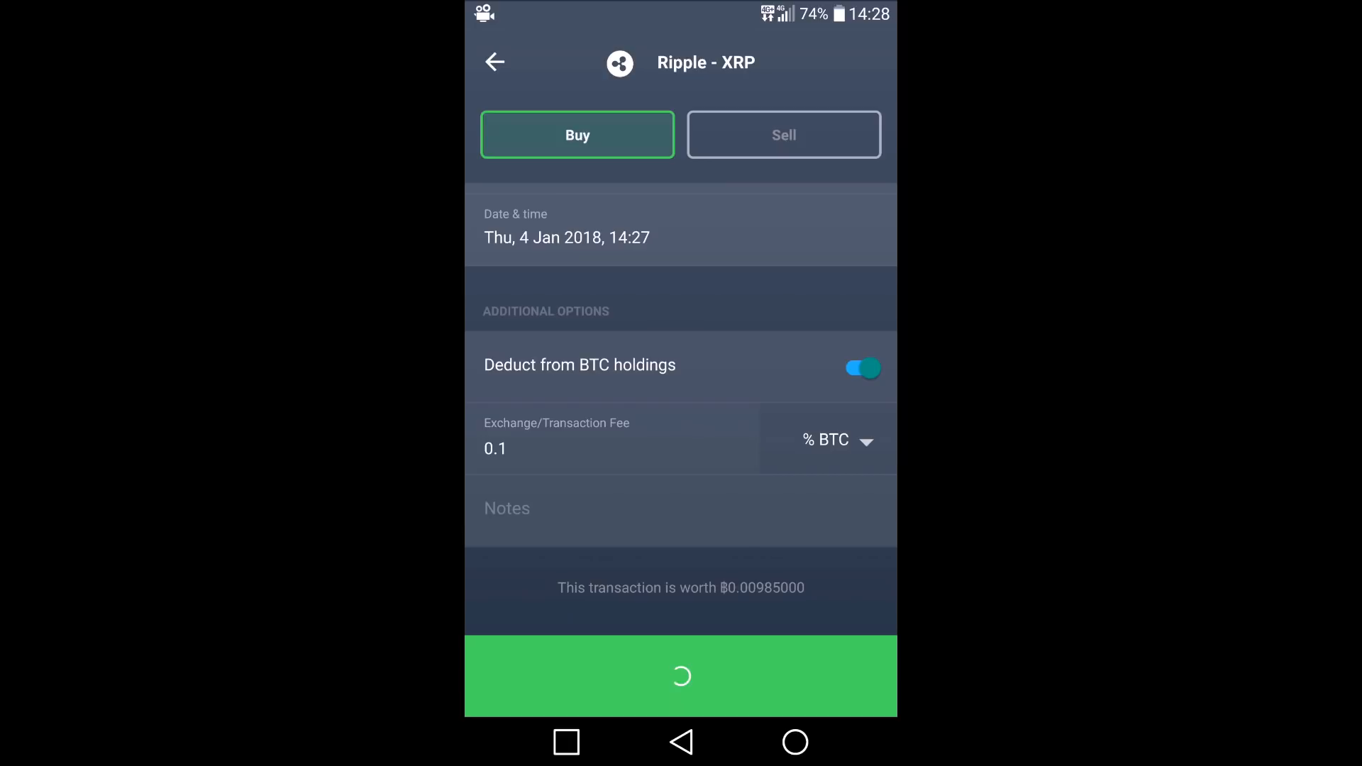
Return from the saved Ripple buy to the portfolio showing 50 XRP (A$191.90).
click(680, 676)
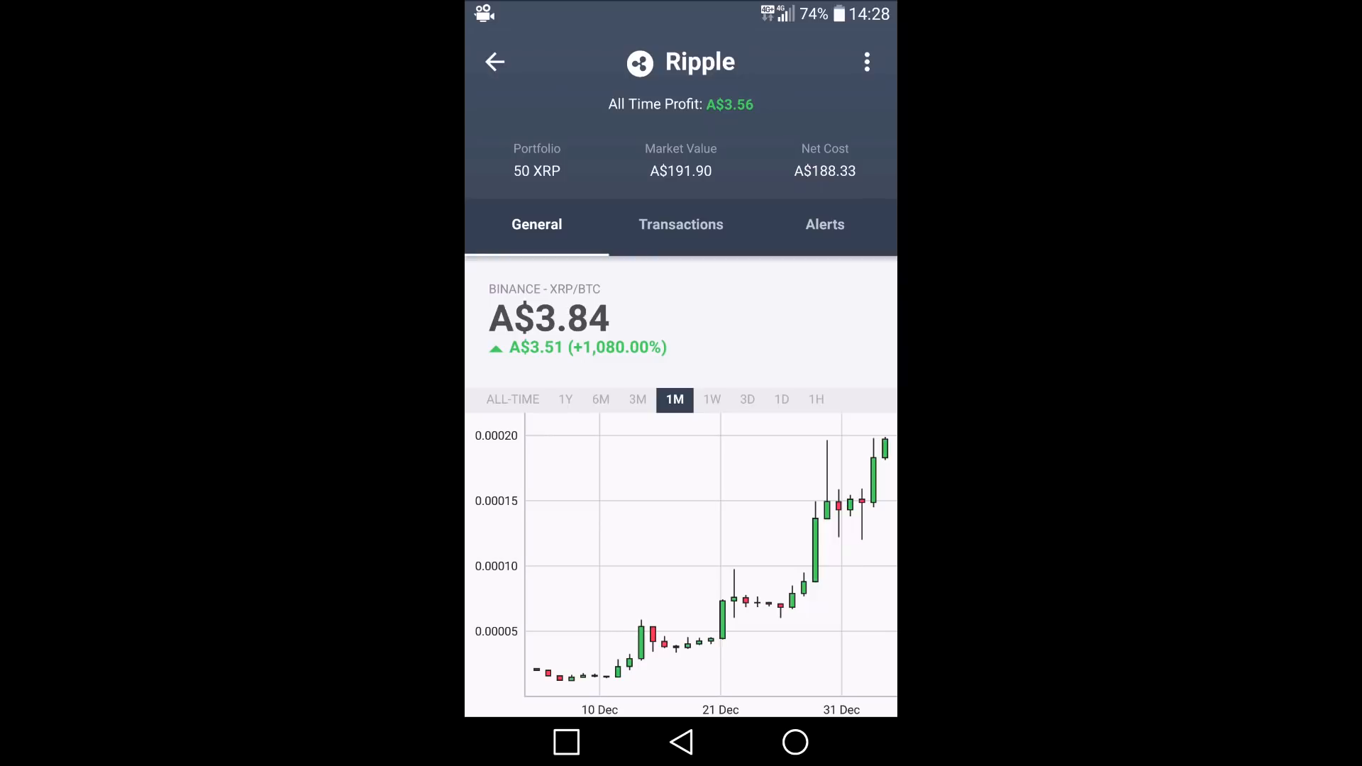
click(494, 61)
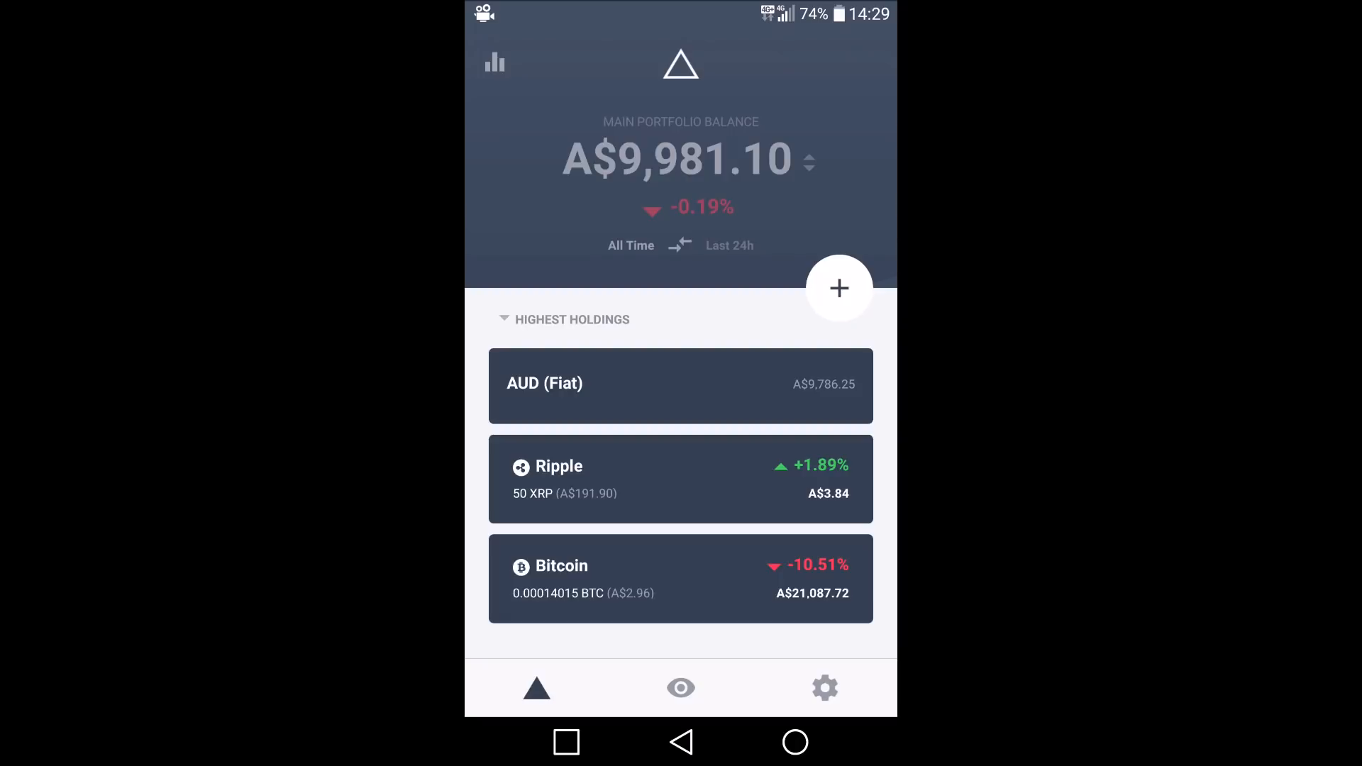
scroll(down, 3)
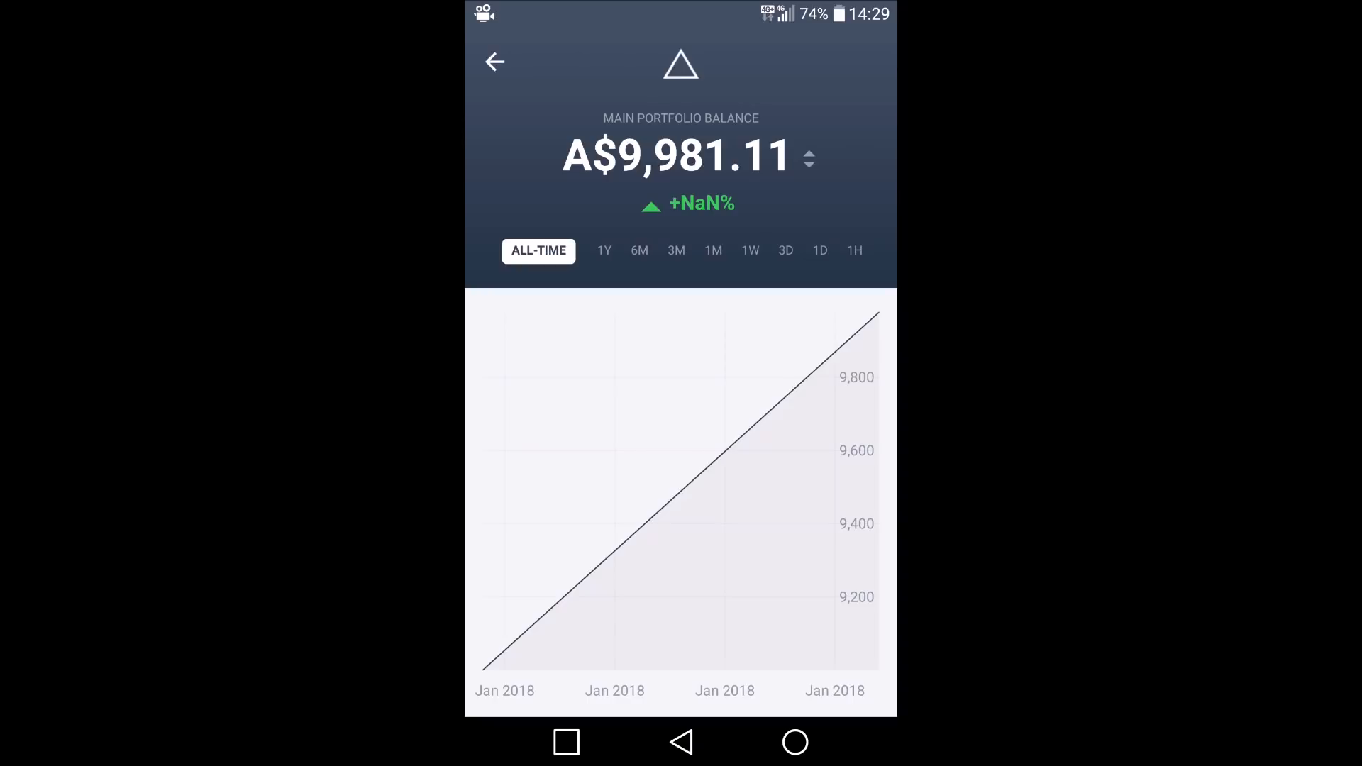
click(494, 63)
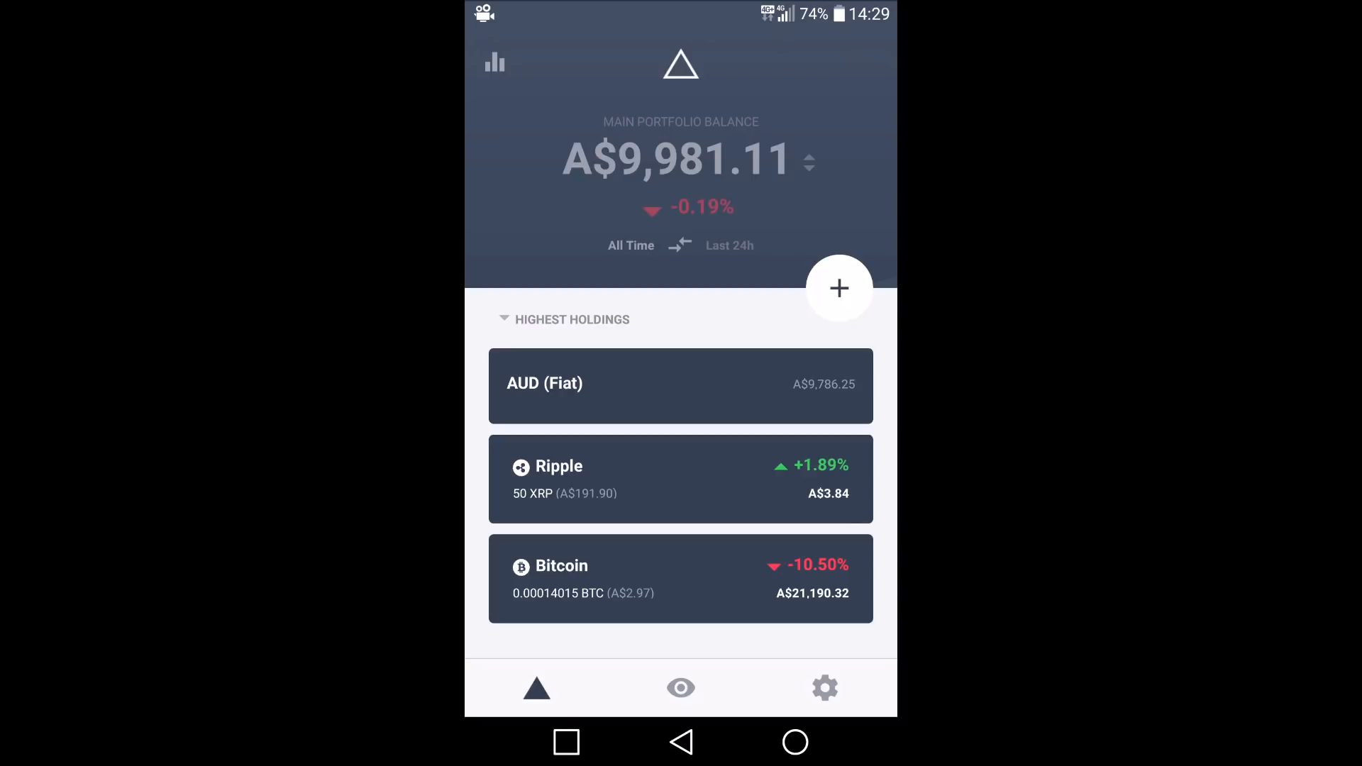
Begin a Ripple sell on Binance for XRP/BTC from the transaction history.
click(680, 478)
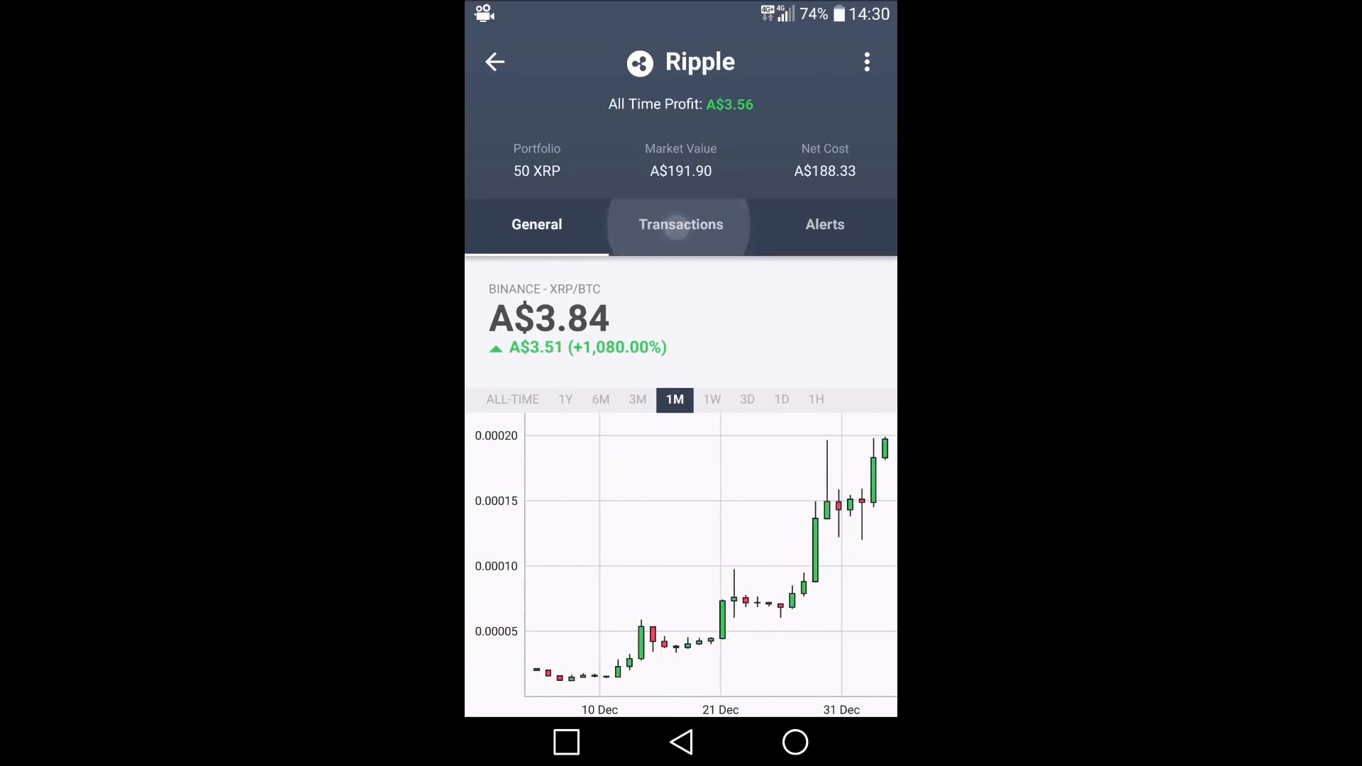
click(679, 224)
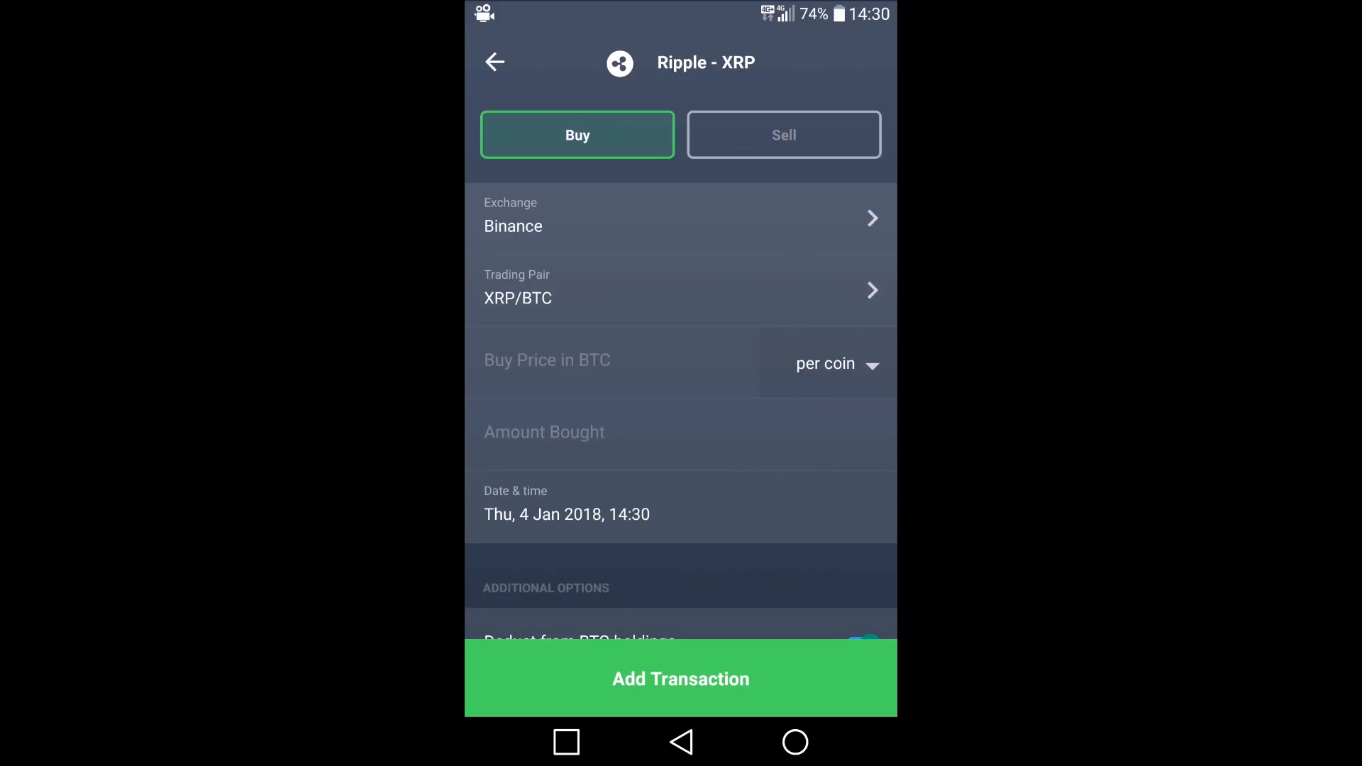
click(783, 134)
text(0.000197)
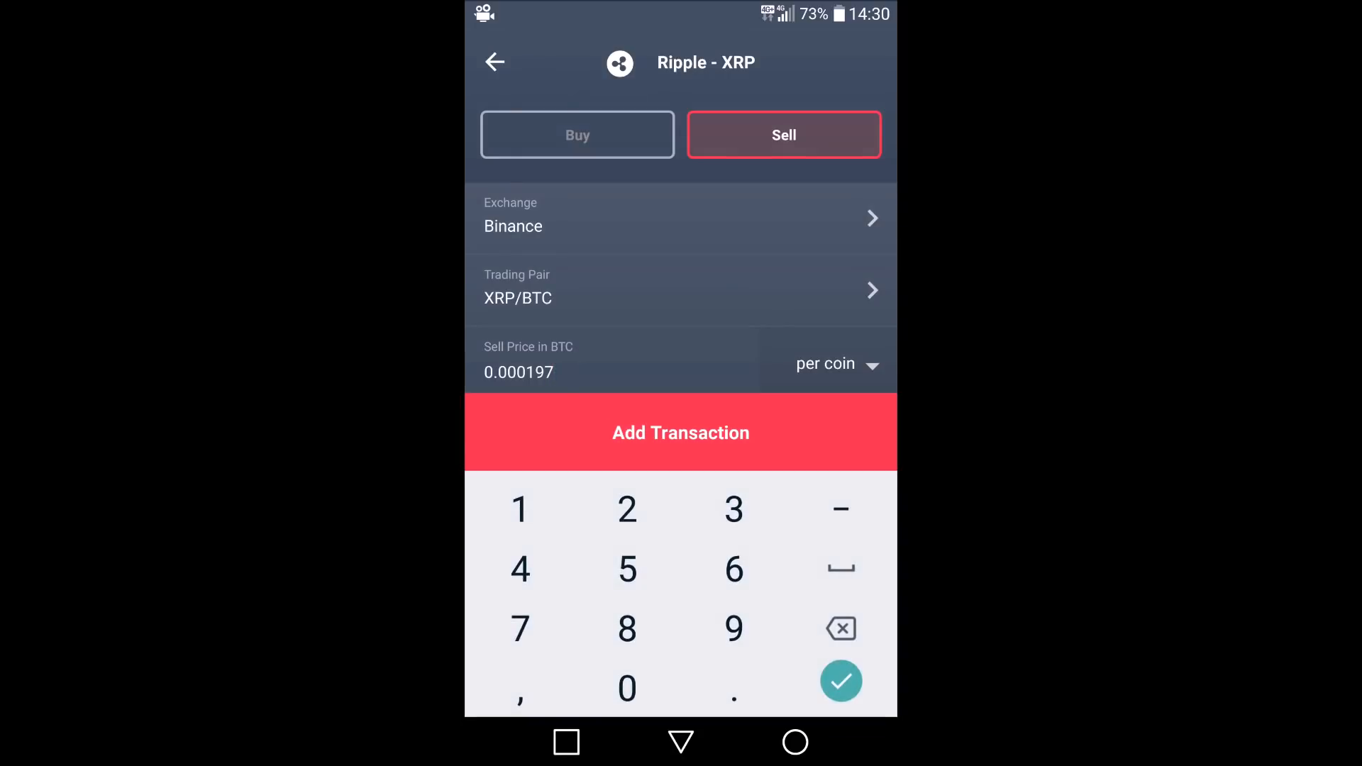
Record the sell at 0.0005 BTC per coin with a 0.10% fee, worth ฿0.0125, and save it.
click(839, 628)
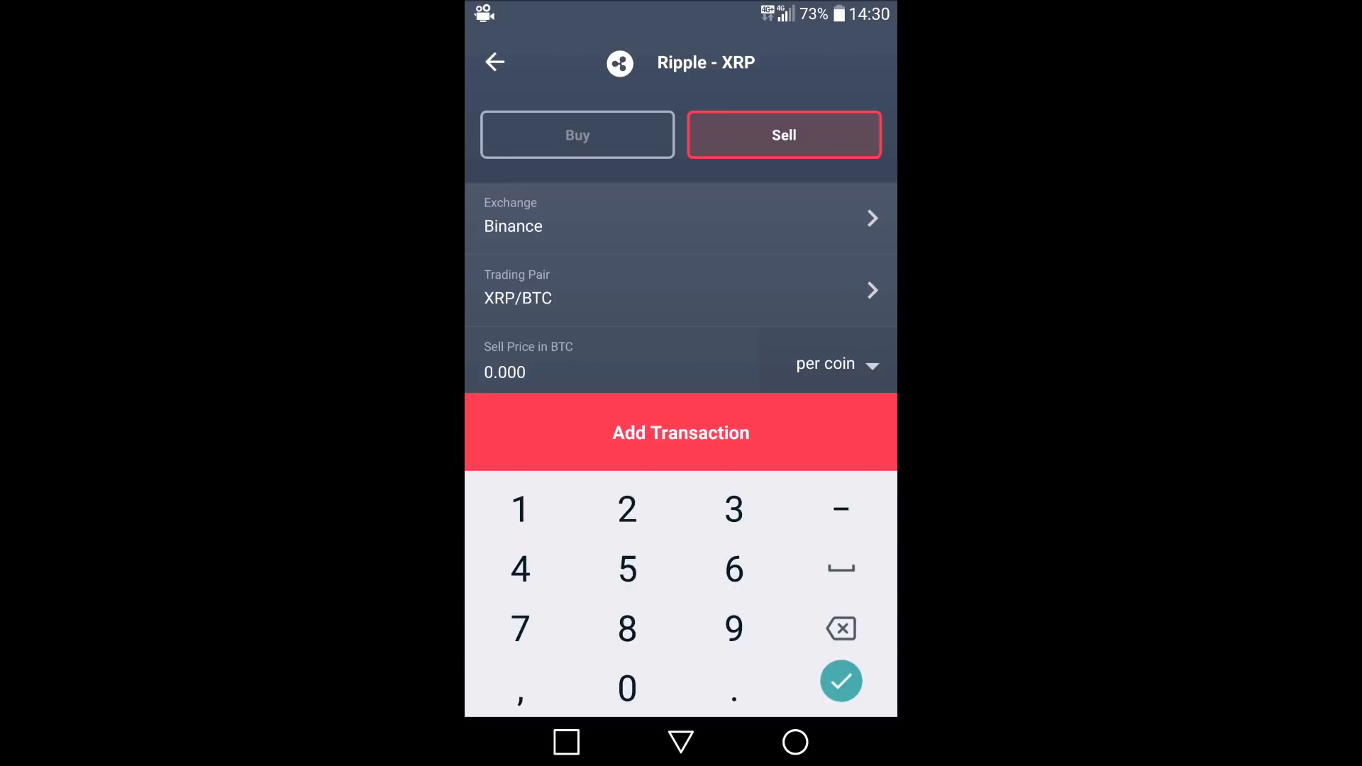
click(519, 508)
text(500)
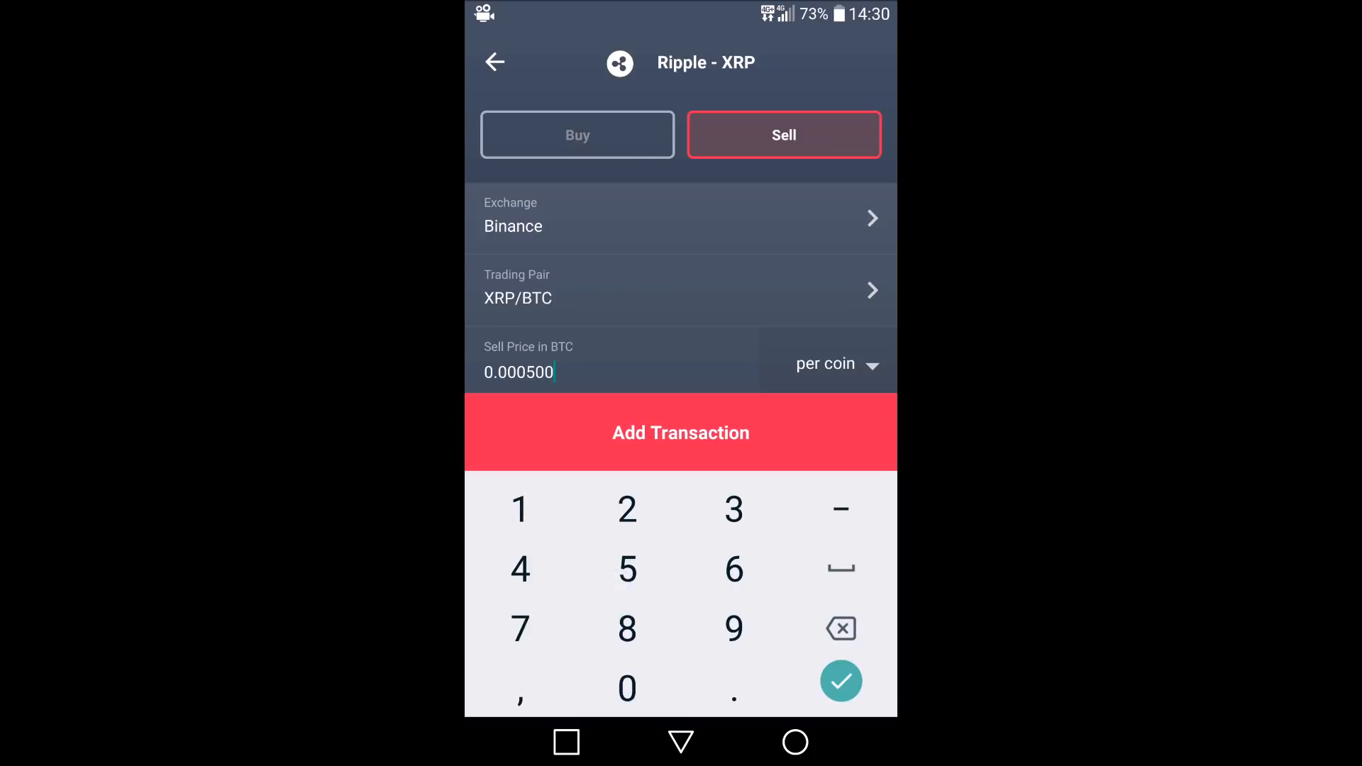
click(838, 679)
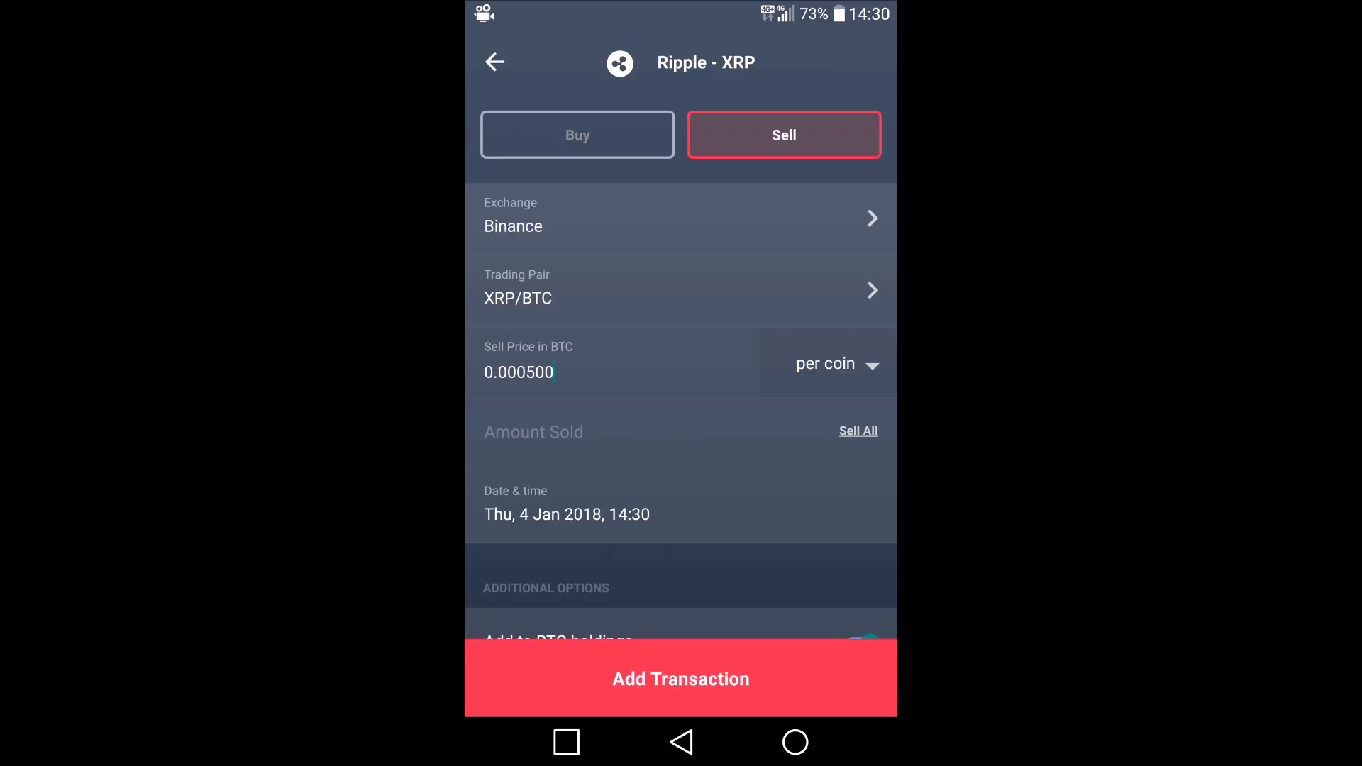
click(857, 431)
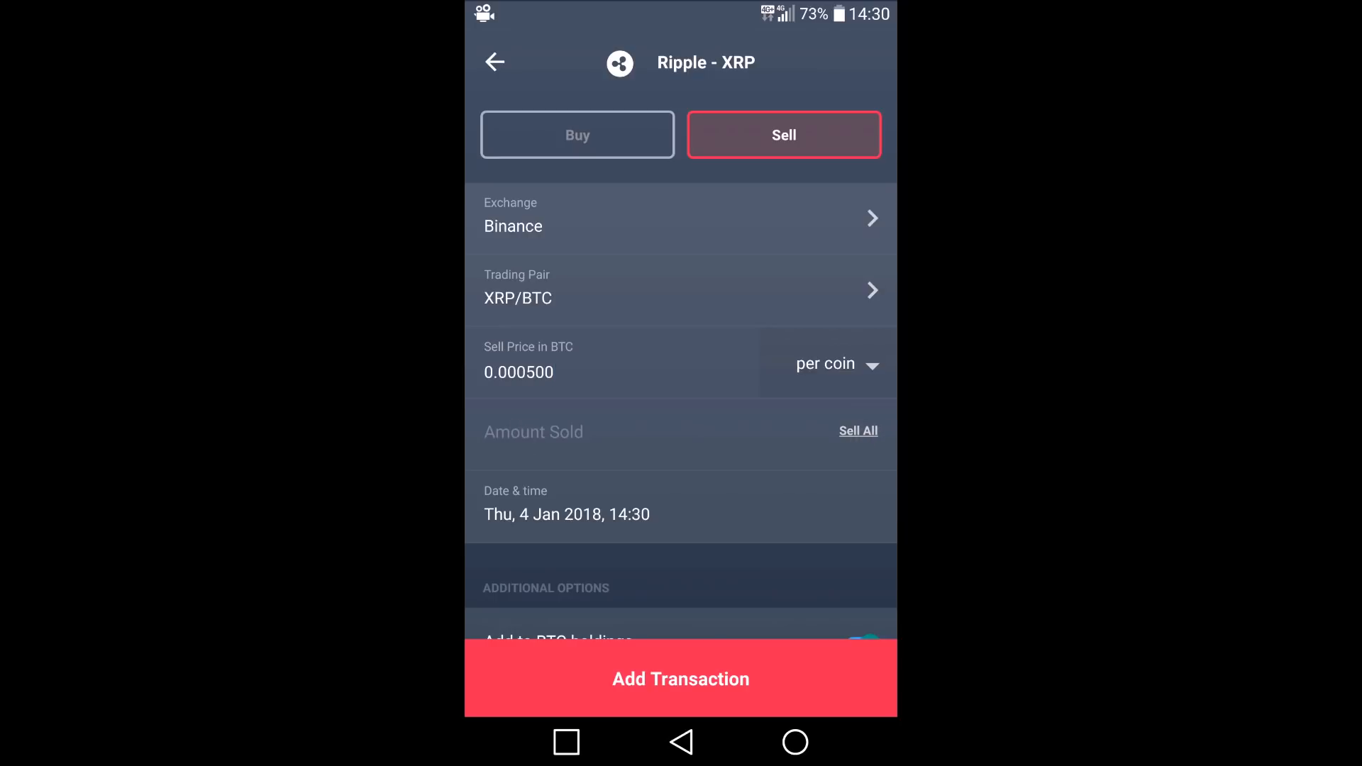
click(533, 431)
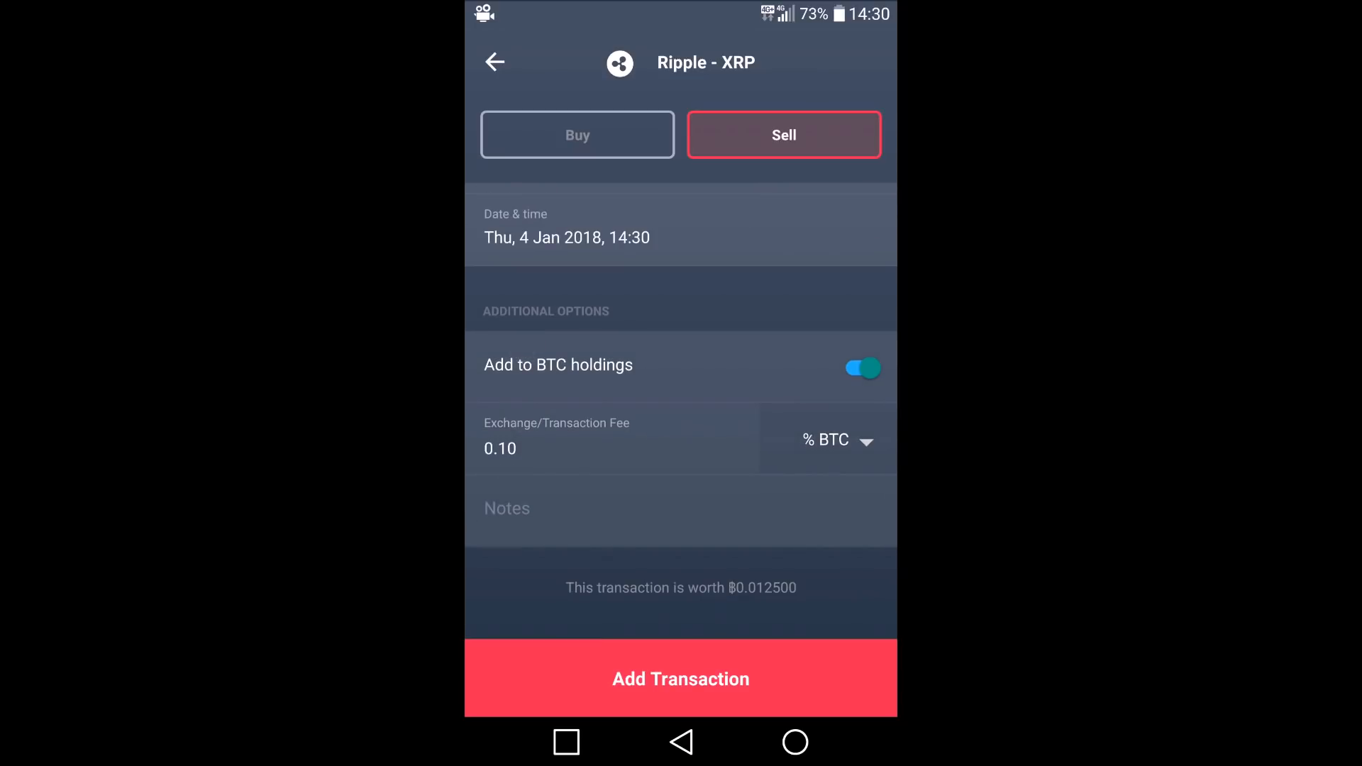
click(679, 678)
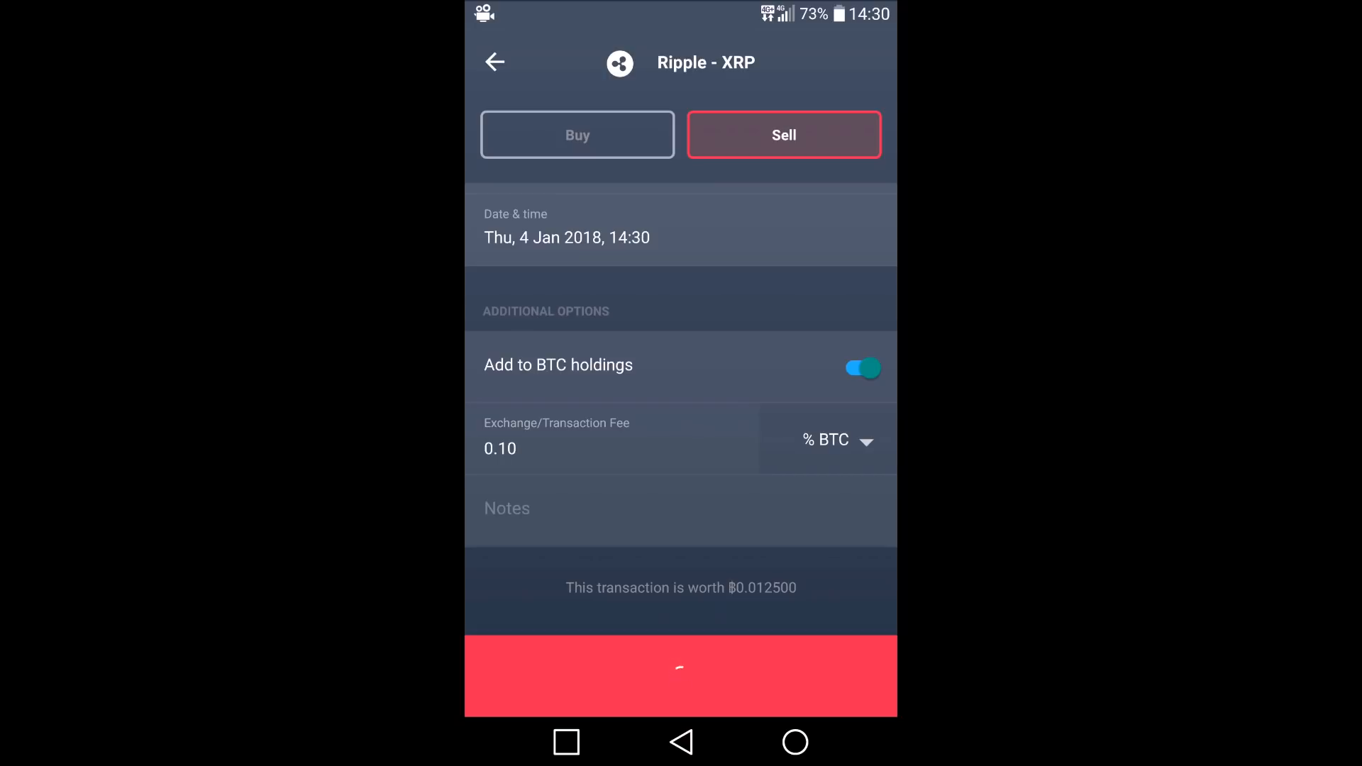
Return to the portfolio now showing 25 XRP left and balance A$10,122.92.
click(680, 675)
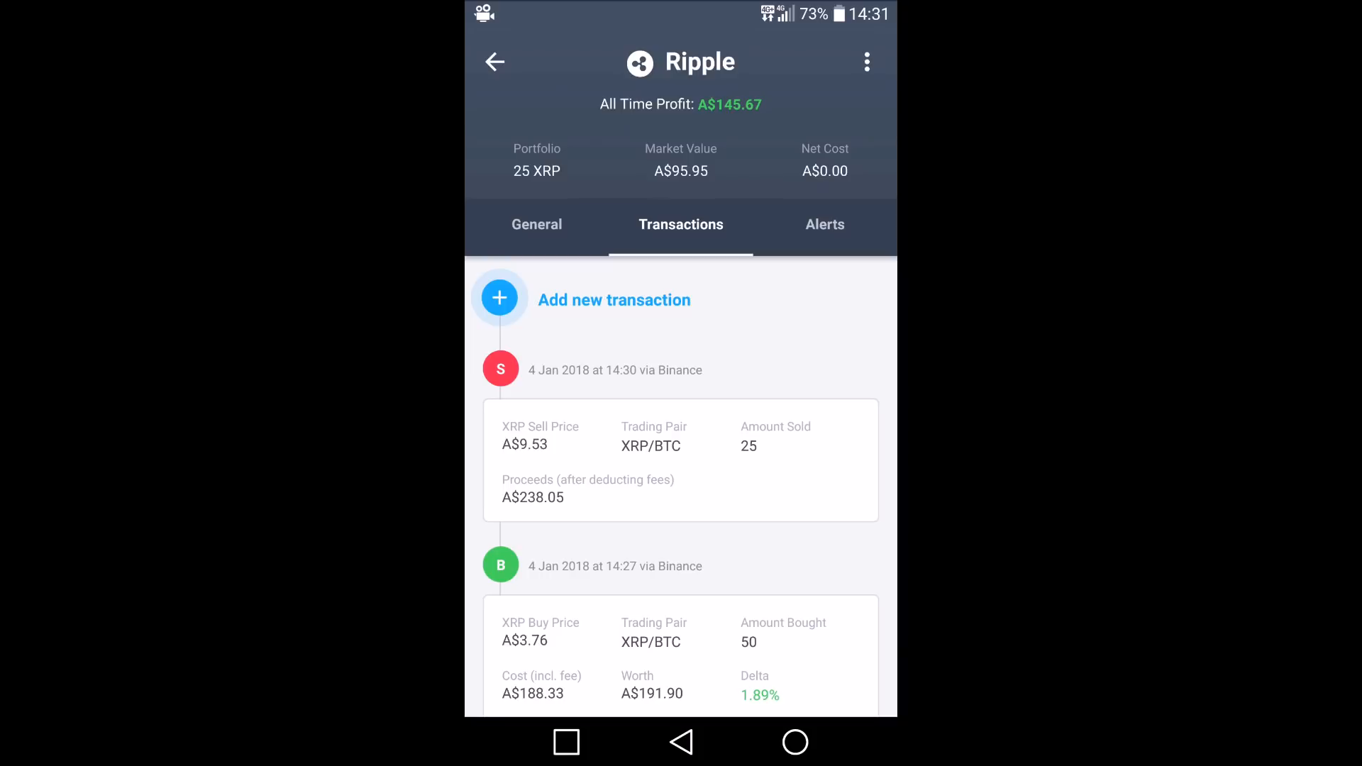
click(494, 62)
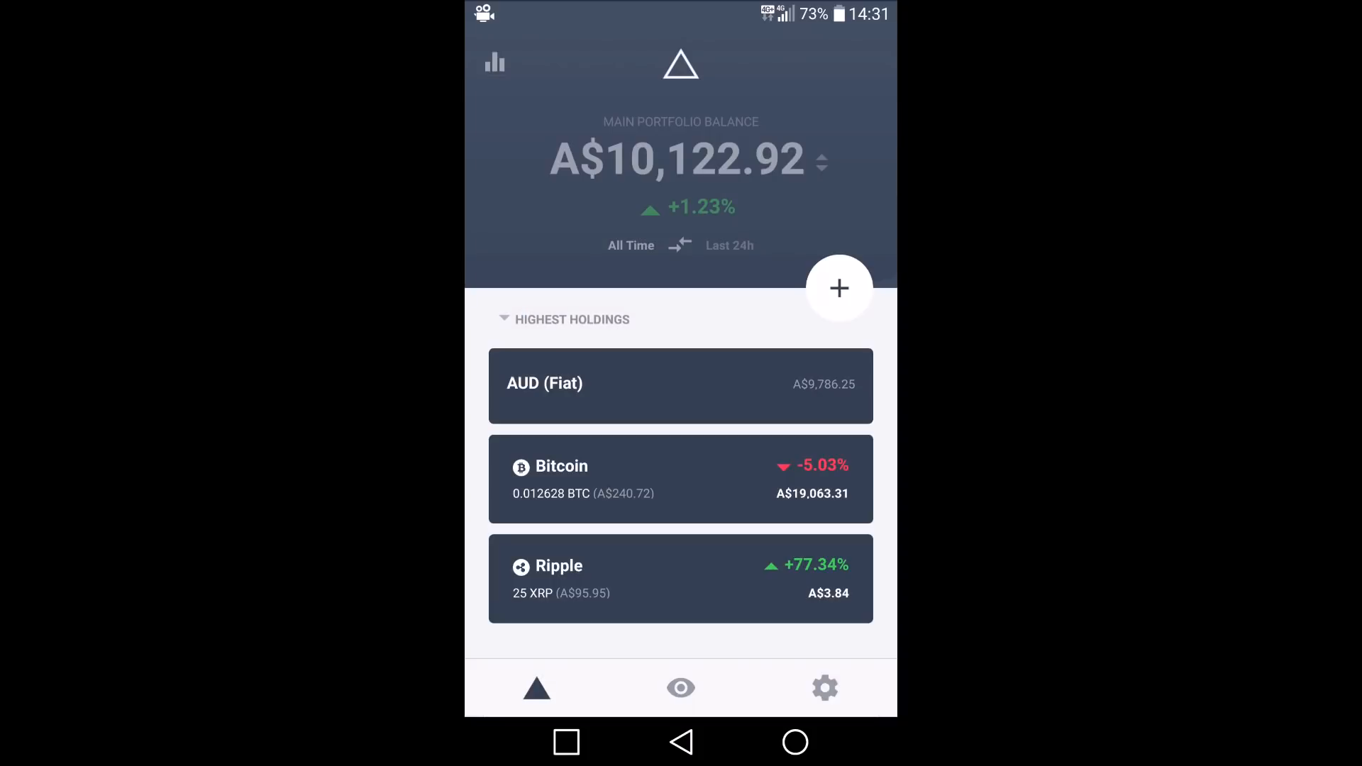